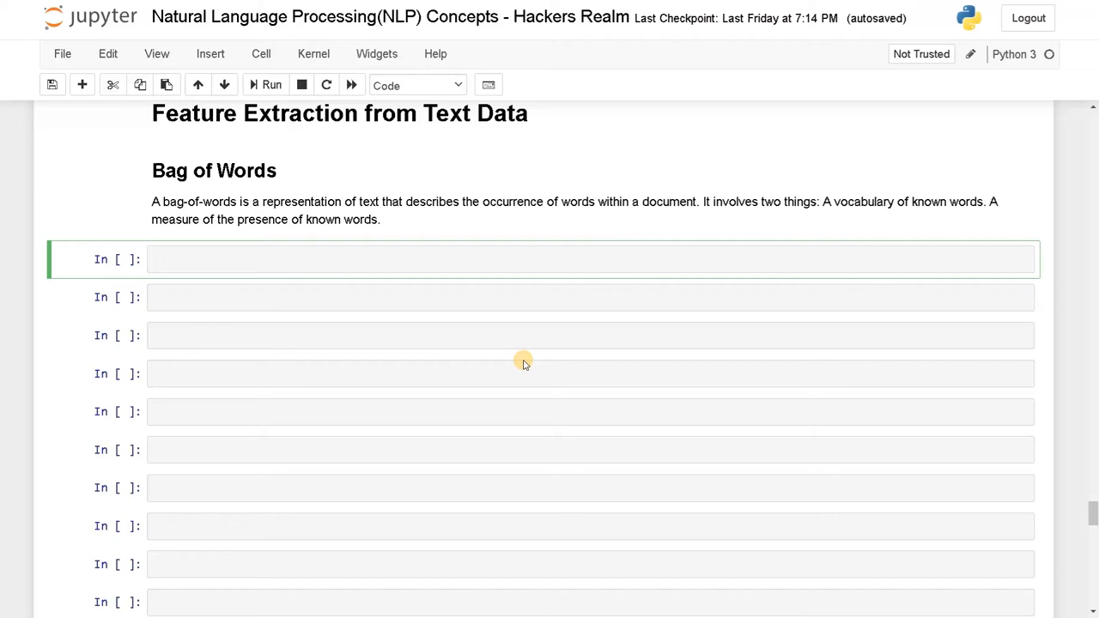
{"action": "mouse_move", "coordinate": [436, 254]}
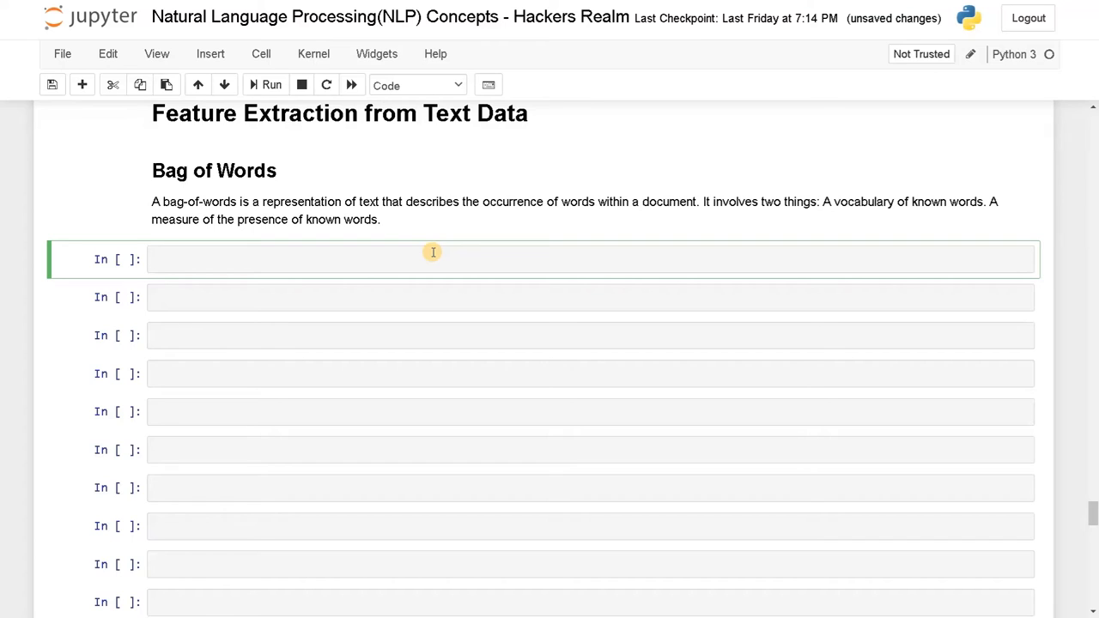
Step: Begin text_data with 'I am interested in NLP.' and a good-tutorial sentence
{"action": "type", "text": "text"}
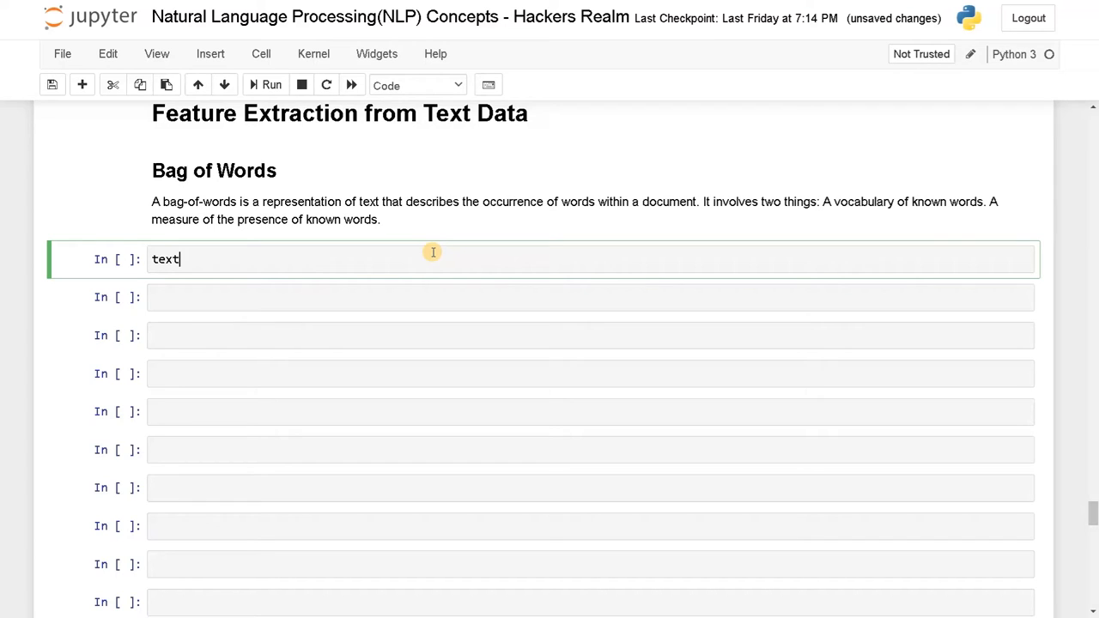
{"action": "type", "text": "_data = []"}
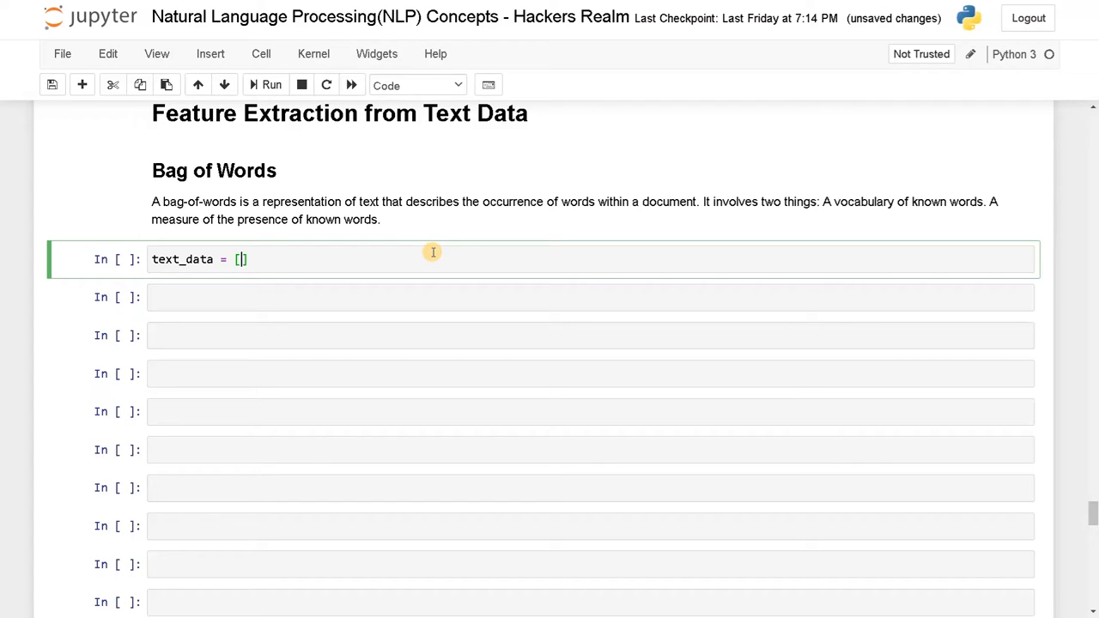
{"action": "type", "text": "''"}
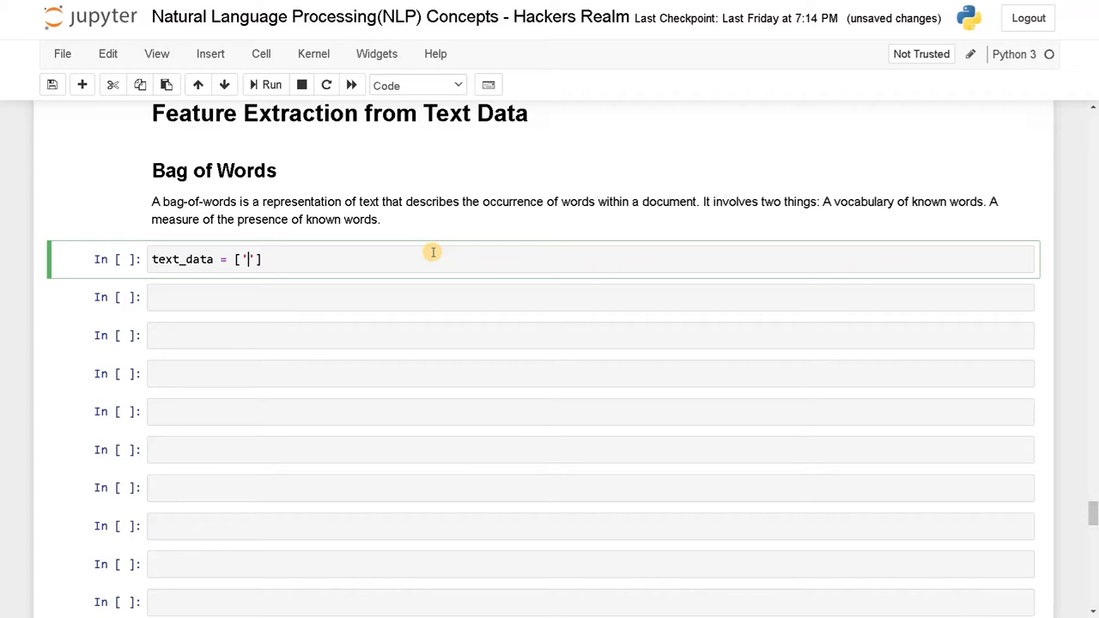
{"action": "type", "text": "I am interes"}
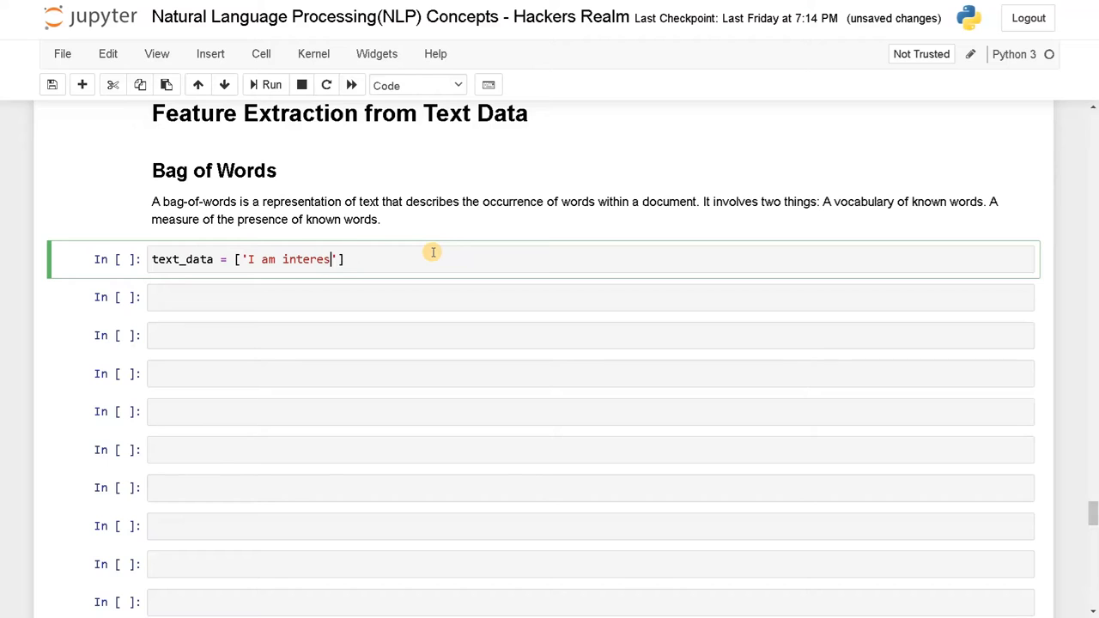
{"action": "type", "text": "ted in NLP"}
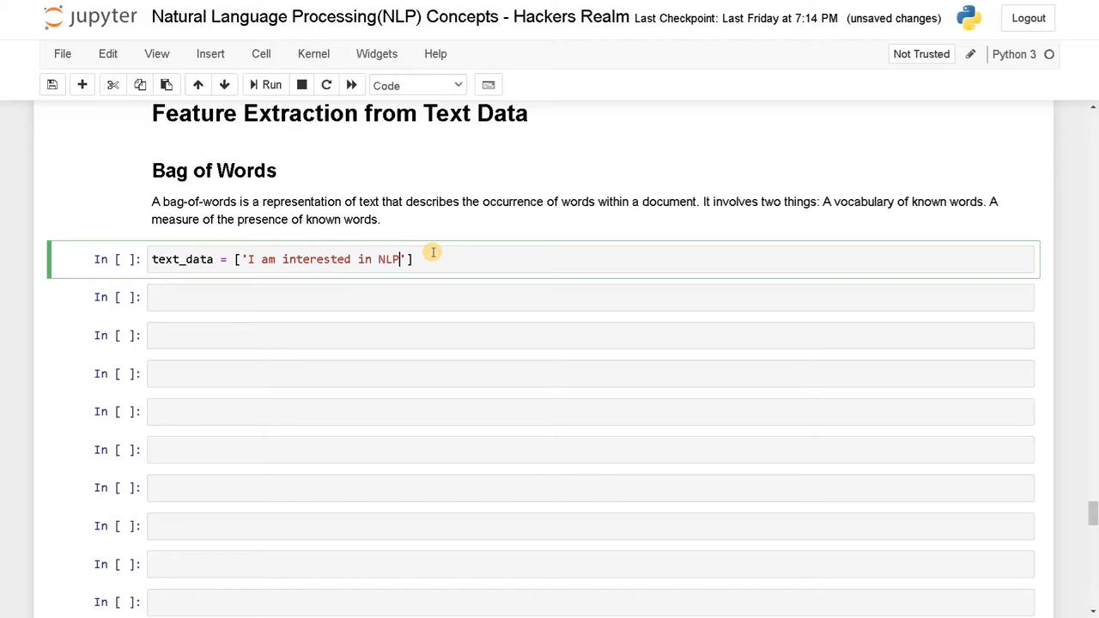
{"action": "type", "text": "."}
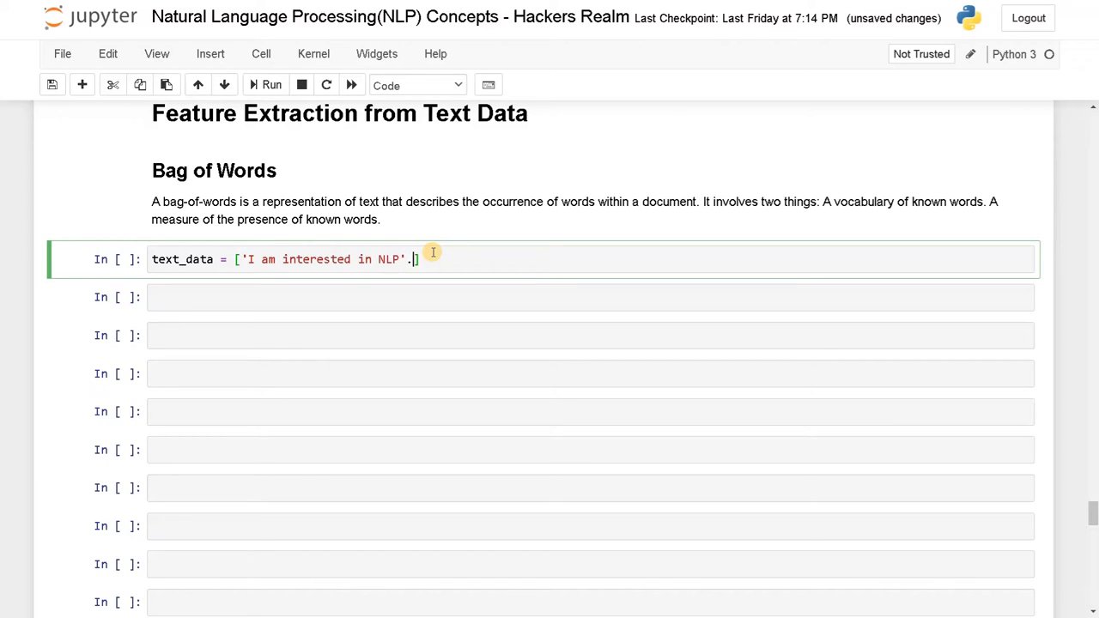
{"action": "type", "text": ", 'This is a go"}
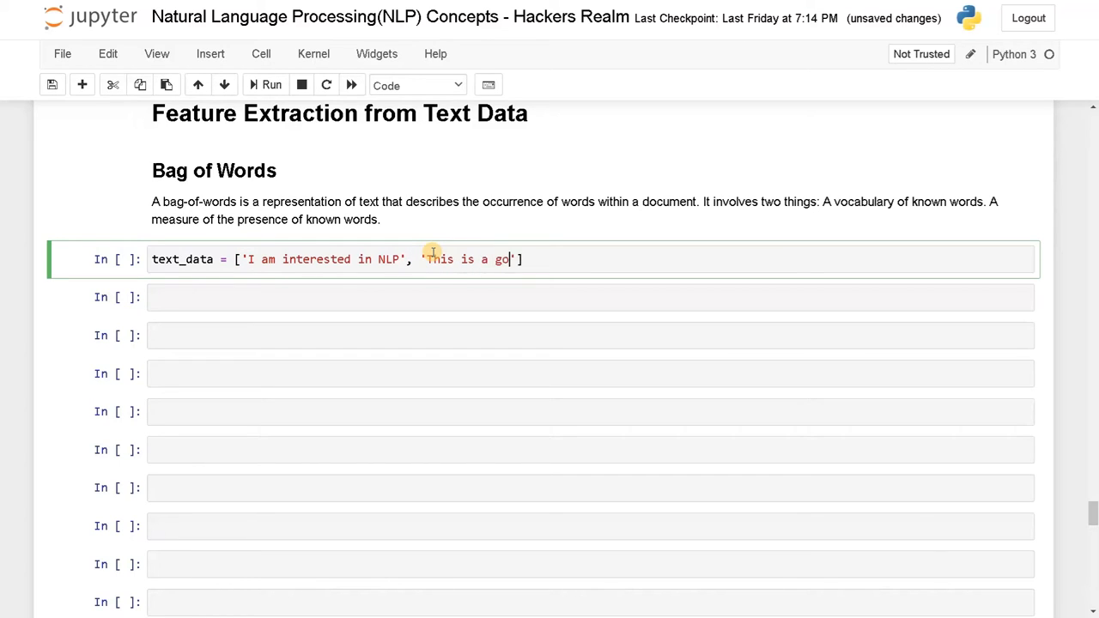
{"action": "type", "text": "od tutorial w"}
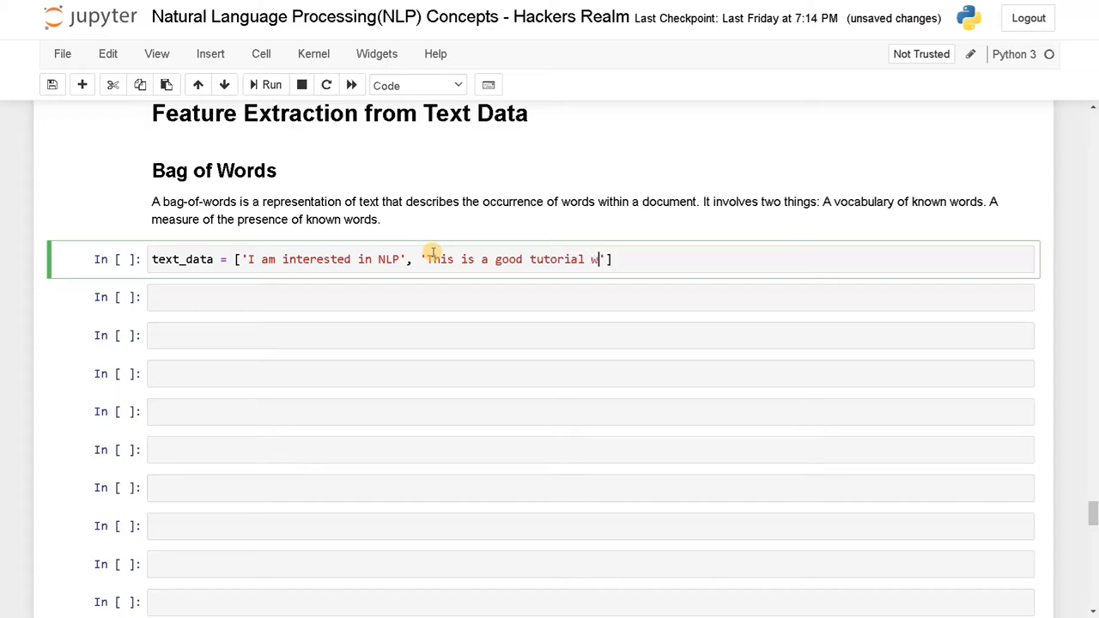
{"action": "type", "text": "ith good top"}
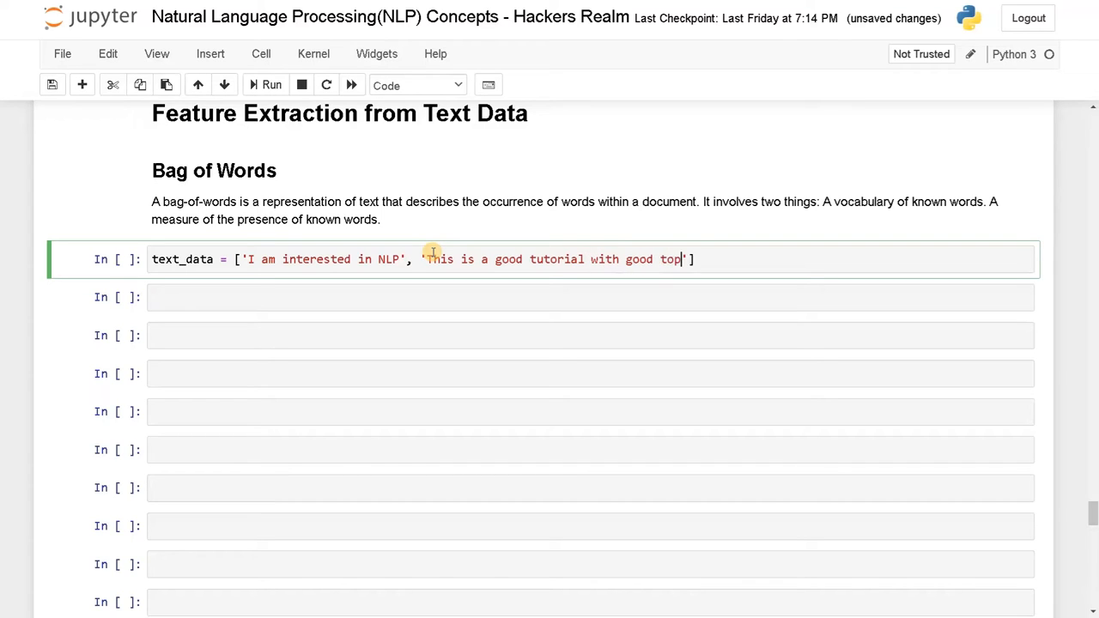
{"action": "type", "text": "ics"}
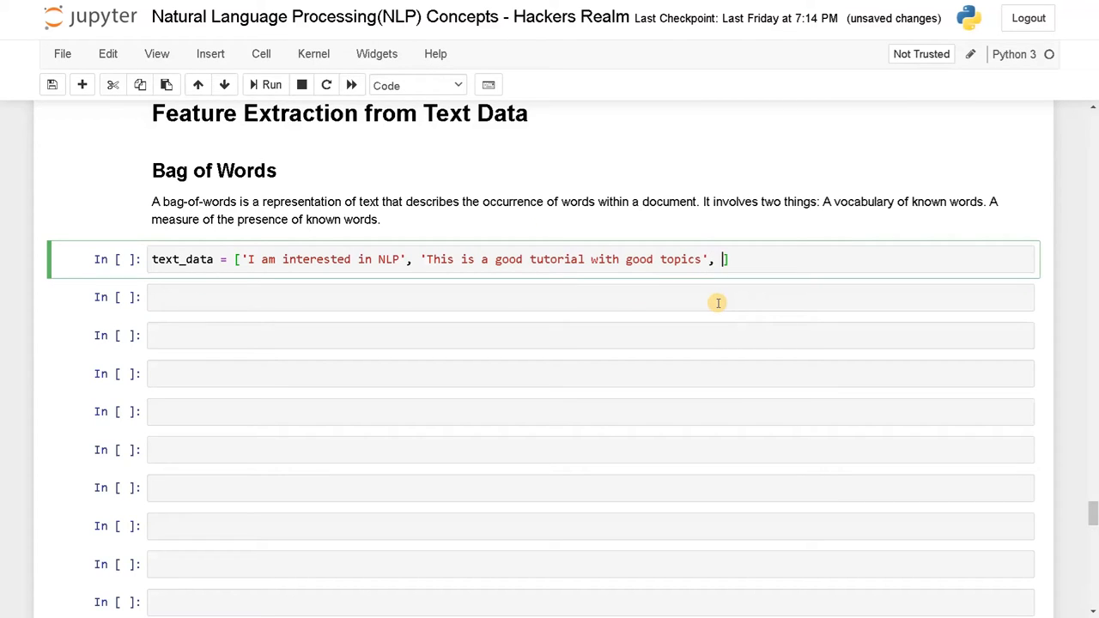
Step: Add the 'feature extraction is very important topic' sentence, fix 'topics' to 'topic', and run the cell
{"action": "type", "text": "''"}
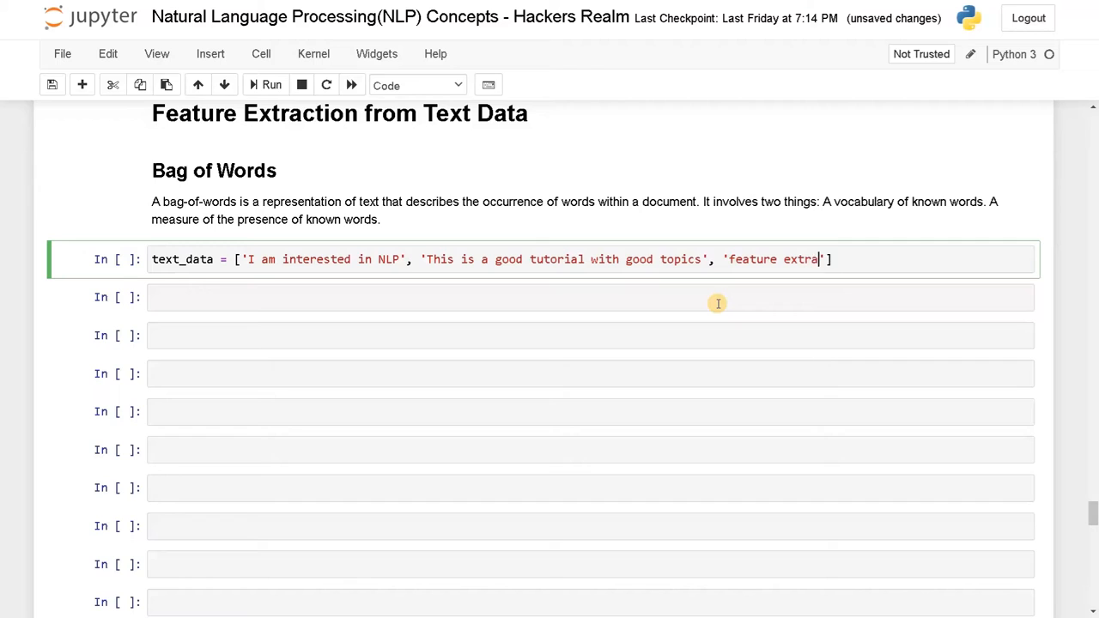
{"action": "type", "text": "ction is"}
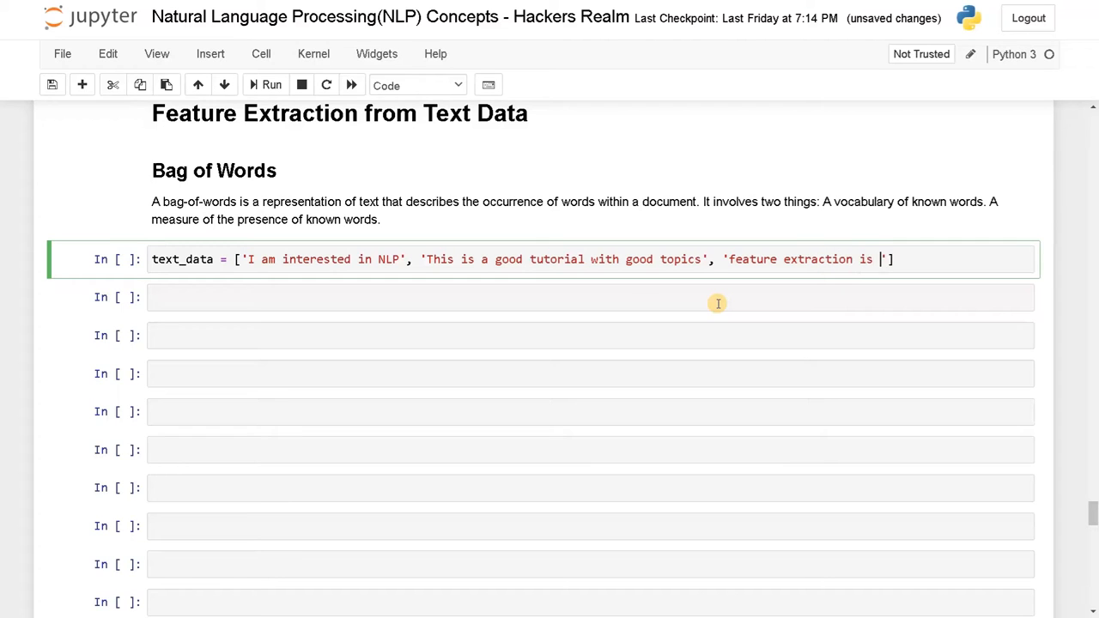
{"action": "type", "text": "very imp"}
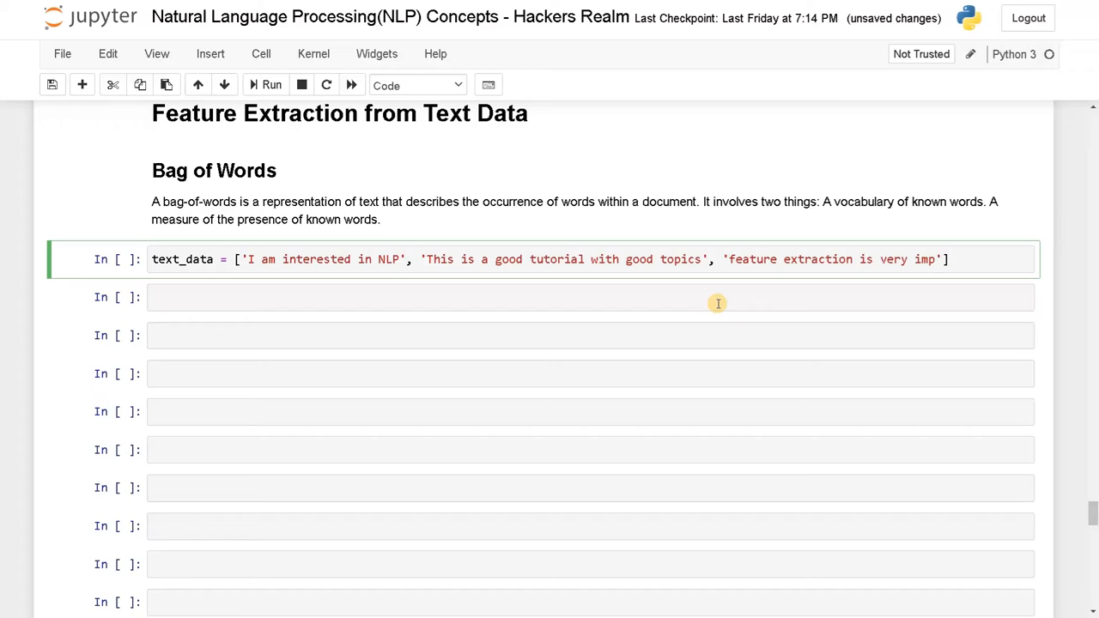
{"action": "type", "text": "o"}
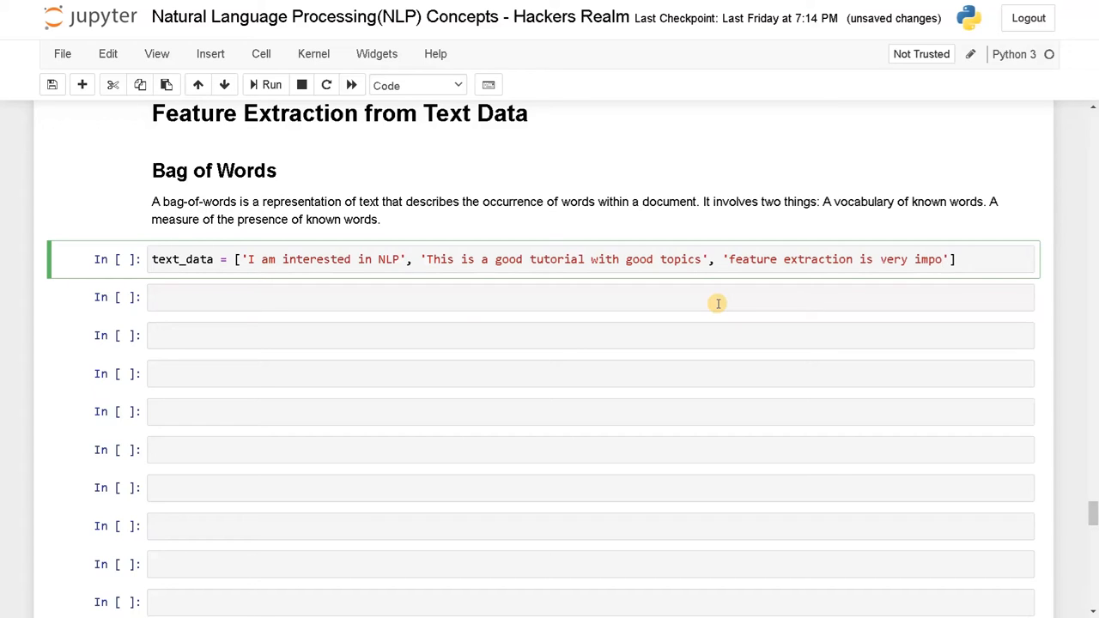
{"action": "type", "text": "rtant"}
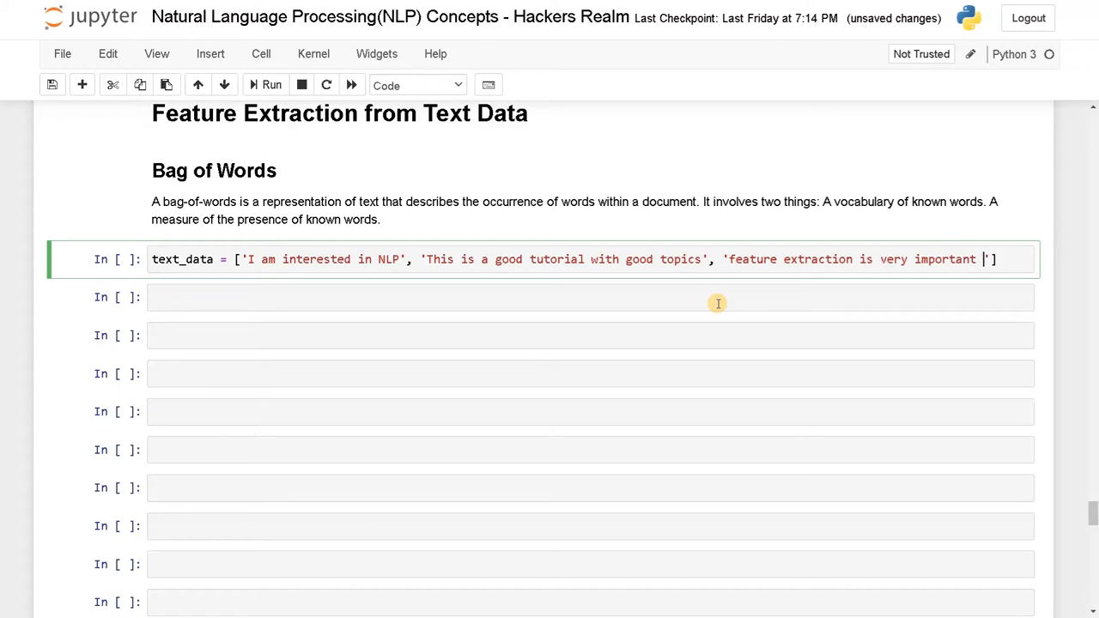
{"action": "type", "text": "topic"}
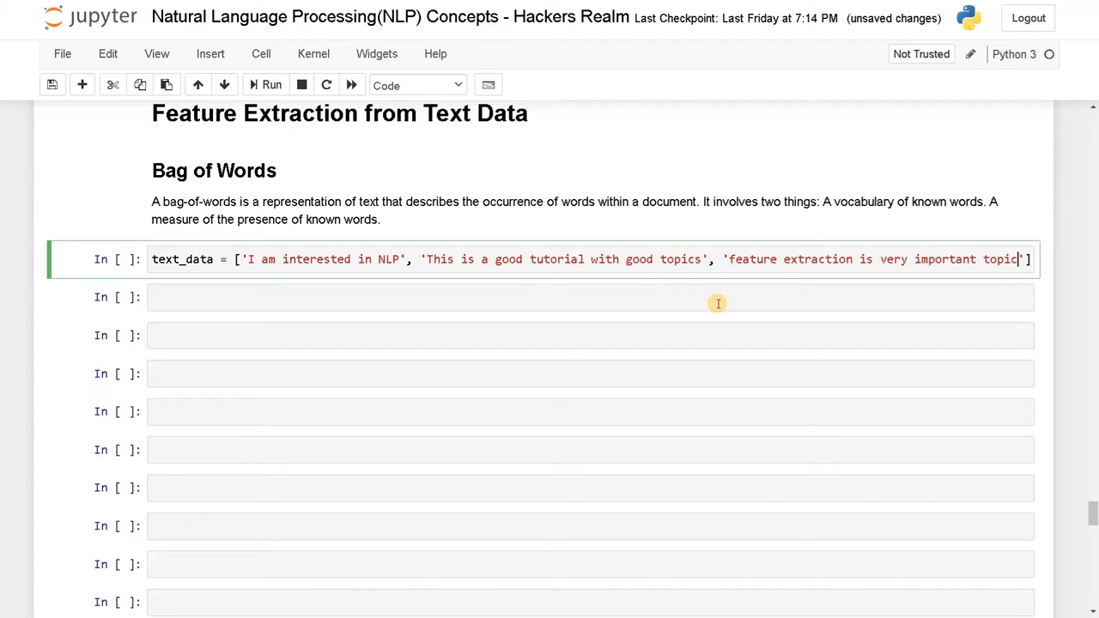
{"action": "mouse_move", "coordinate": [707, 264]}
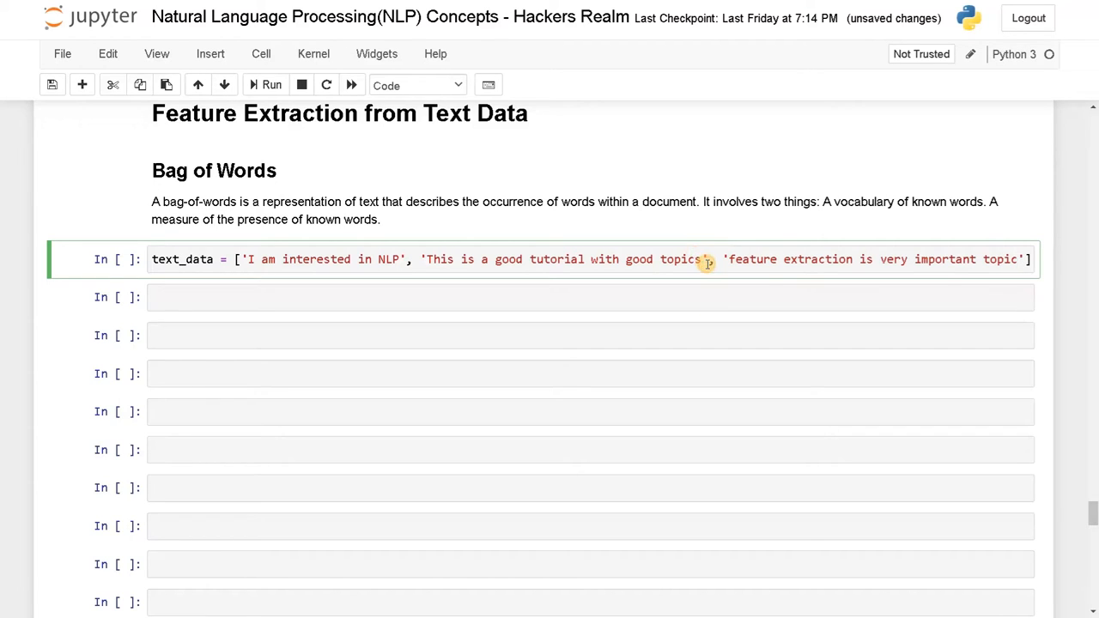
{"action": "key", "text": "Backspace"}
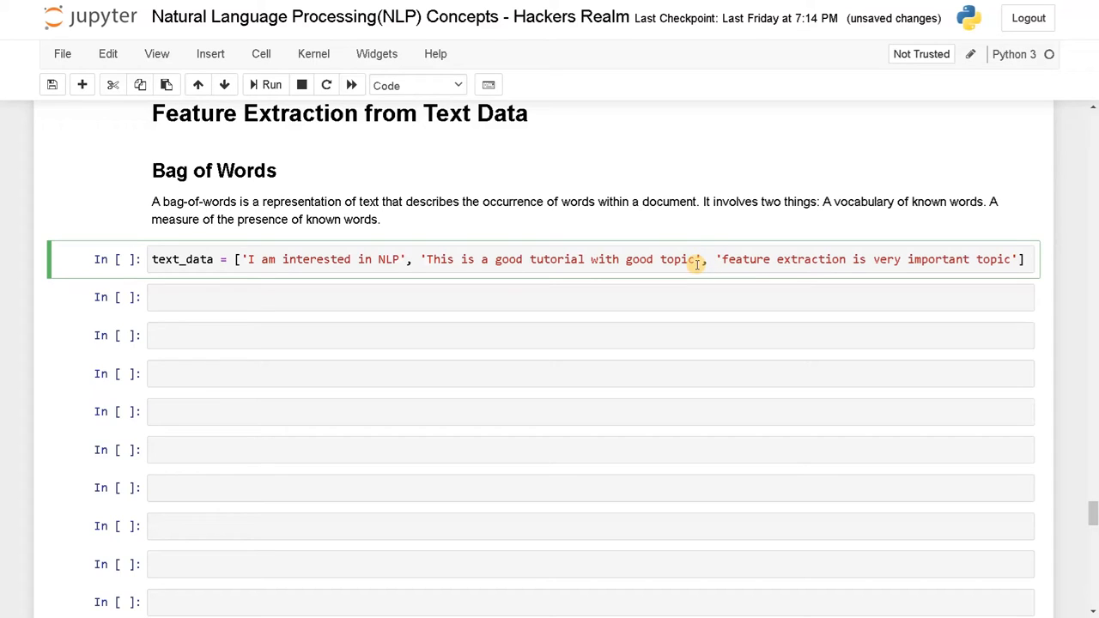
{"action": "mouse_move", "coordinate": [419, 303]}
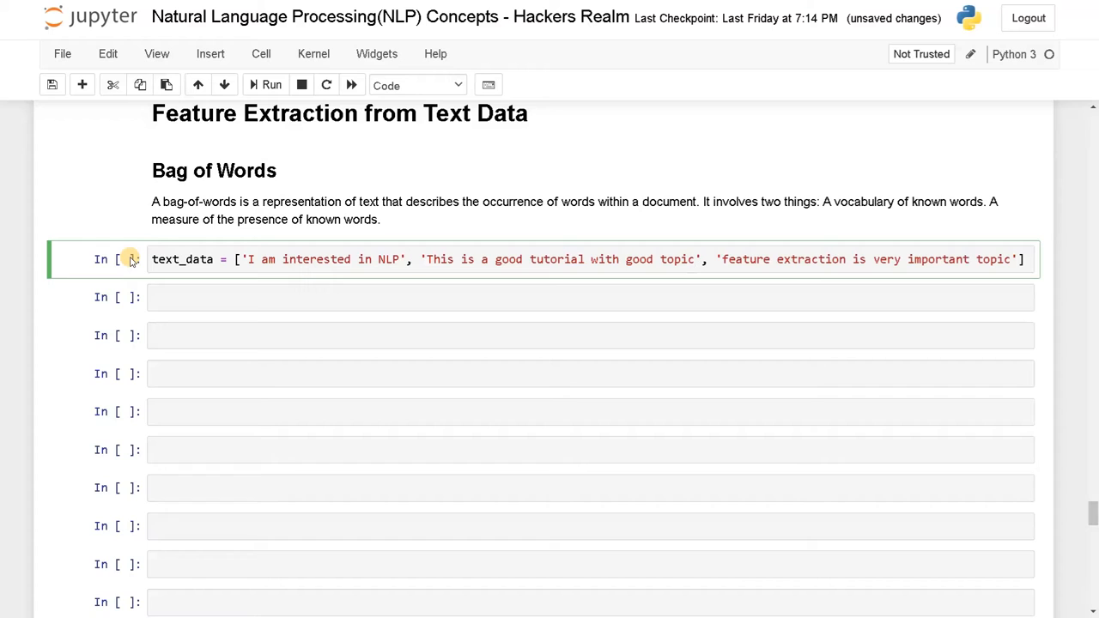
{"action": "left_click", "coordinate": [271, 84]}
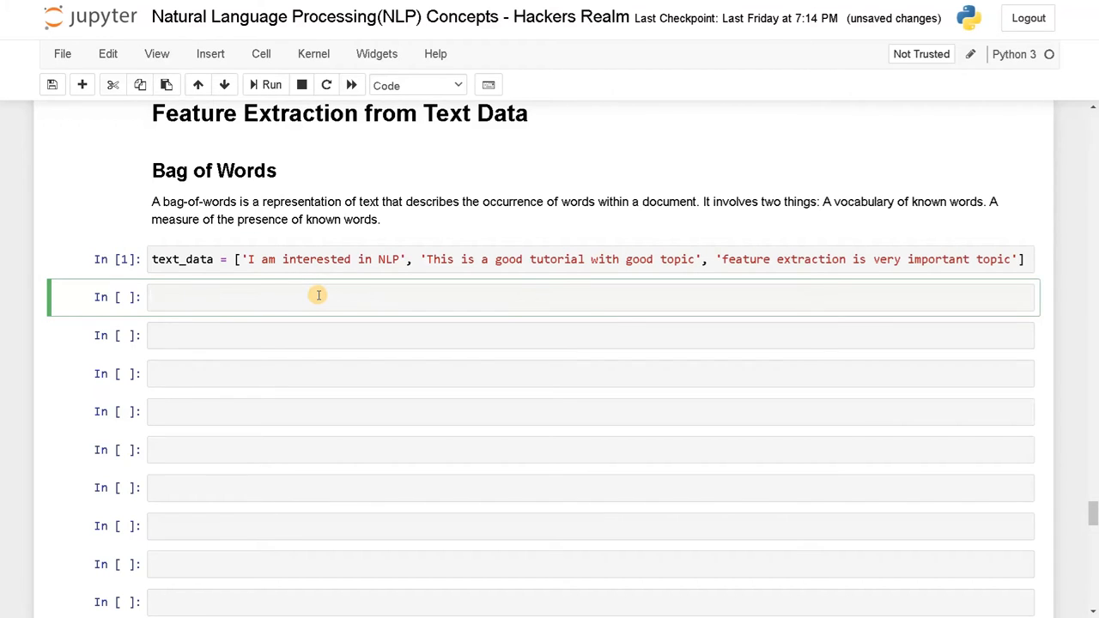
Step: Import CountVectorizer from sklearn.feature_extraction.text
{"action": "type", "text": "fr"}
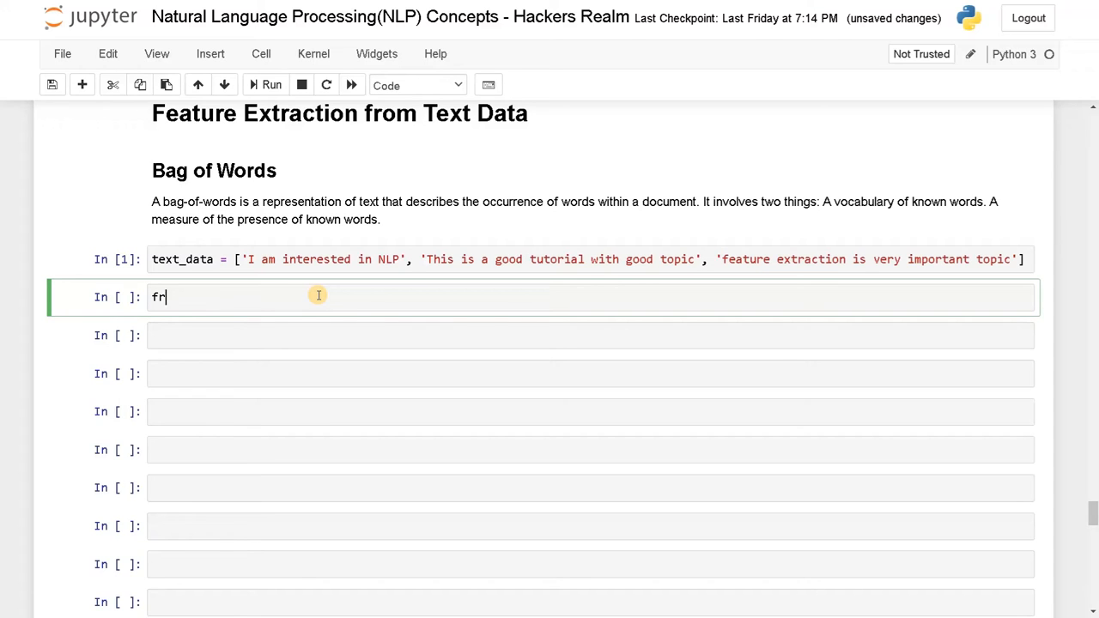
{"action": "type", "text": "om sklea"}
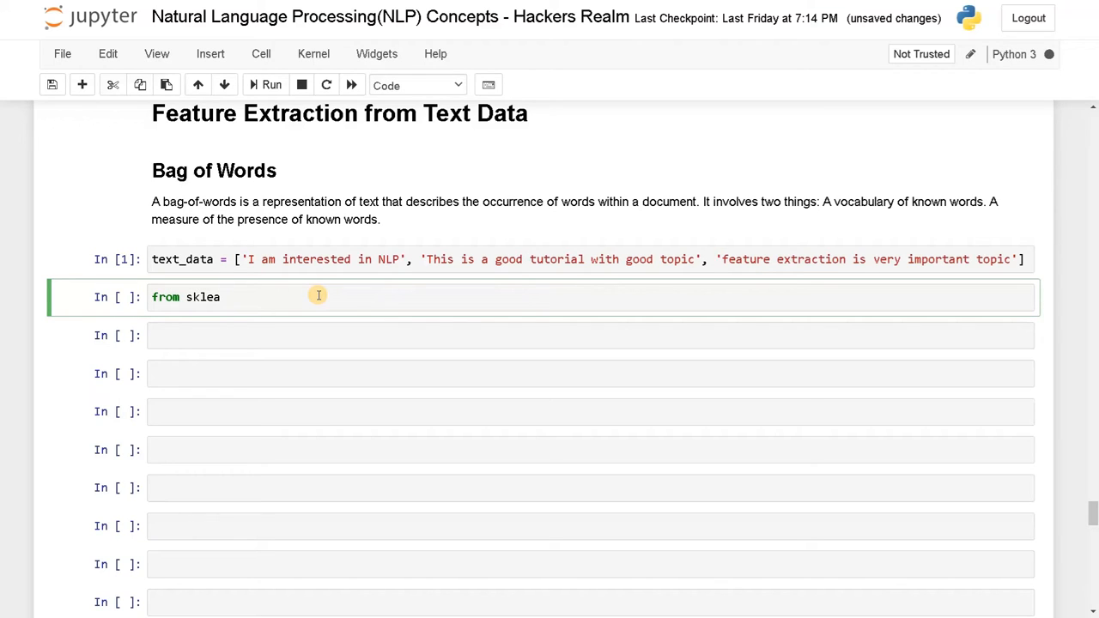
{"action": "type", "text": "rn.feature_extraction.text"}
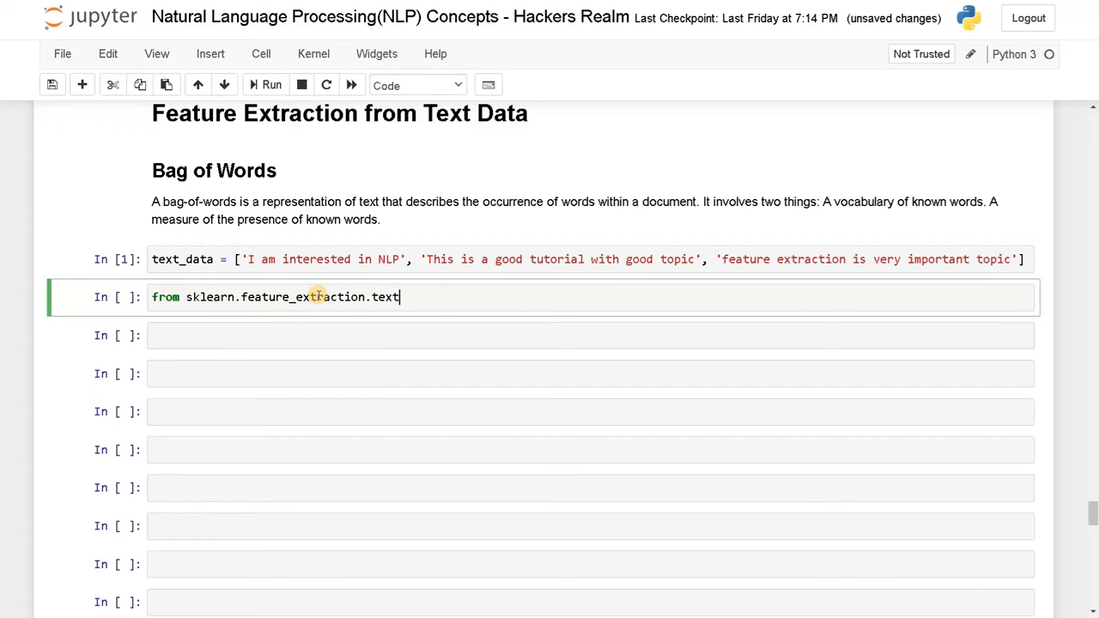
{"action": "type", "text": "import Co"}
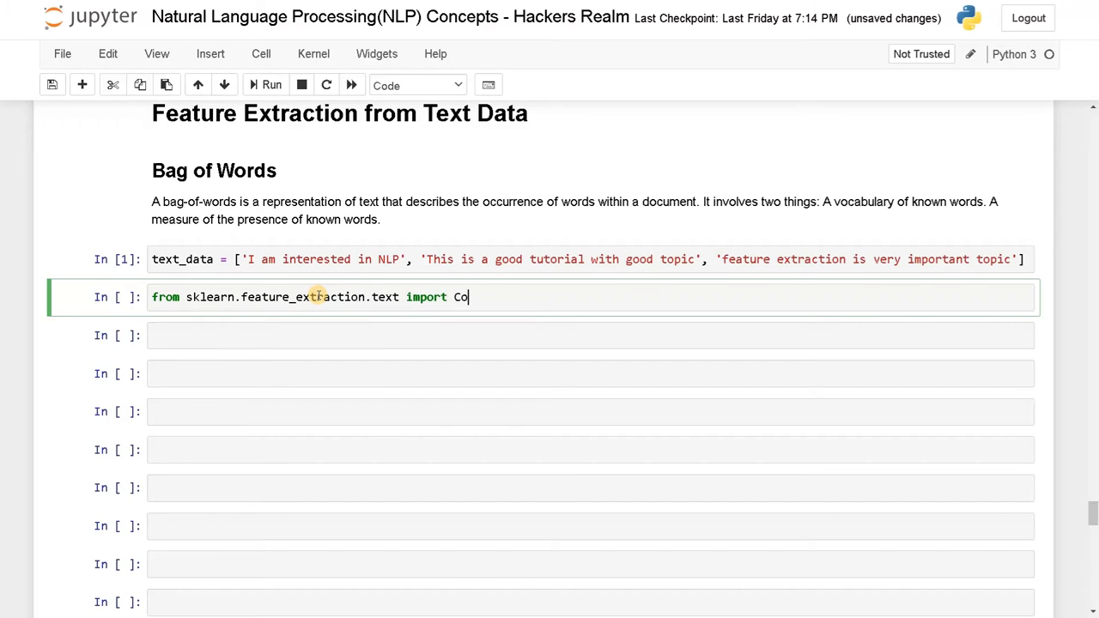
{"action": "type", "text": "untVectorizer"}
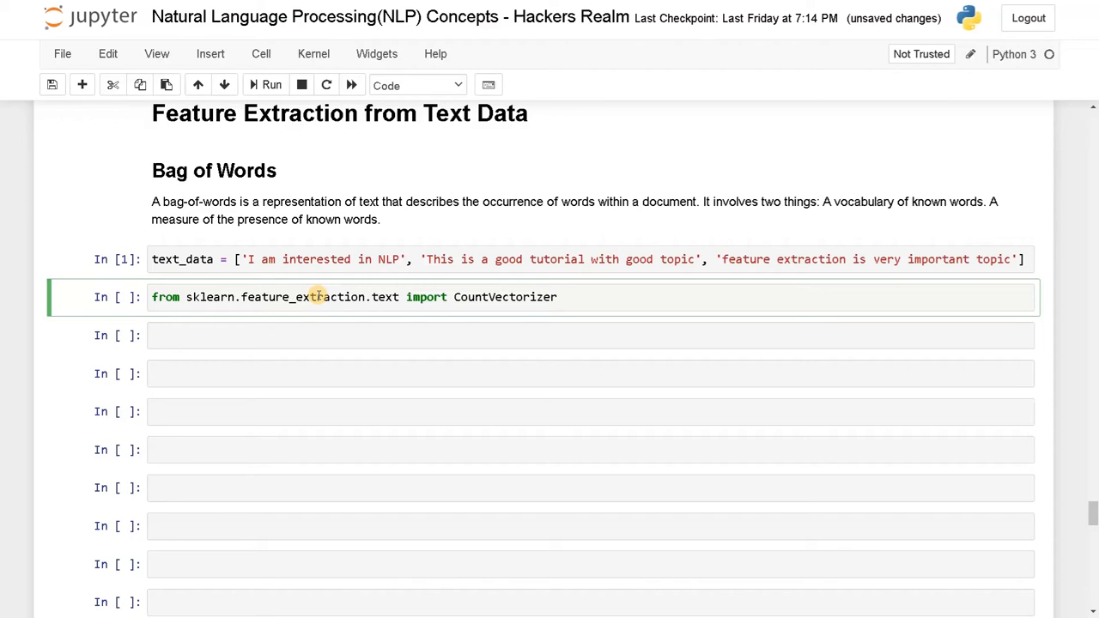
{"action": "left_click", "coordinate": [558, 295]}
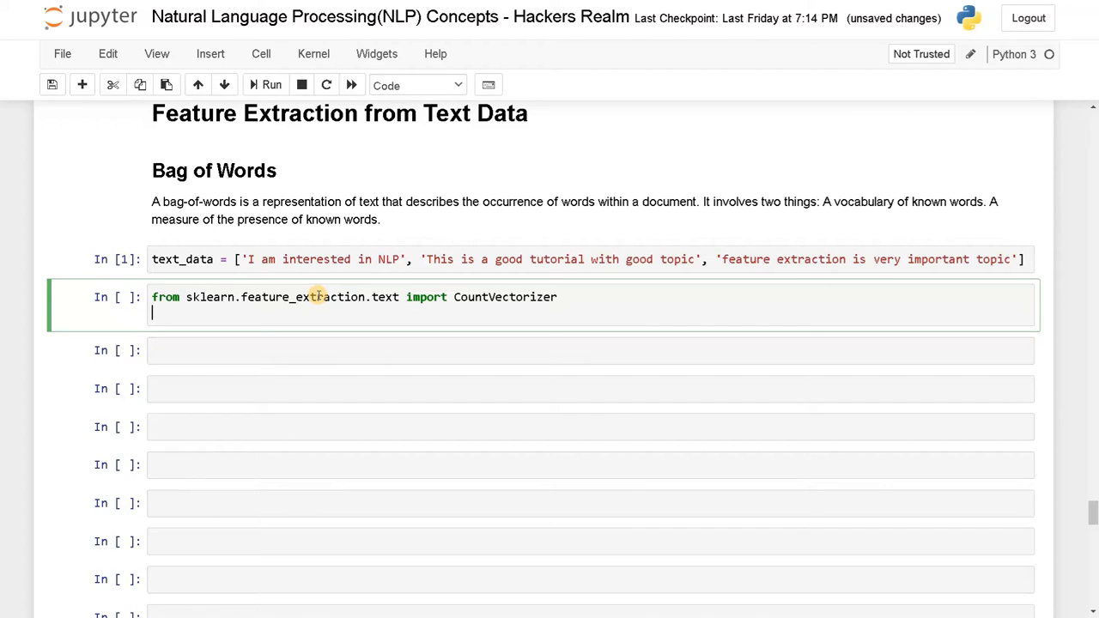
Step: Create bow = CountVectorizer(stop_words='english')
{"action": "type", "text": "bow ="}
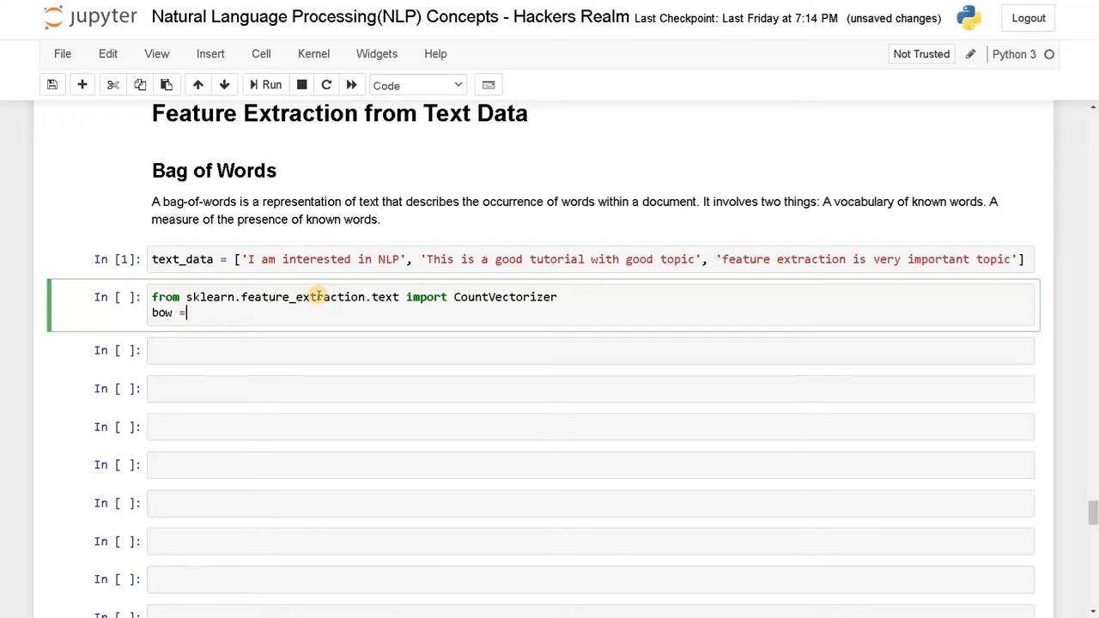
{"action": "type", "text": "Co"}
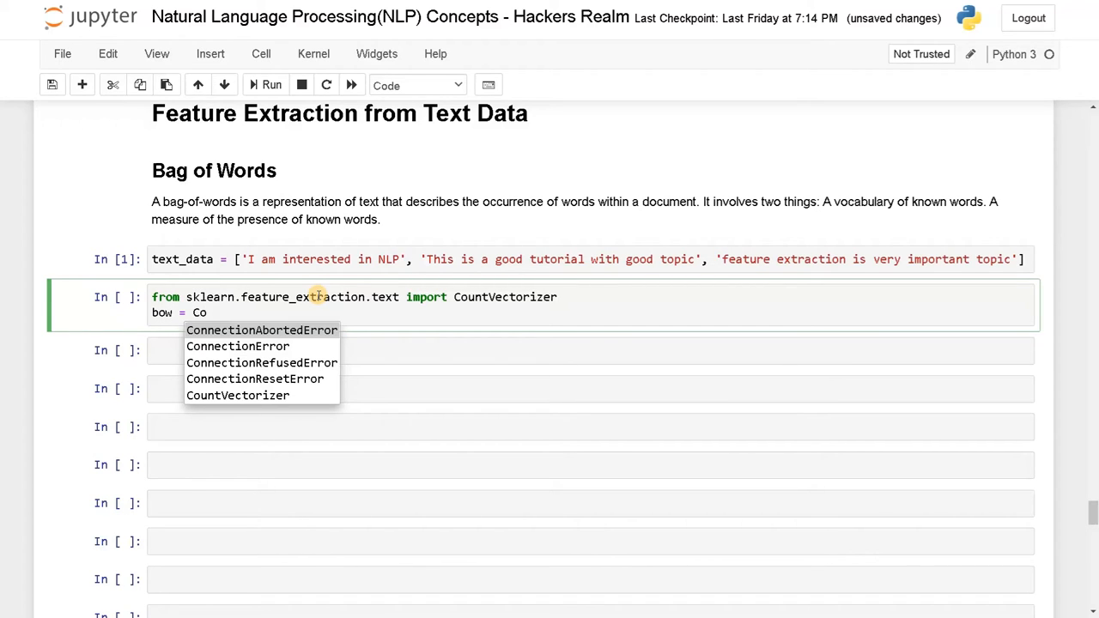
{"action": "left_click", "coordinate": [237, 394]}
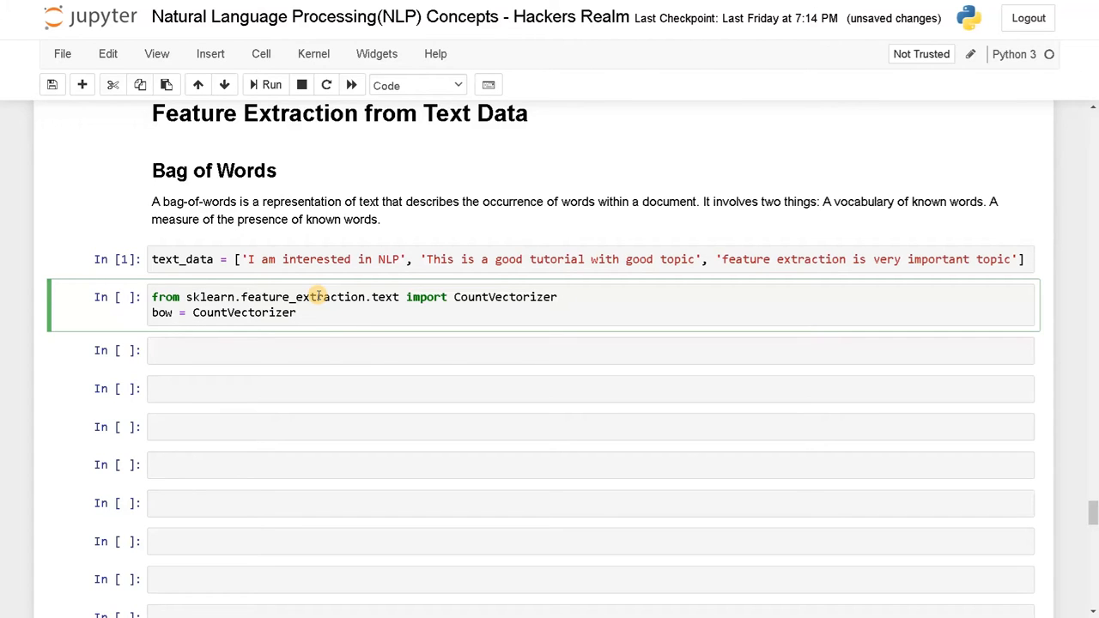
{"action": "type", "text": "()"}
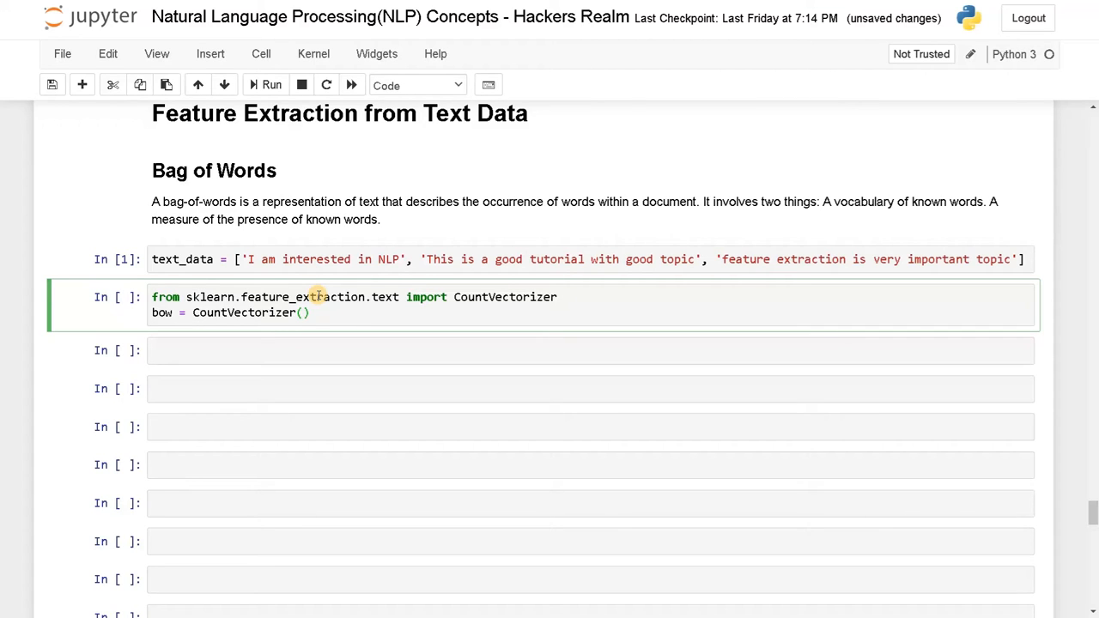
{"action": "type", "text": "s"}
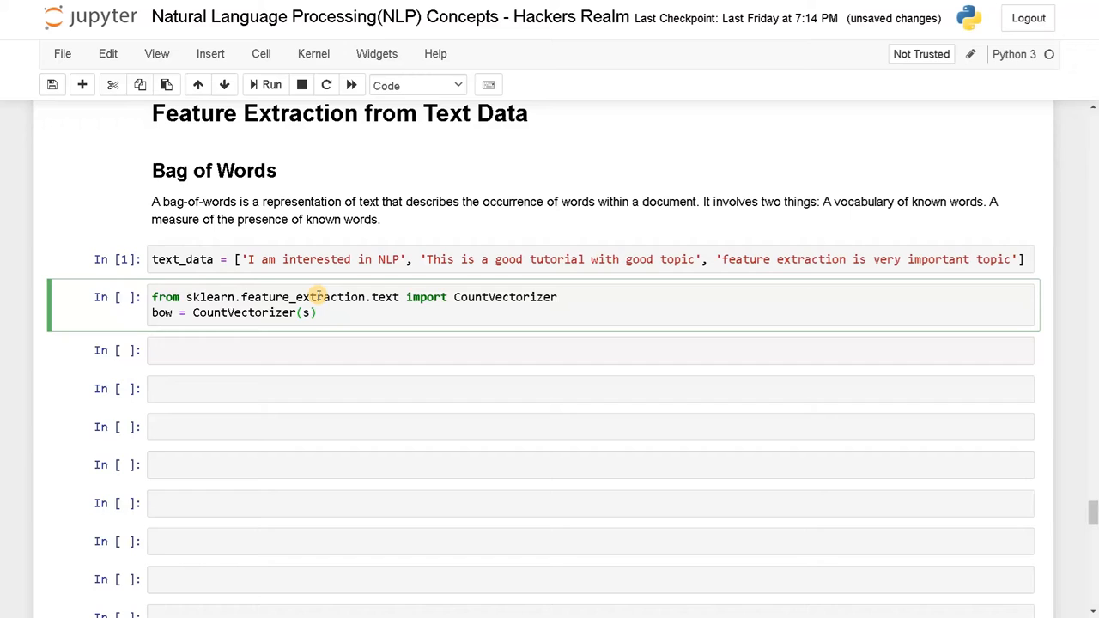
{"action": "type", "text": "stop_words="}
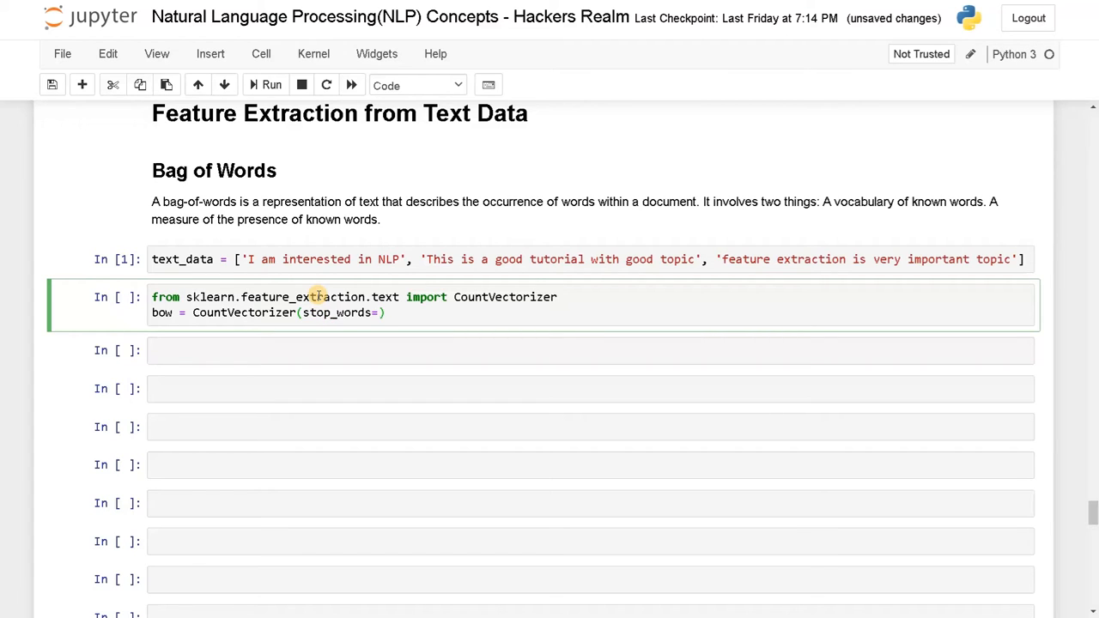
{"action": "type", "text": "''"}
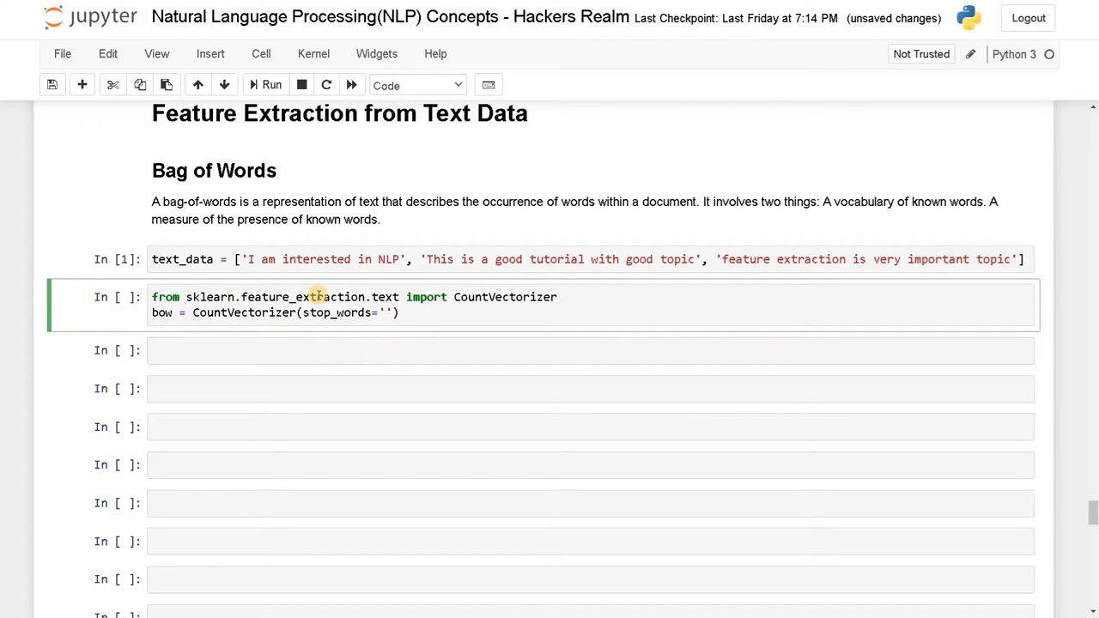
{"action": "type", "text": "english"}
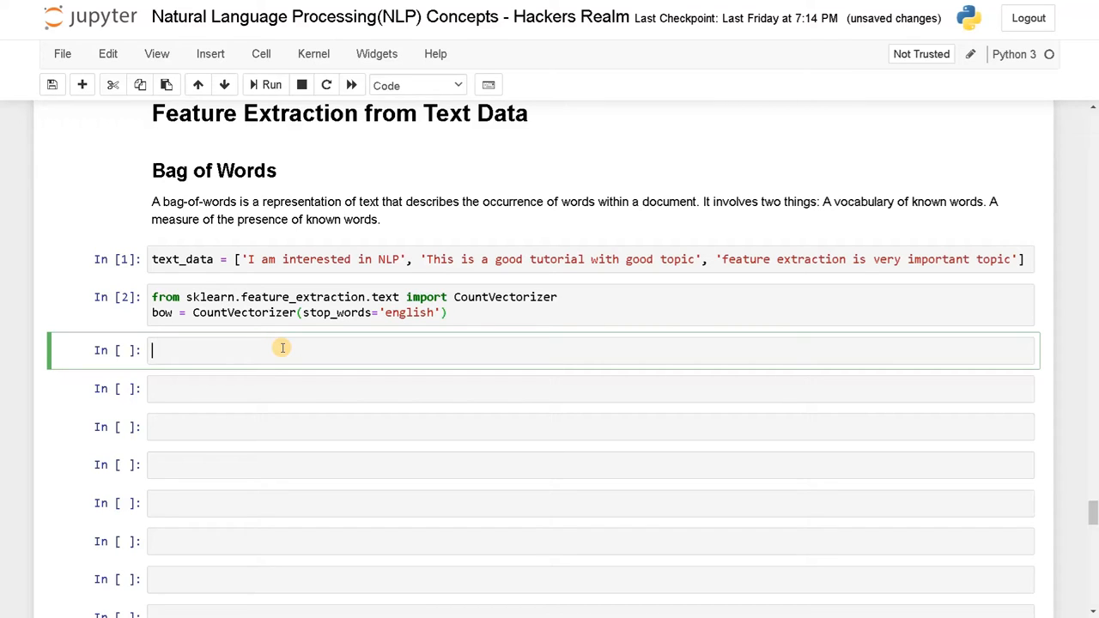
Step: Run bow.fit(text_data) under a '# fit' comment, then start a '# get the vocabulary' comment cell
{"action": "type", "text": "# fit the data"}
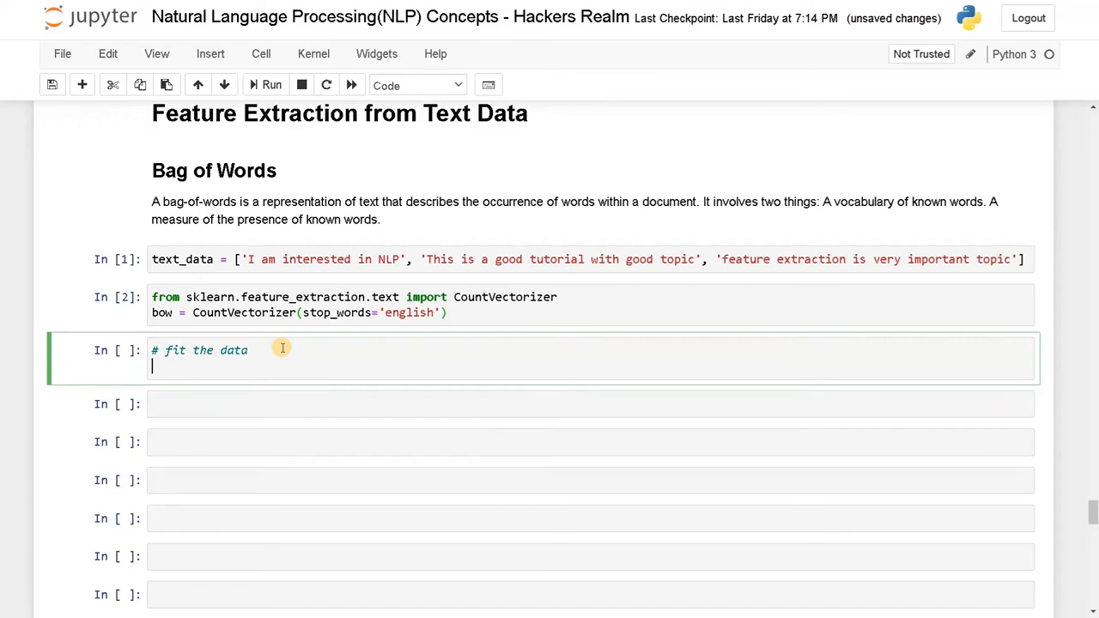
{"action": "type", "text": "bow"}
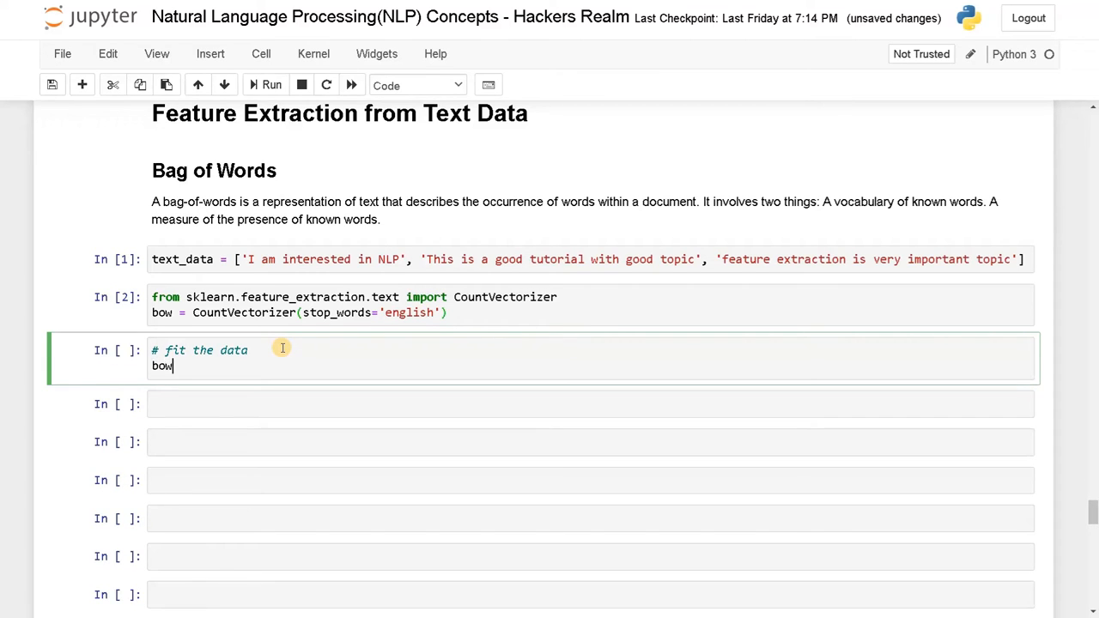
{"action": "type", "text": ".fit()"}
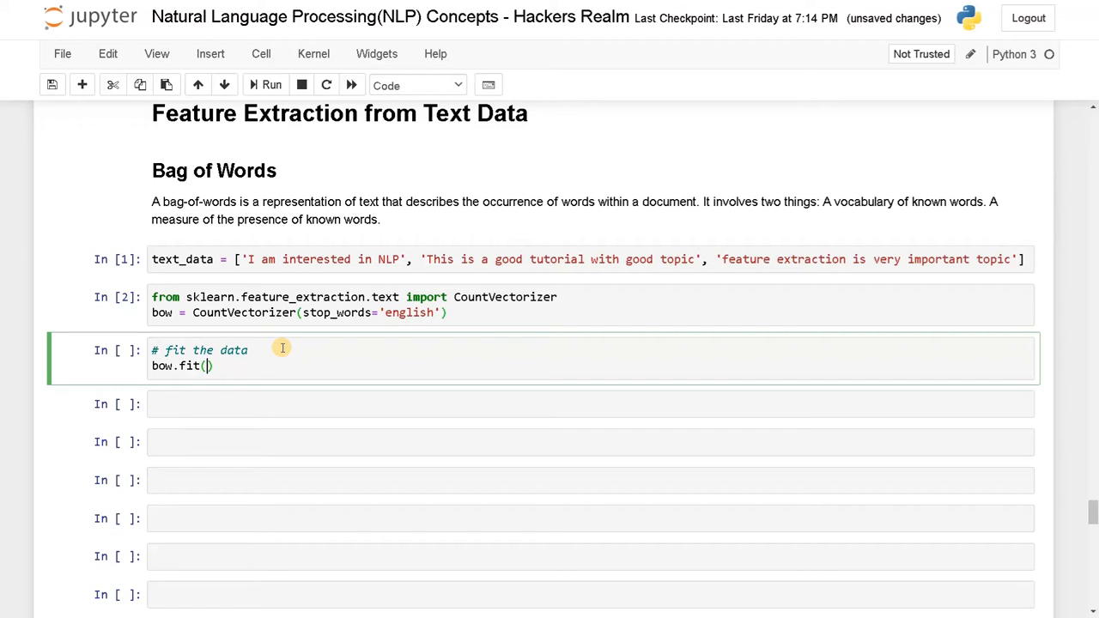
{"action": "type", "text": "text_data"}
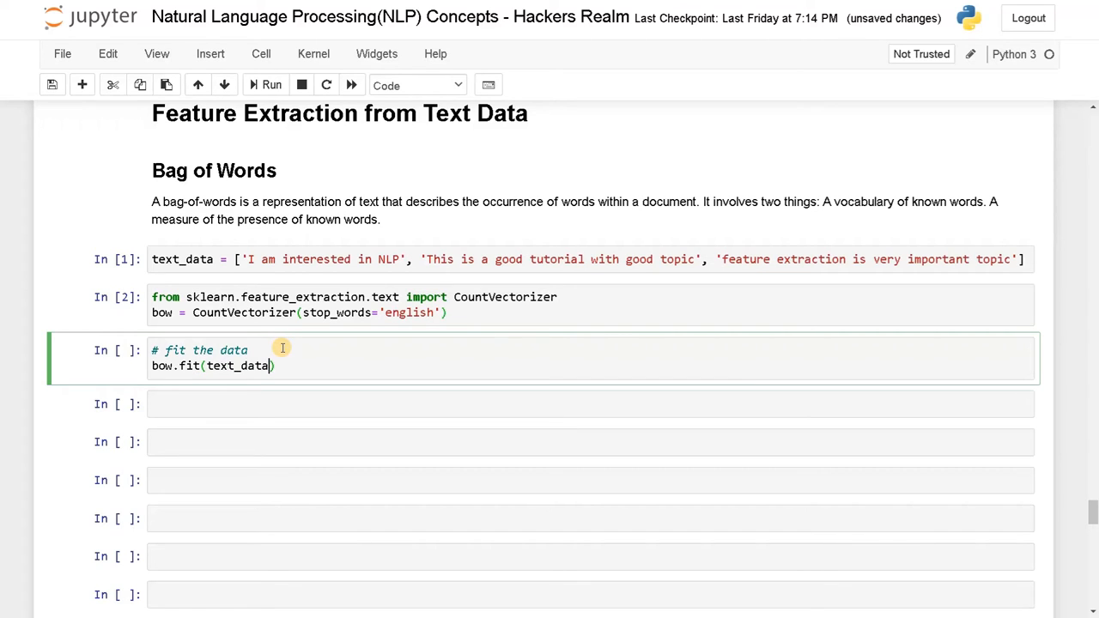
{"action": "left_click", "coordinate": [271, 84]}
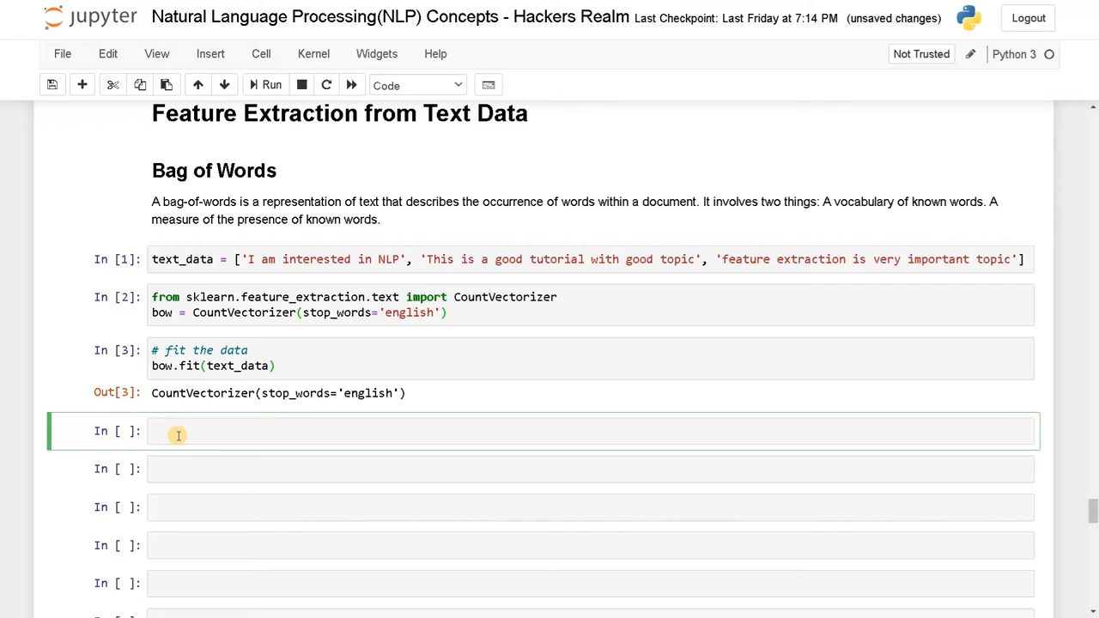
{"action": "type", "text": "# get the vocabulary list"}
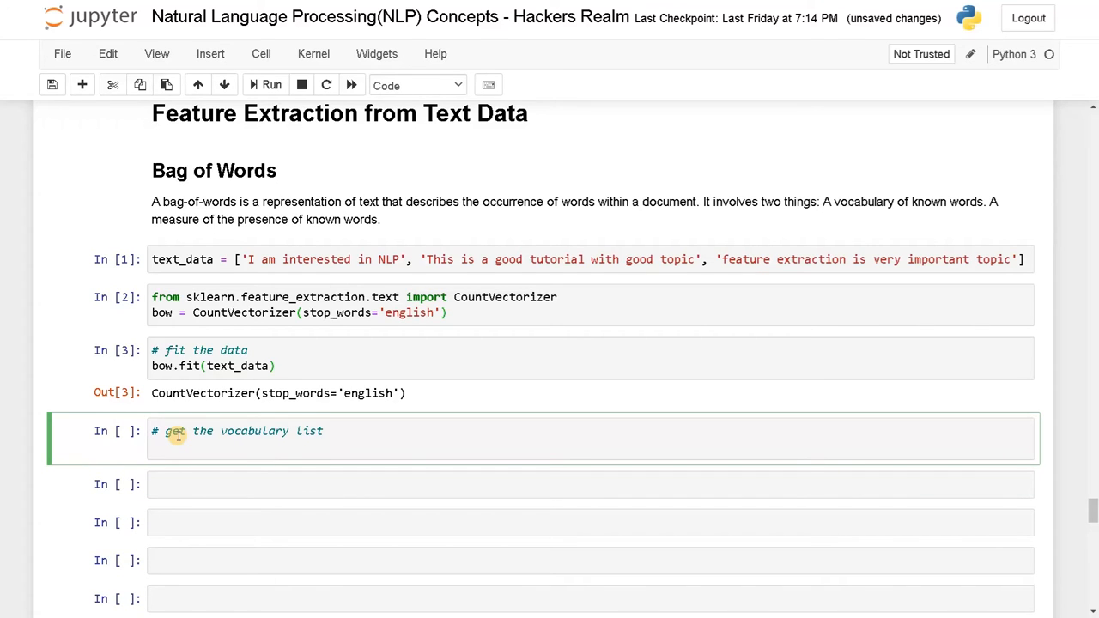
Step: Call bow.get_feature_names() to list the eight vocabulary words, then return to the text_data cell
{"action": "type", "text": "bow."}
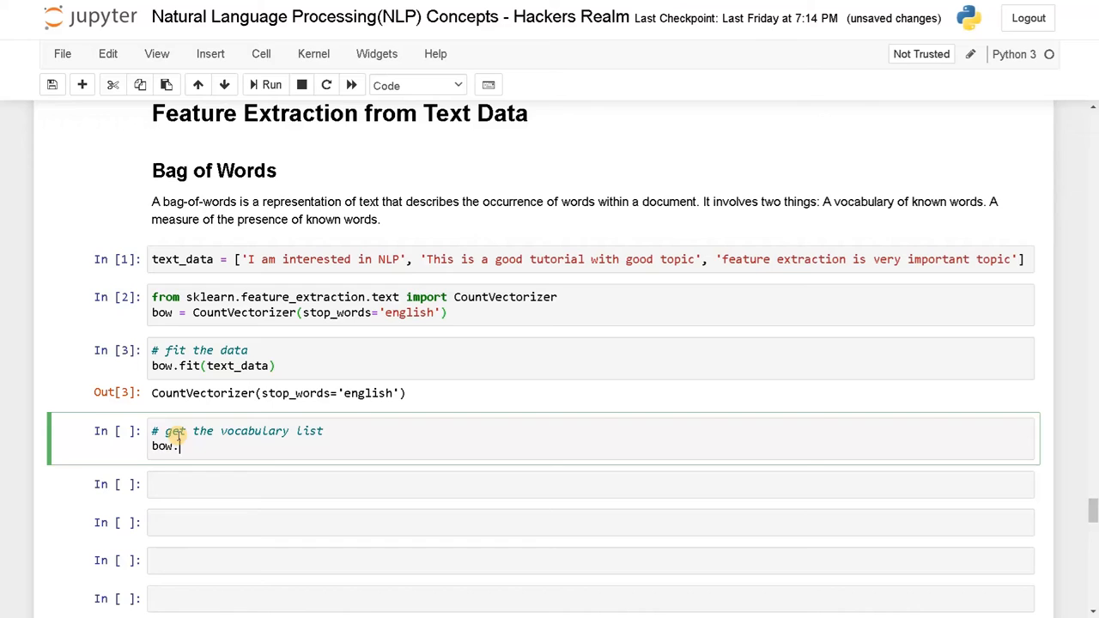
{"action": "type", "text": "ge"}
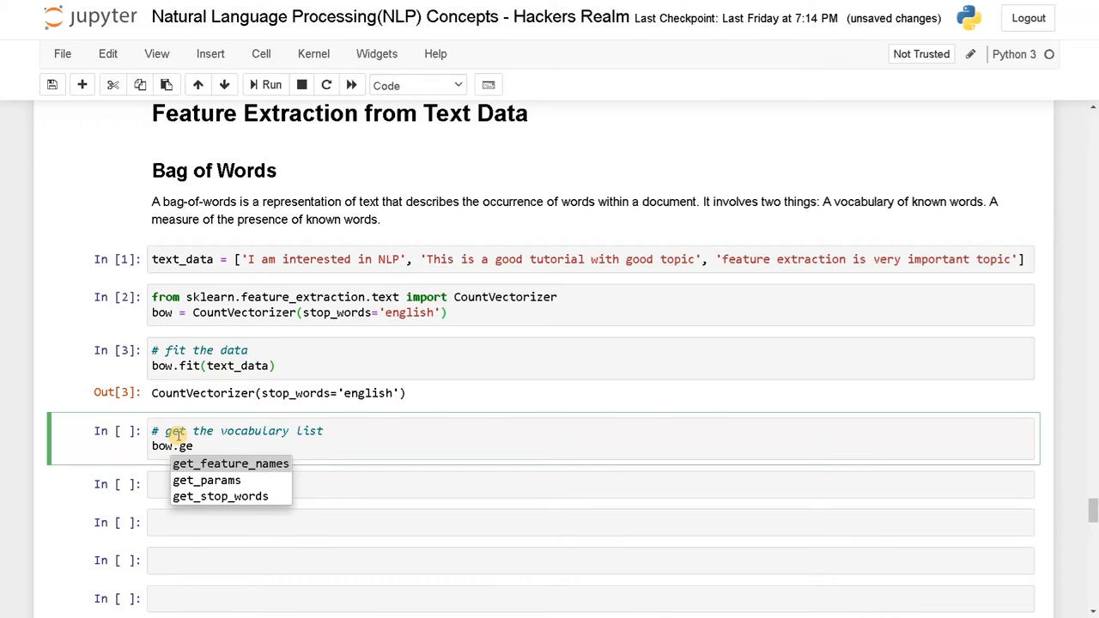
{"action": "left_click", "coordinate": [230, 464]}
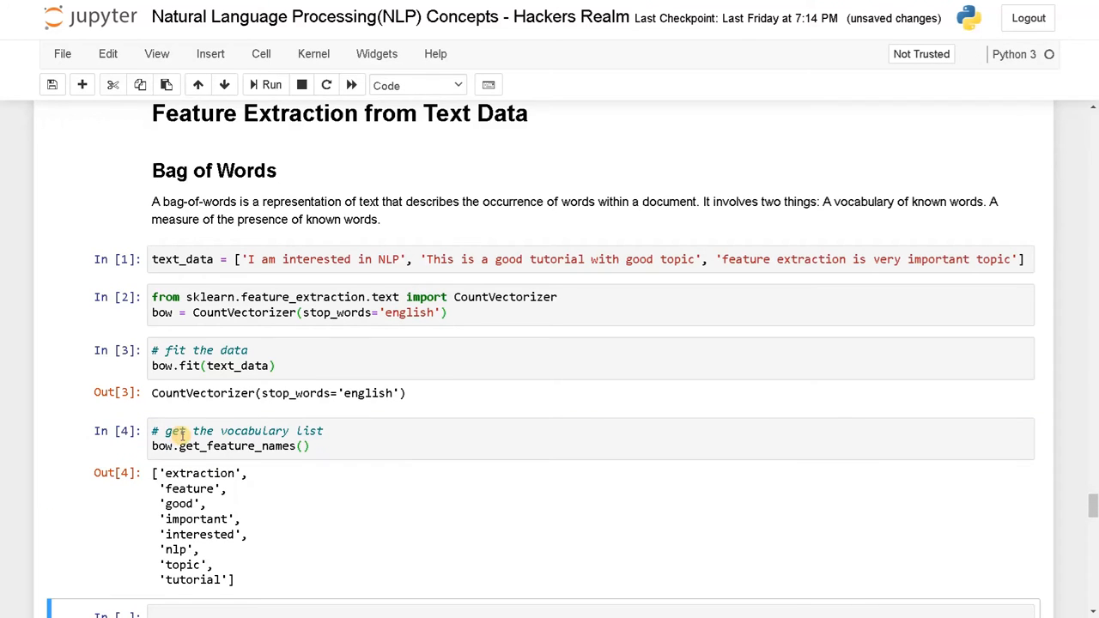
{"action": "scroll", "scroll_direction": "down", "scroll_amount": 3}
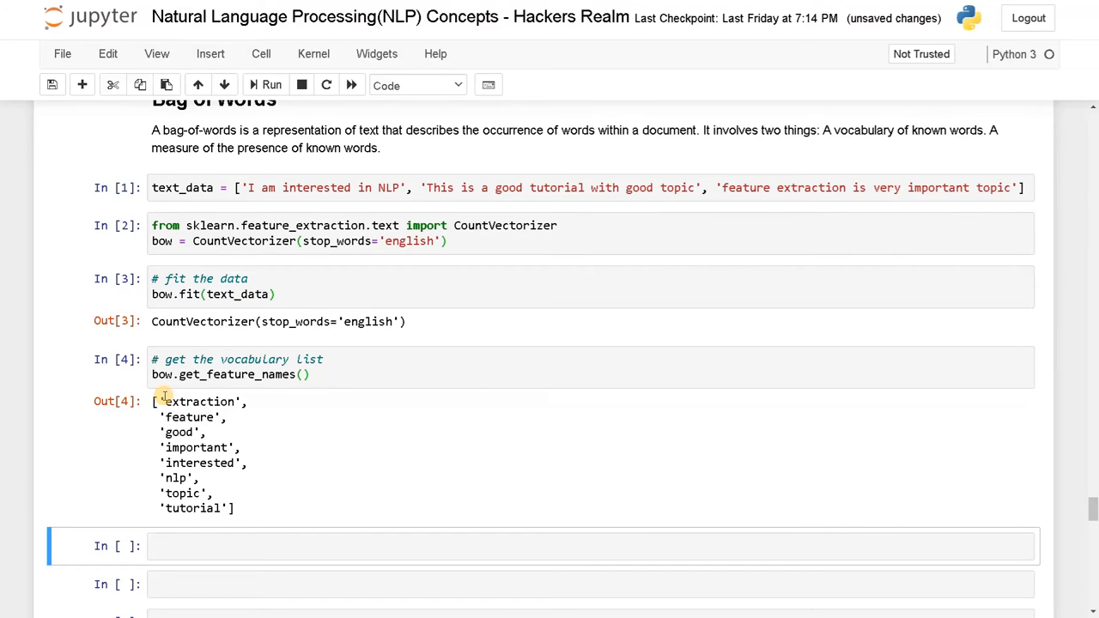
{"action": "mouse_move", "coordinate": [181, 402]}
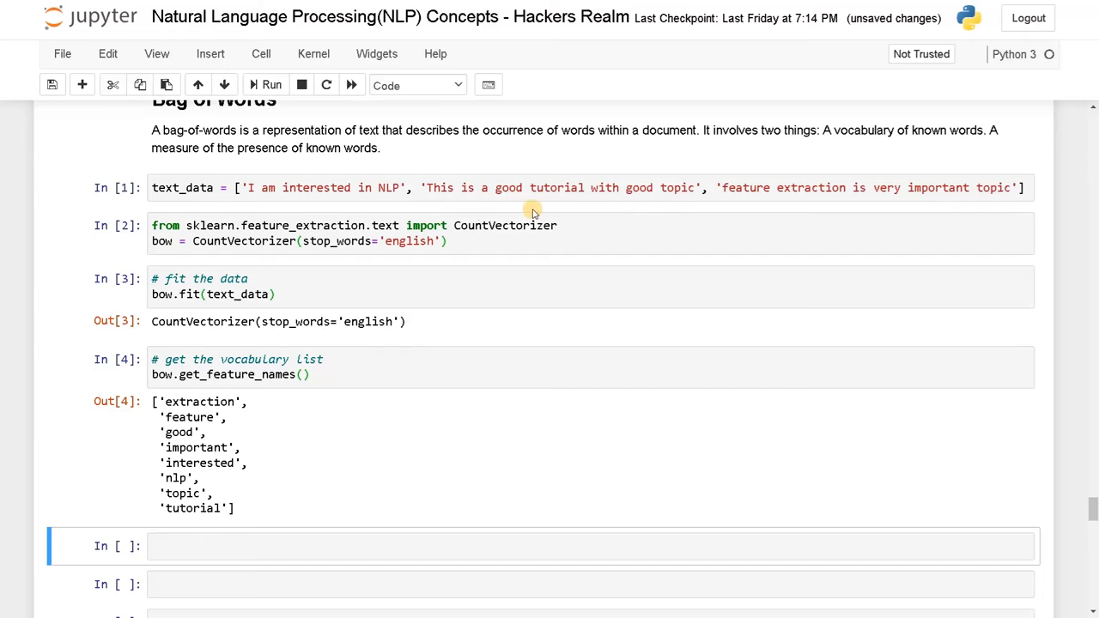
{"action": "mouse_move", "coordinate": [560, 213]}
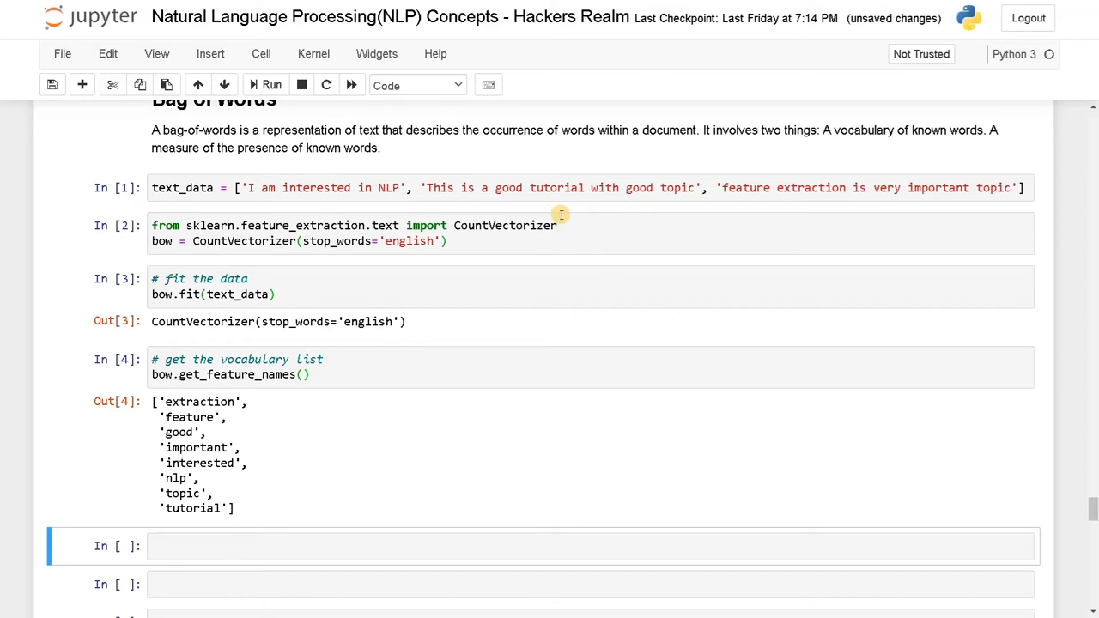
{"action": "mouse_move", "coordinate": [165, 388]}
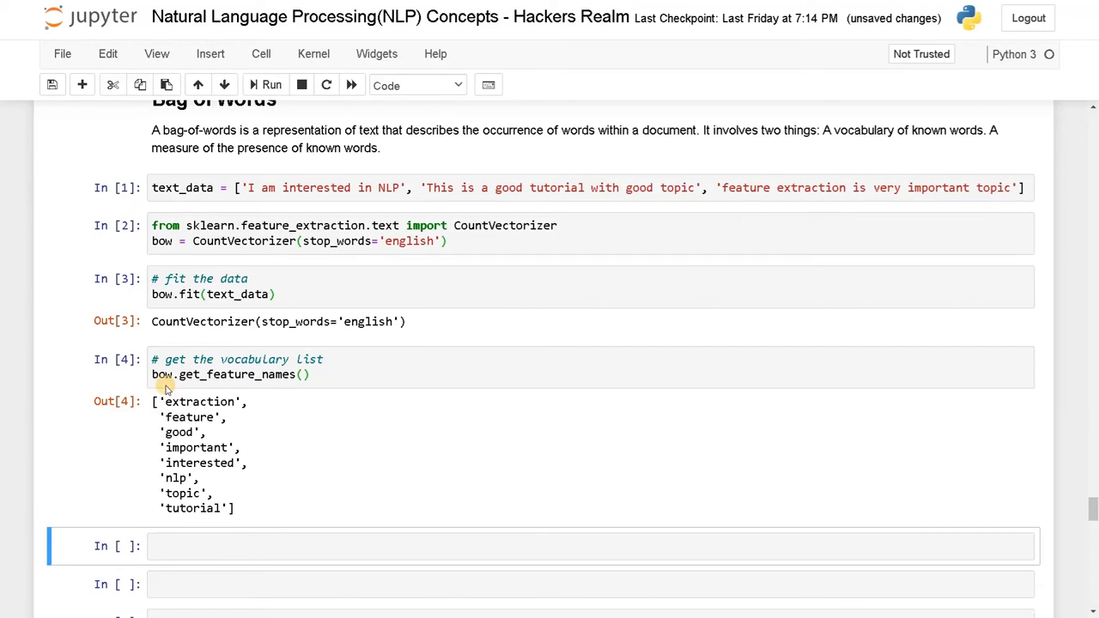
{"action": "mouse_move", "coordinate": [258, 240]}
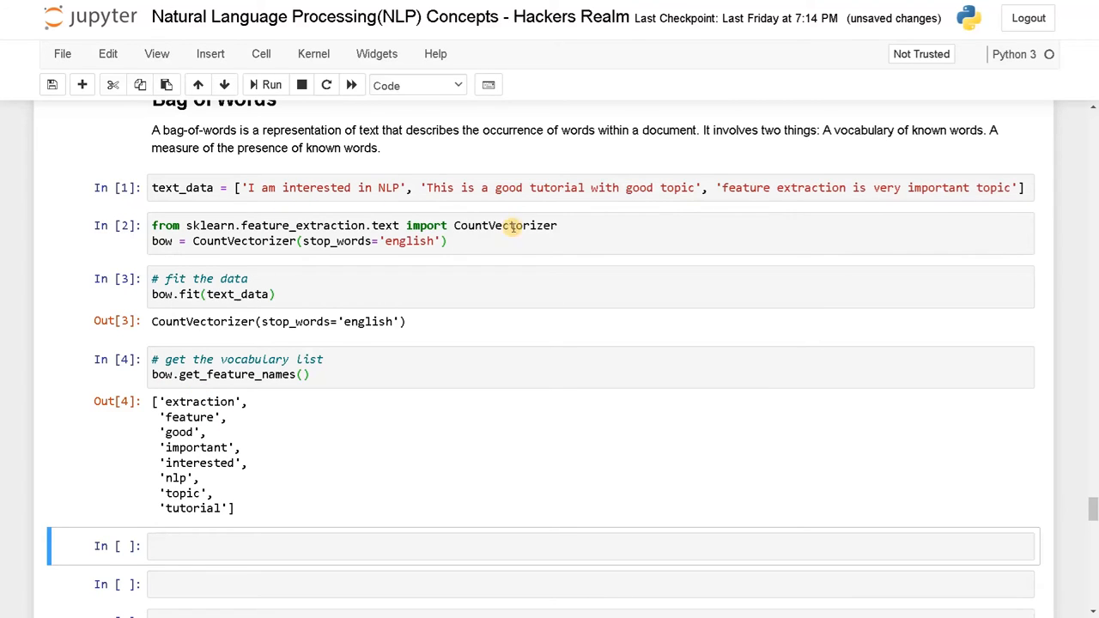
{"action": "left_click", "coordinate": [515, 187]}
{"action": "type", "text": "F"}
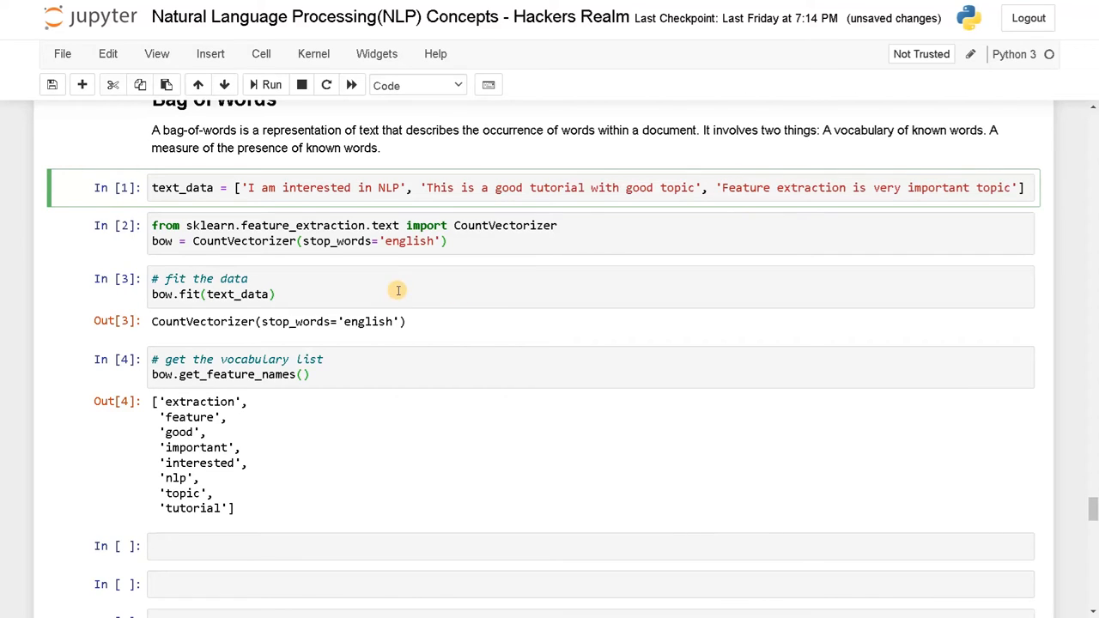
{"action": "mouse_move", "coordinate": [701, 213]}
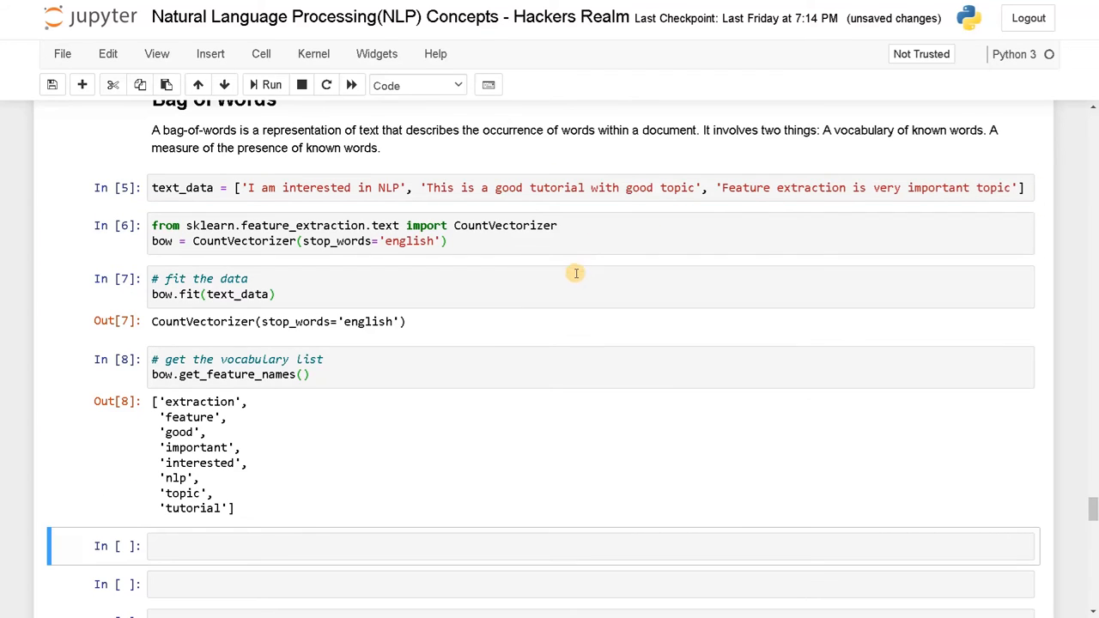
{"action": "mouse_move", "coordinate": [759, 188]}
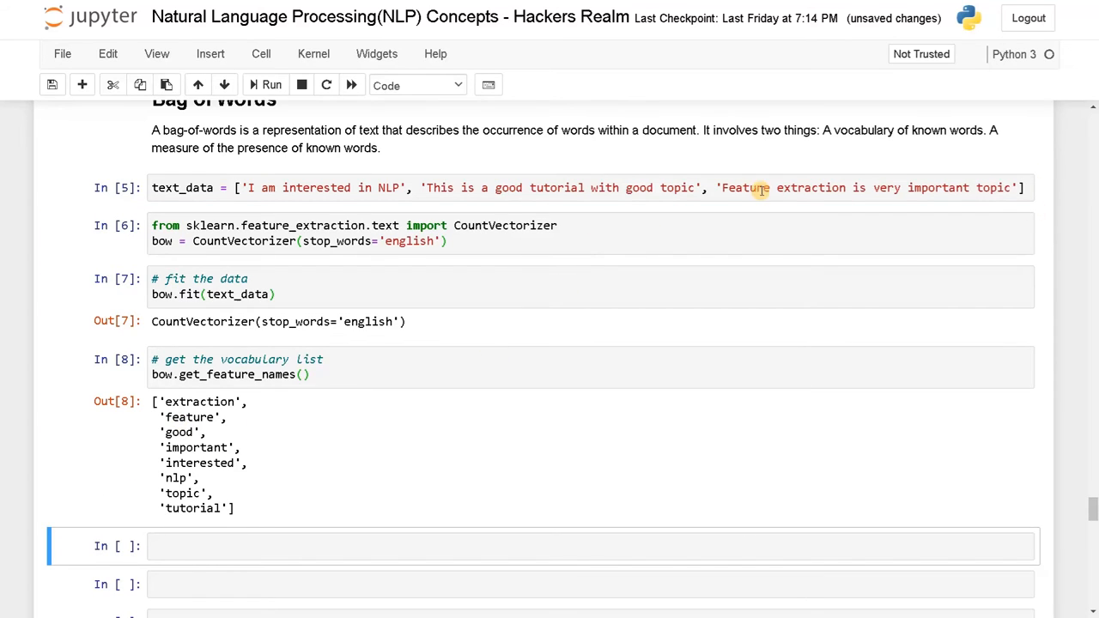
{"action": "mouse_move", "coordinate": [728, 177]}
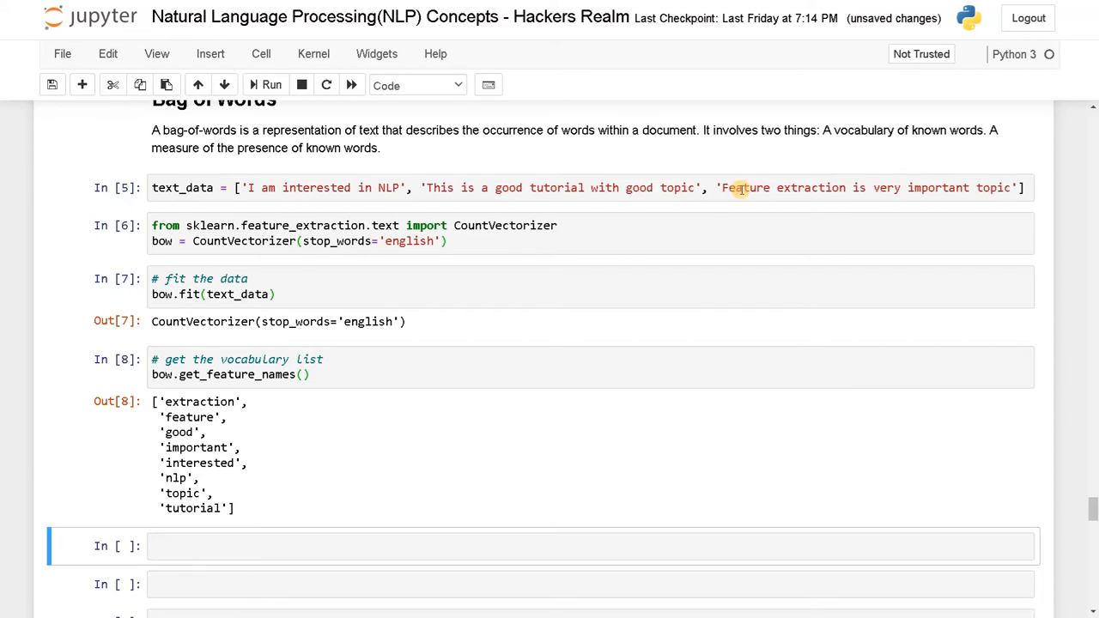
{"action": "mouse_move", "coordinate": [582, 273]}
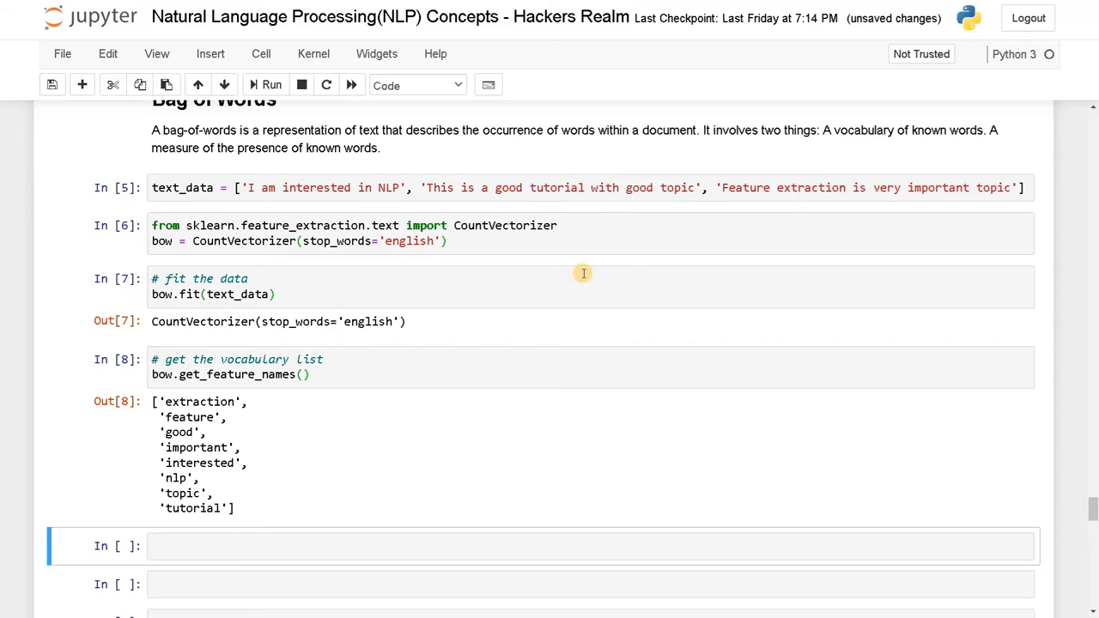
{"action": "mouse_move", "coordinate": [701, 247]}
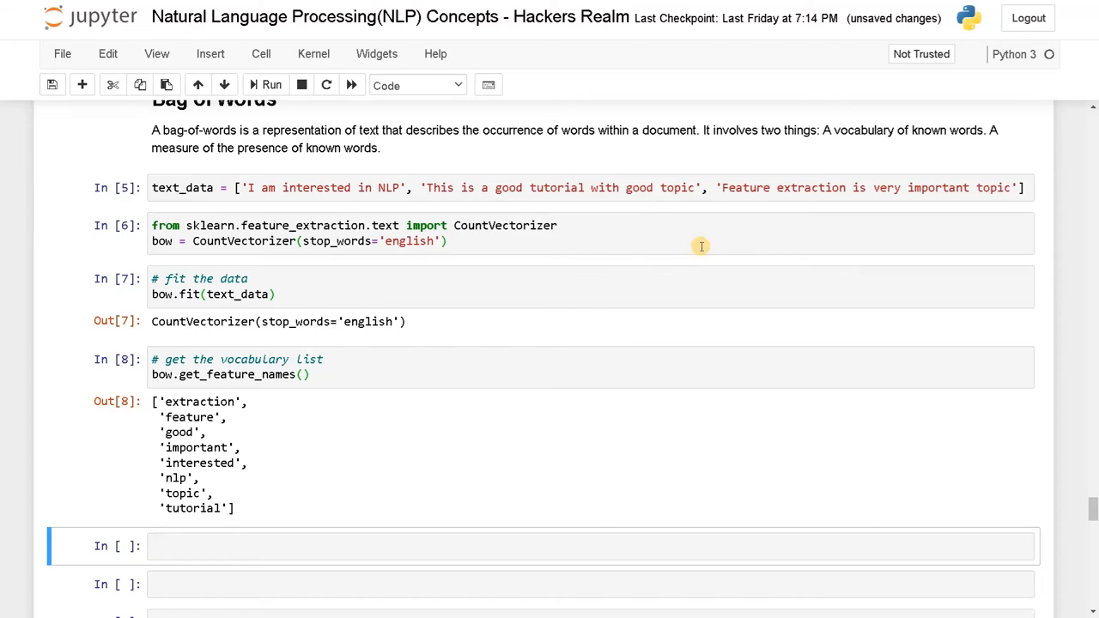
{"action": "mouse_move", "coordinate": [879, 192]}
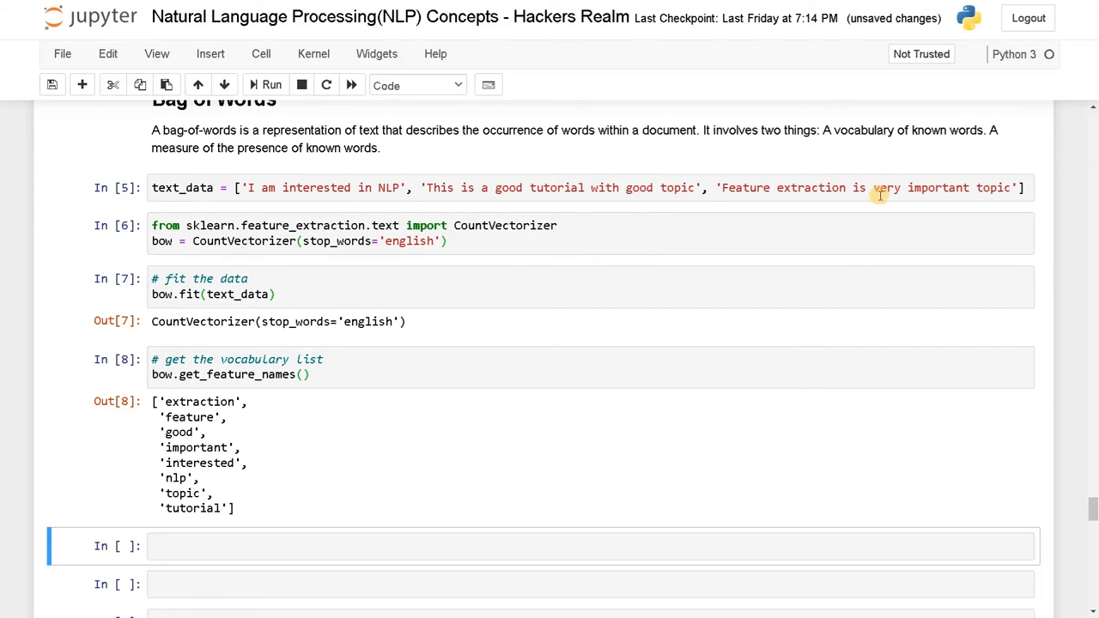
{"action": "mouse_move", "coordinate": [467, 199]}
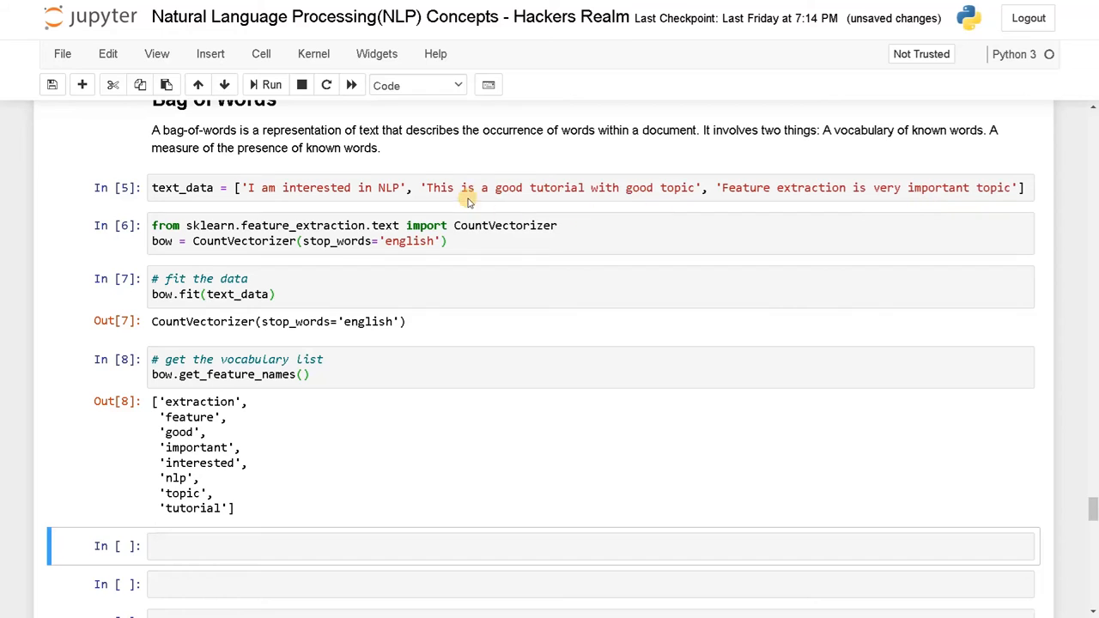
{"action": "mouse_move", "coordinate": [567, 187]}
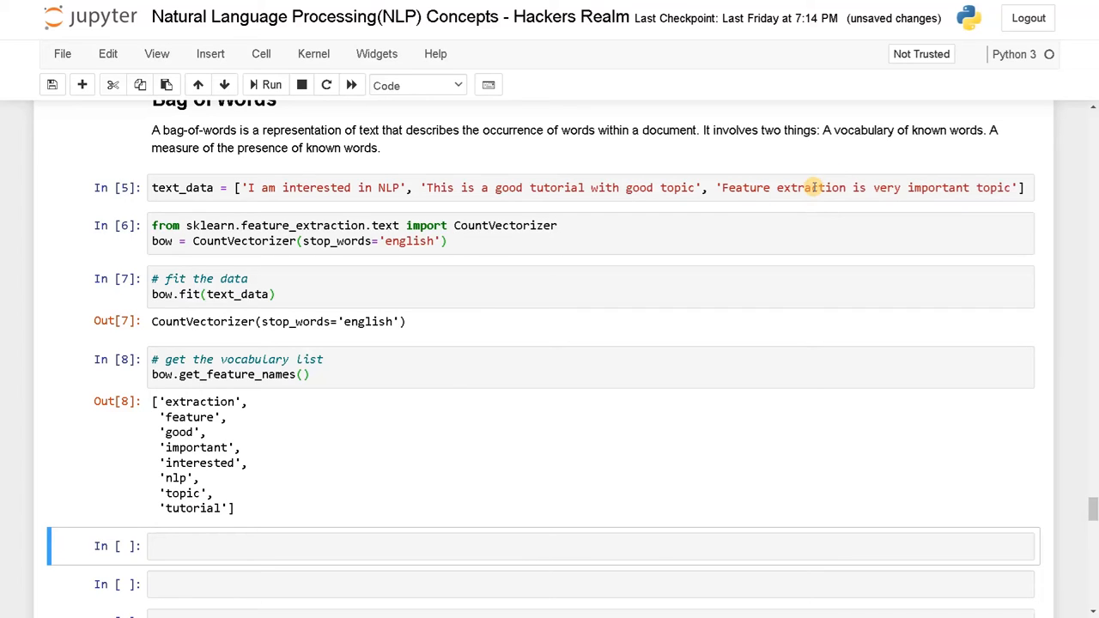
{"action": "mouse_move", "coordinate": [890, 254]}
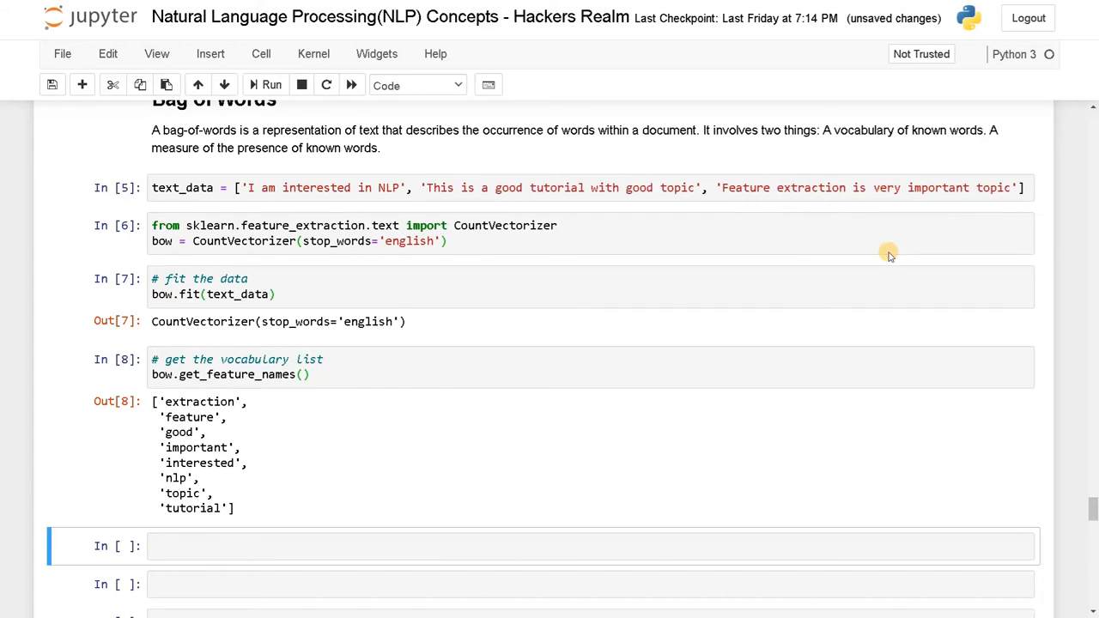
{"action": "mouse_move", "coordinate": [268, 426]}
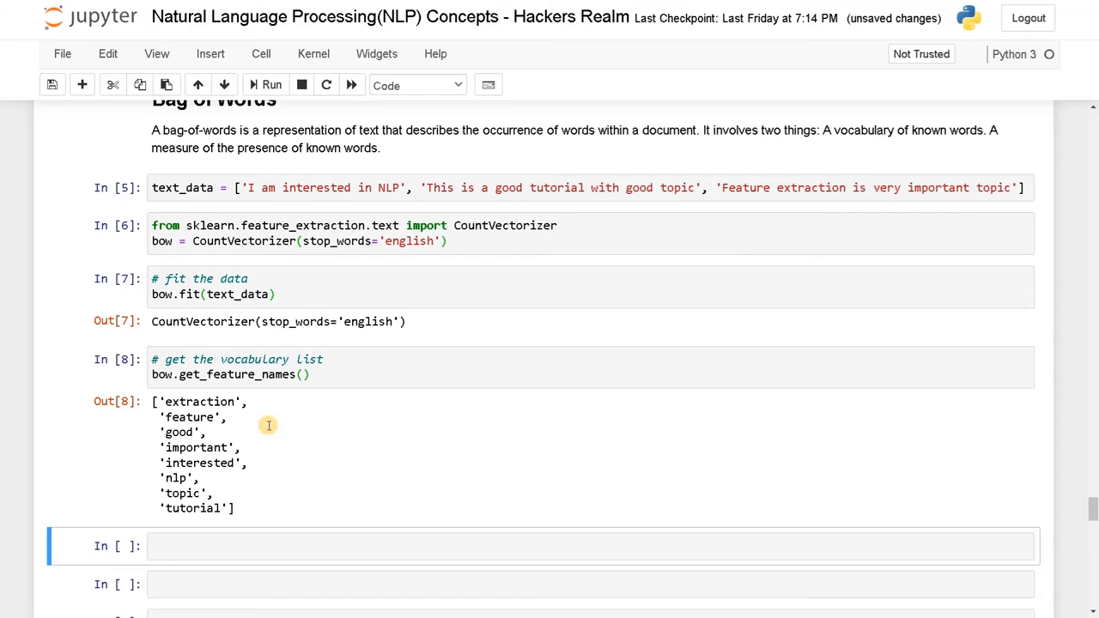
{"action": "mouse_move", "coordinate": [151, 484]}
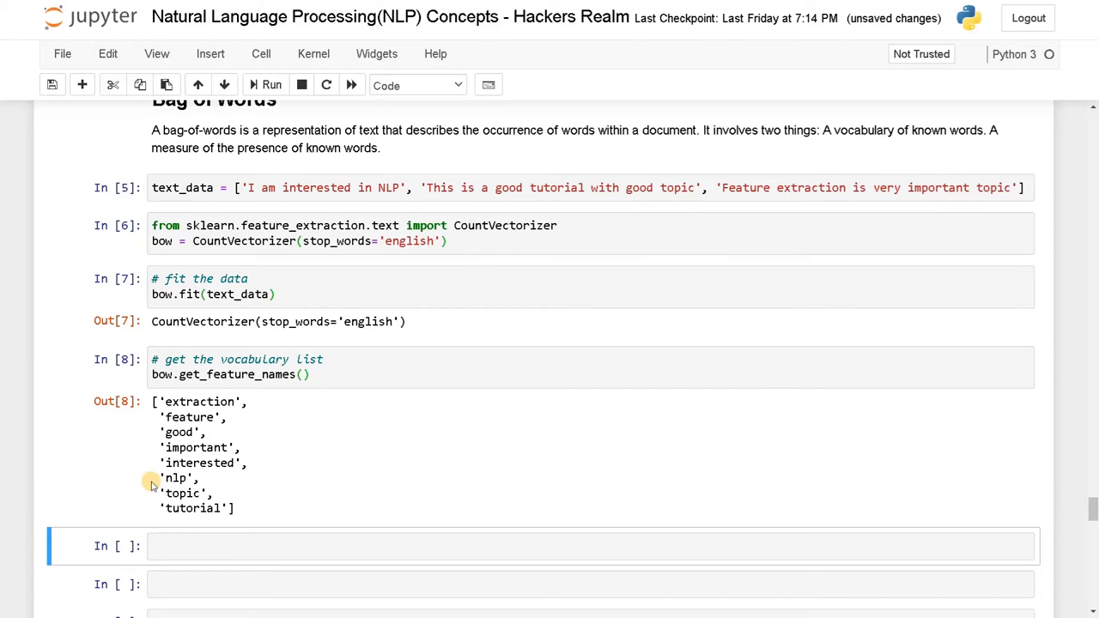
Step: Highlight the printed vocabulary words to compare them against the sample sentences
{"action": "left_click_drag", "start_coordinate": [151, 402], "coordinate": [244, 498]}
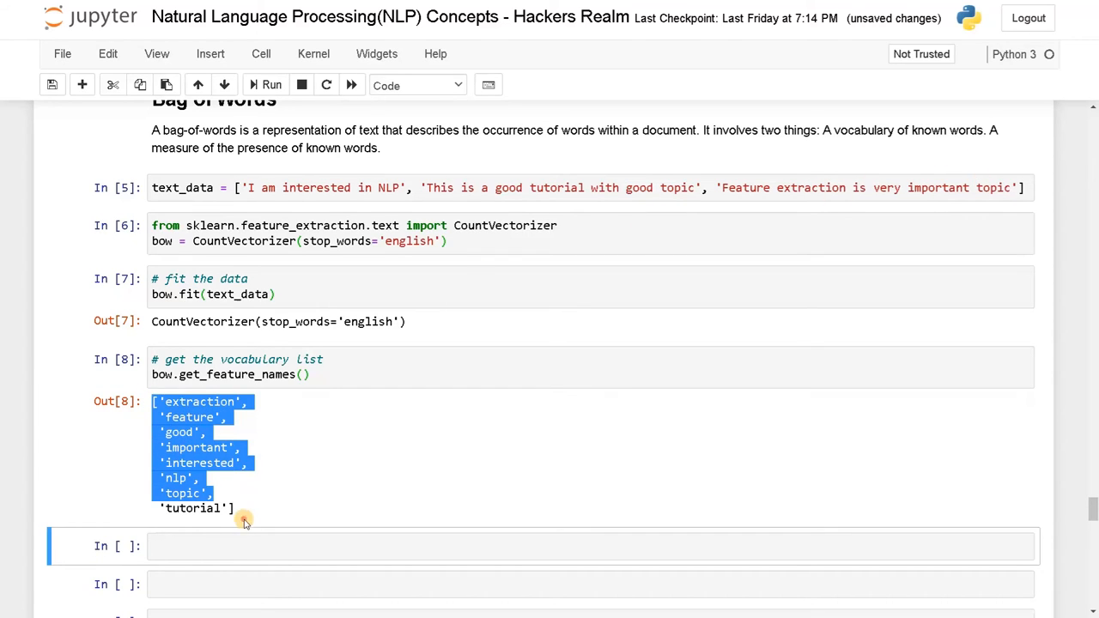
{"action": "left_click", "coordinate": [244, 522]}
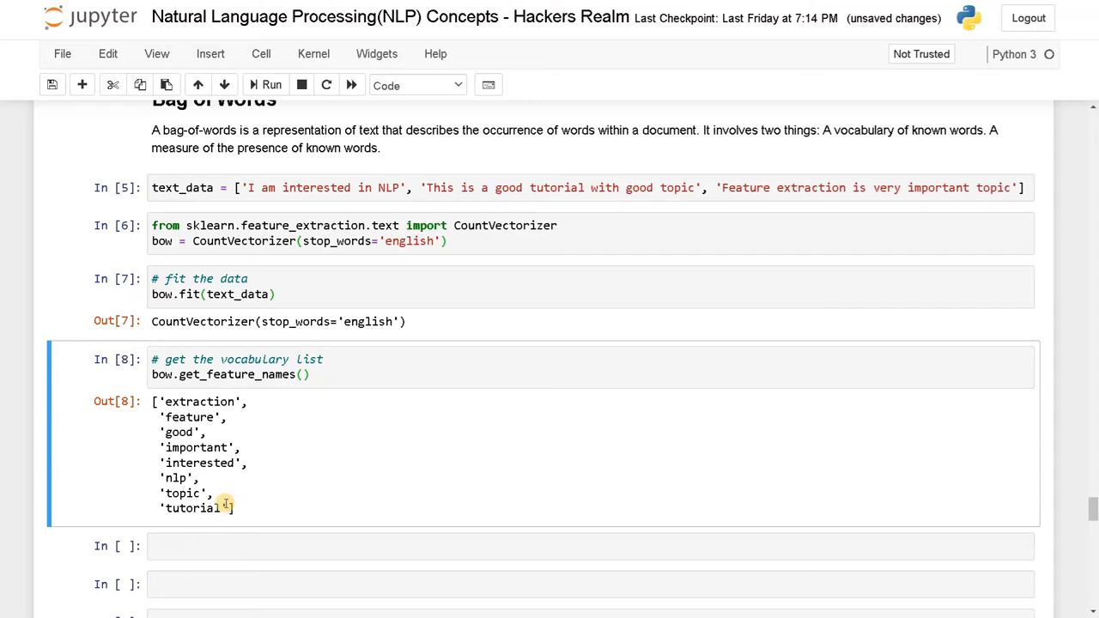
{"action": "mouse_move", "coordinate": [203, 433]}
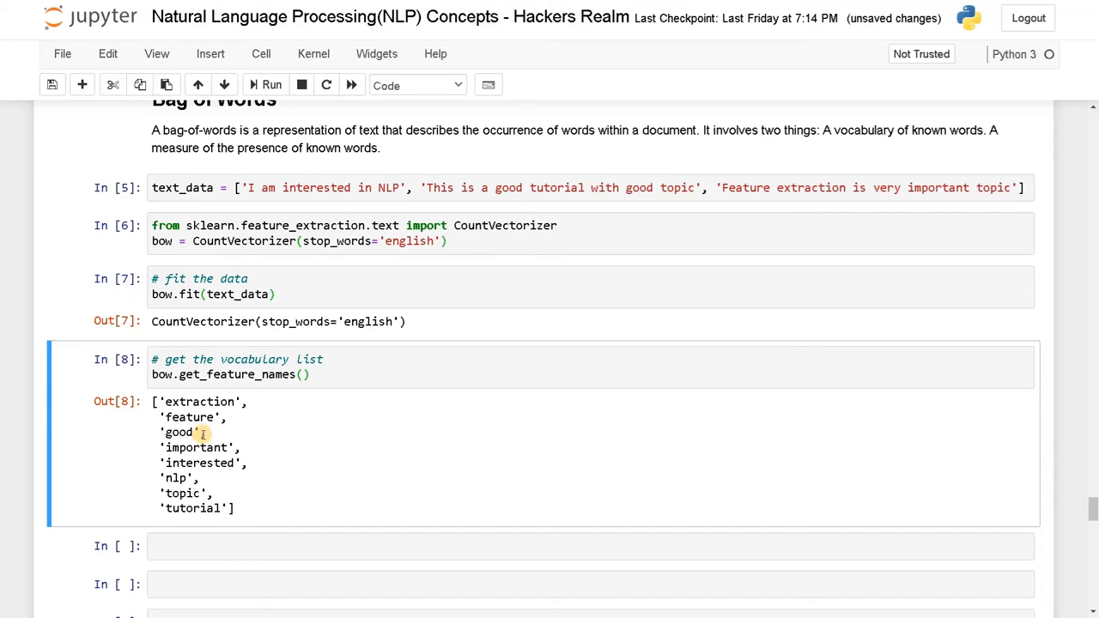
{"action": "mouse_move", "coordinate": [331, 454]}
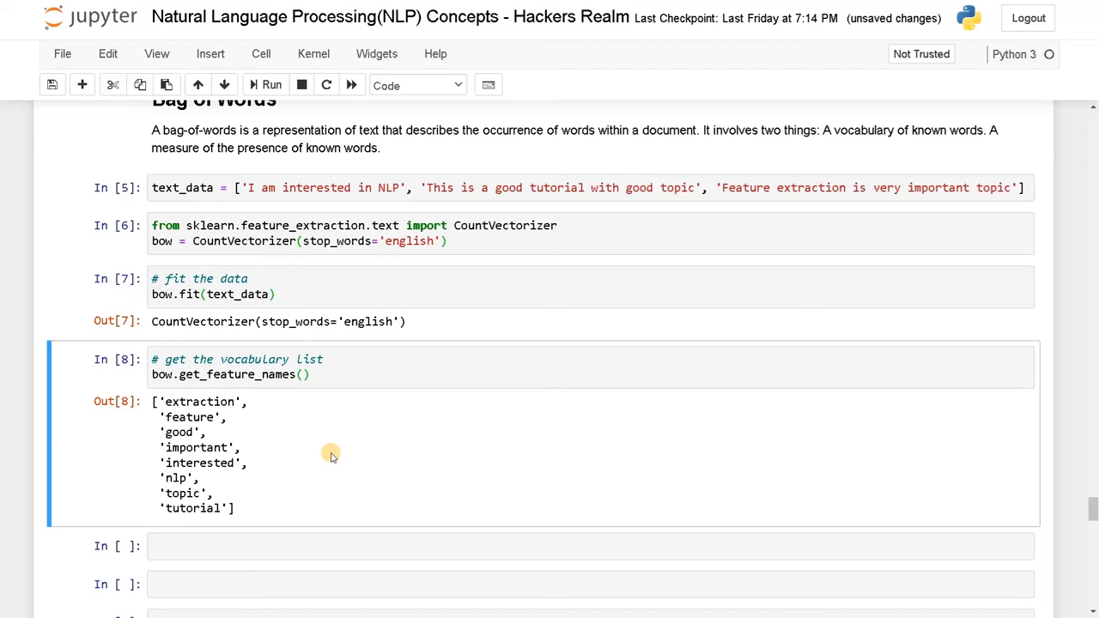
{"action": "mouse_move", "coordinate": [241, 460]}
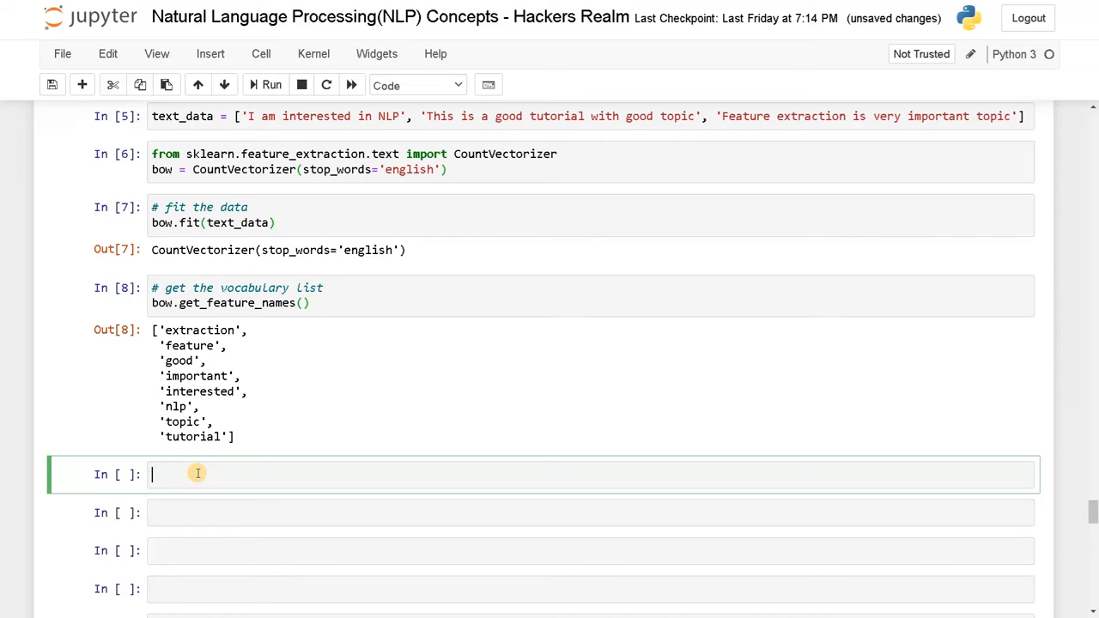
Step: Run bow_features = bow.transform(text_data) and display it as a 3x8 sparse matrix
{"action": "type", "text": "bow"}
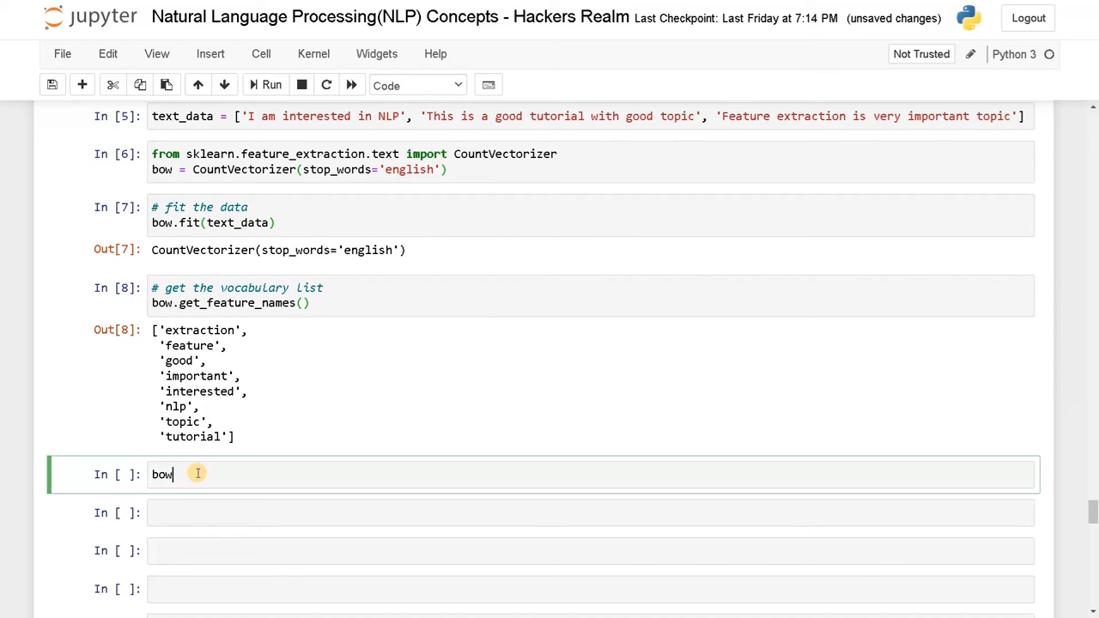
{"action": "type", "text": "_feature"}
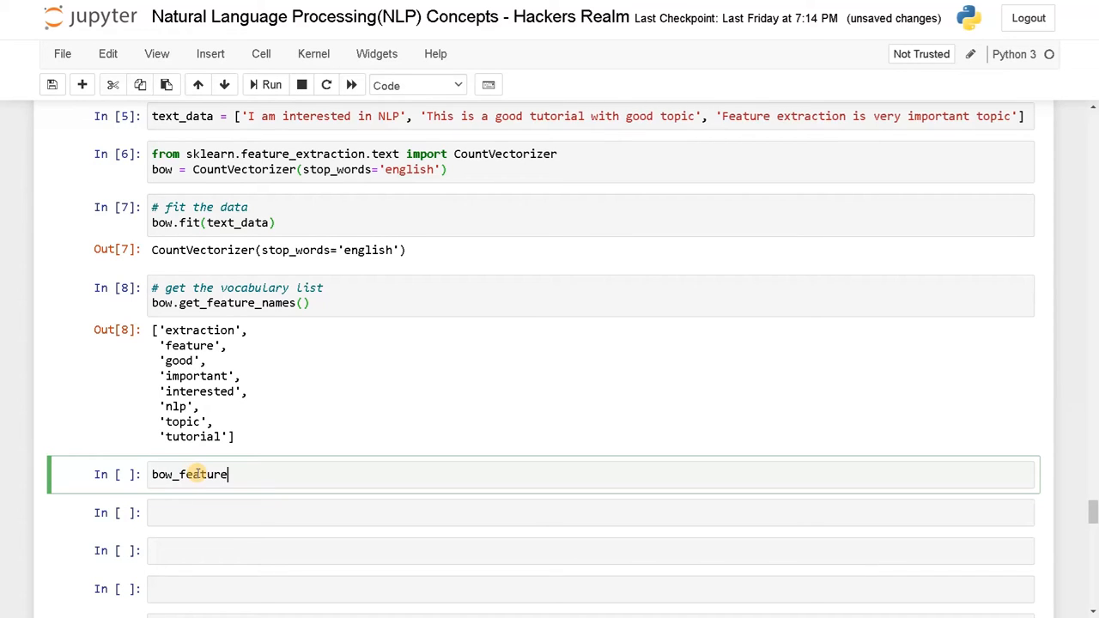
{"action": "type", "text": "s ="}
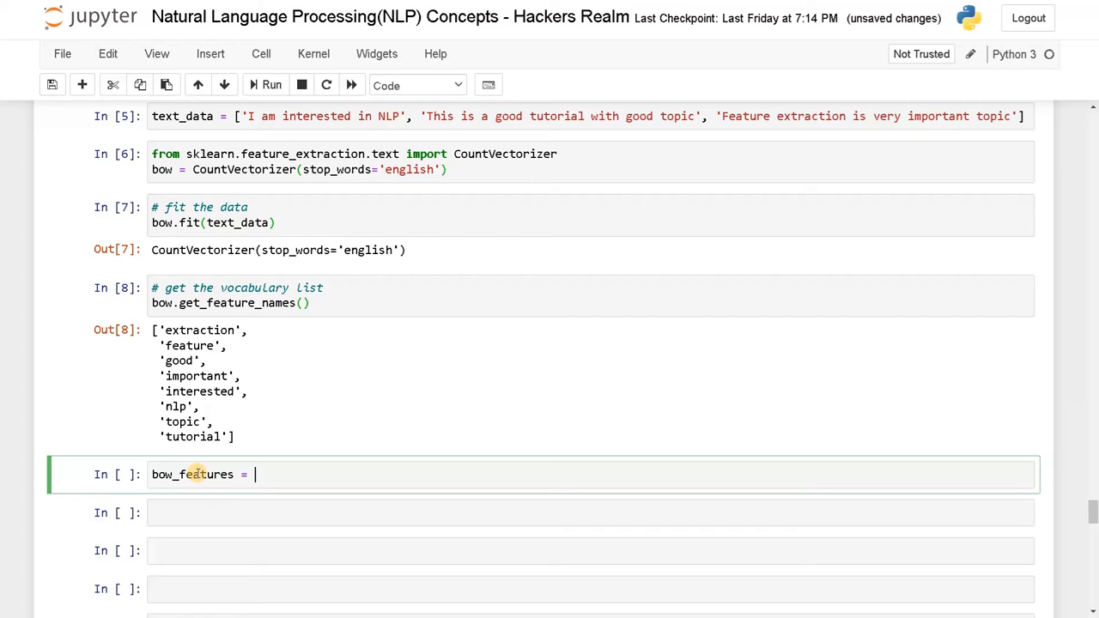
{"action": "type", "text": "bow."}
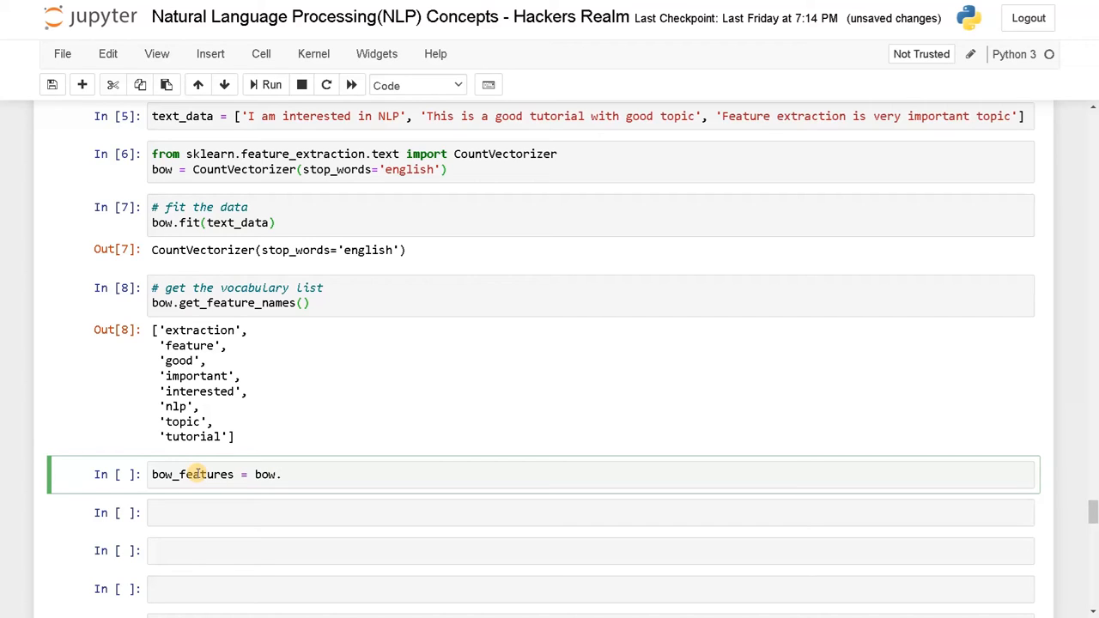
{"action": "type", "text": "fi"}
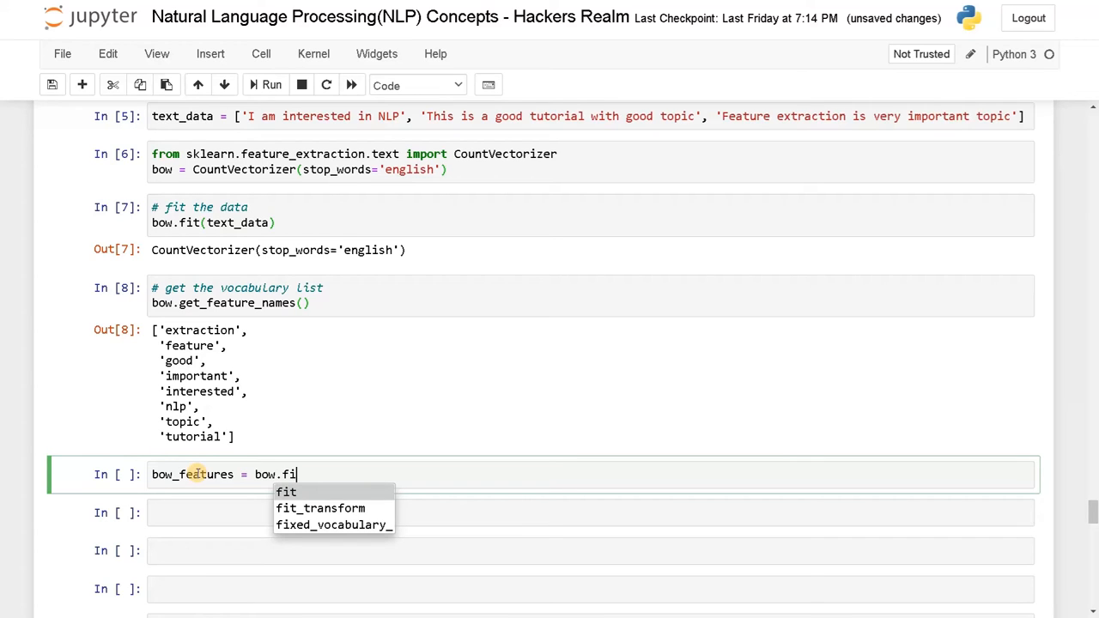
{"action": "mouse_move", "coordinate": [248, 354]}
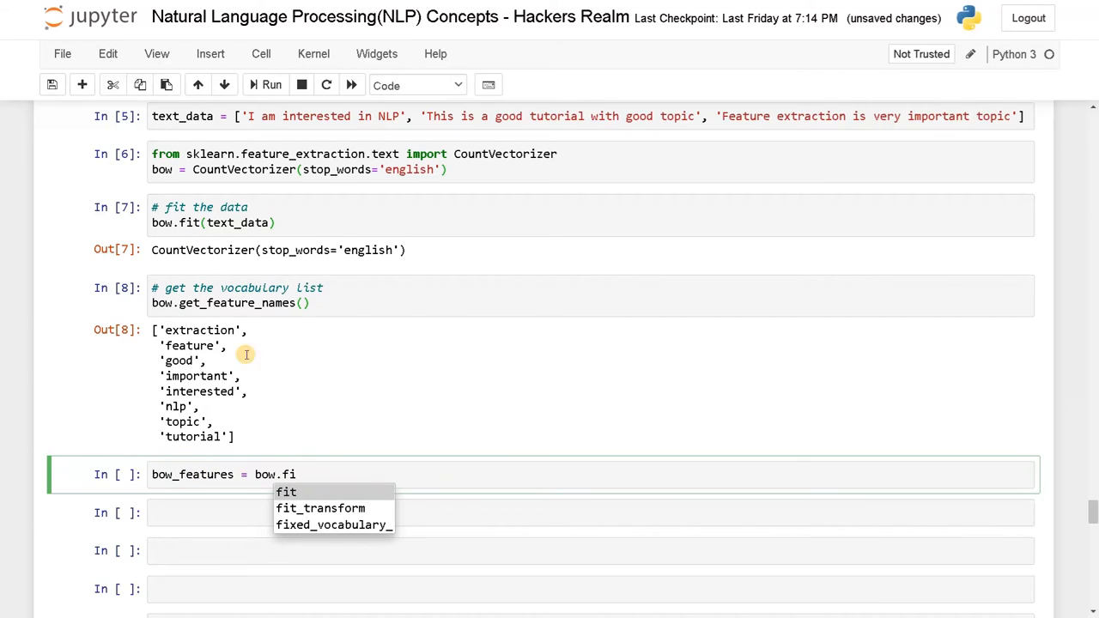
{"action": "mouse_move", "coordinate": [275, 398]}
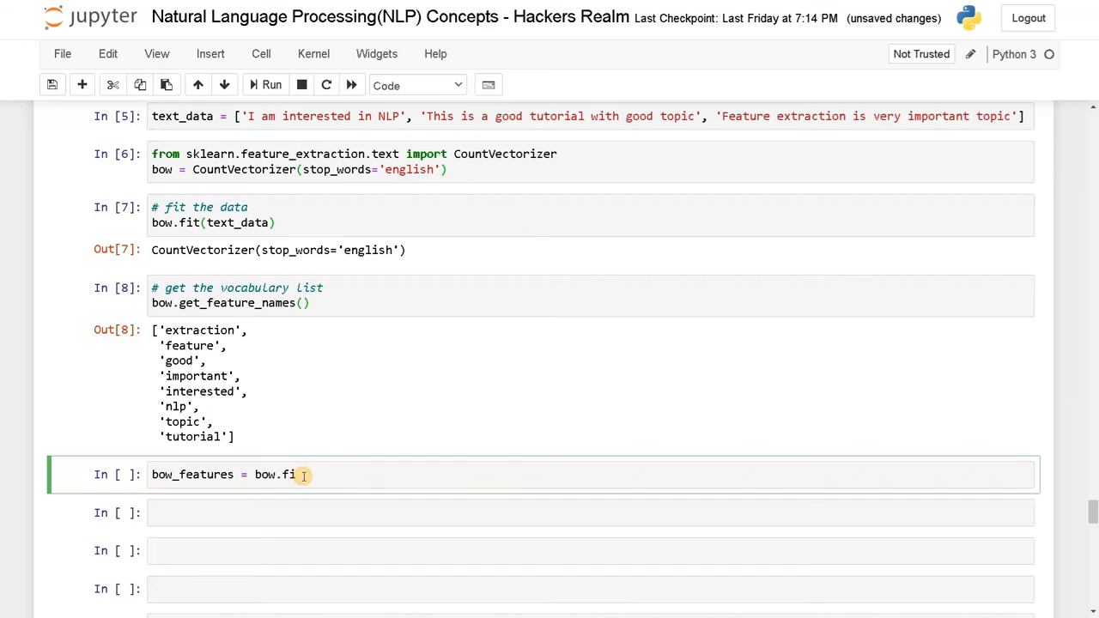
{"action": "type", "text": "ransform"}
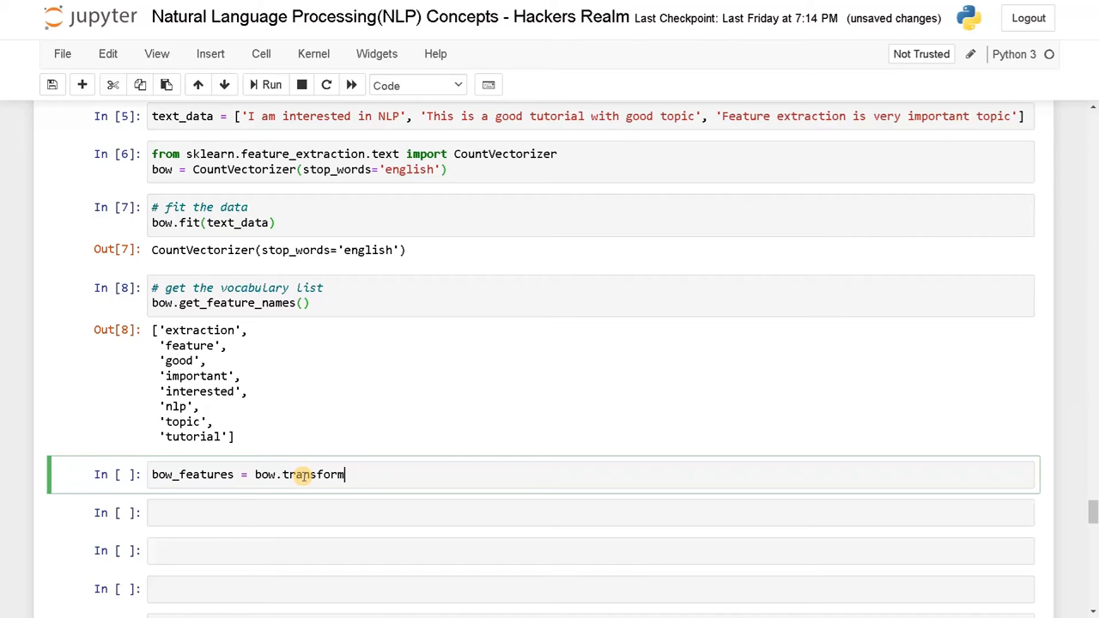
{"action": "type", "text": "(te"}
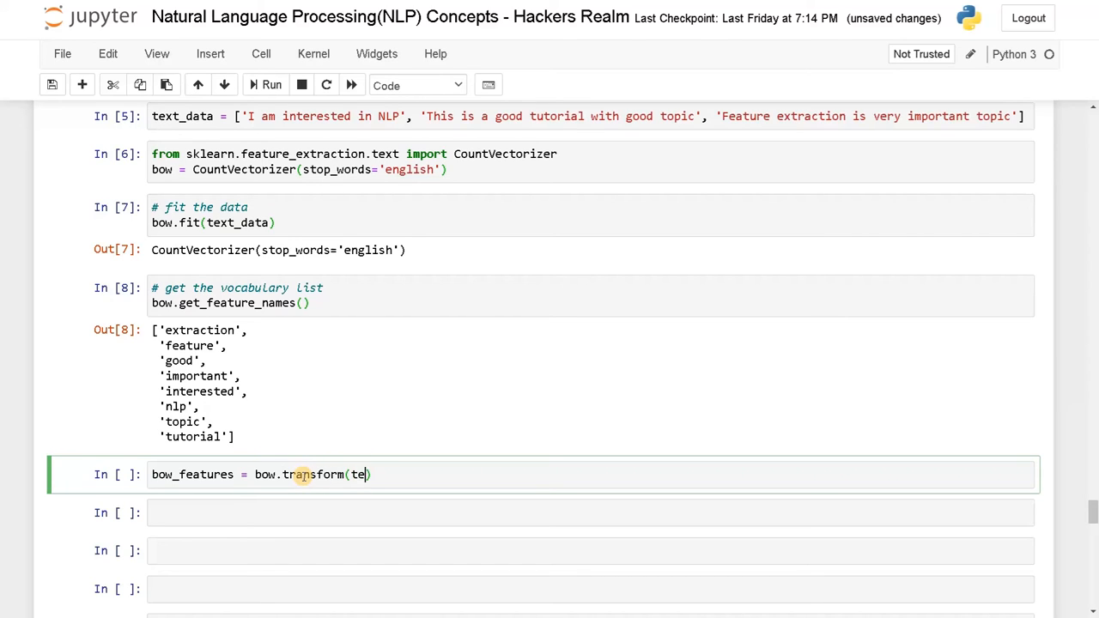
{"action": "type", "text": "xt_data"}
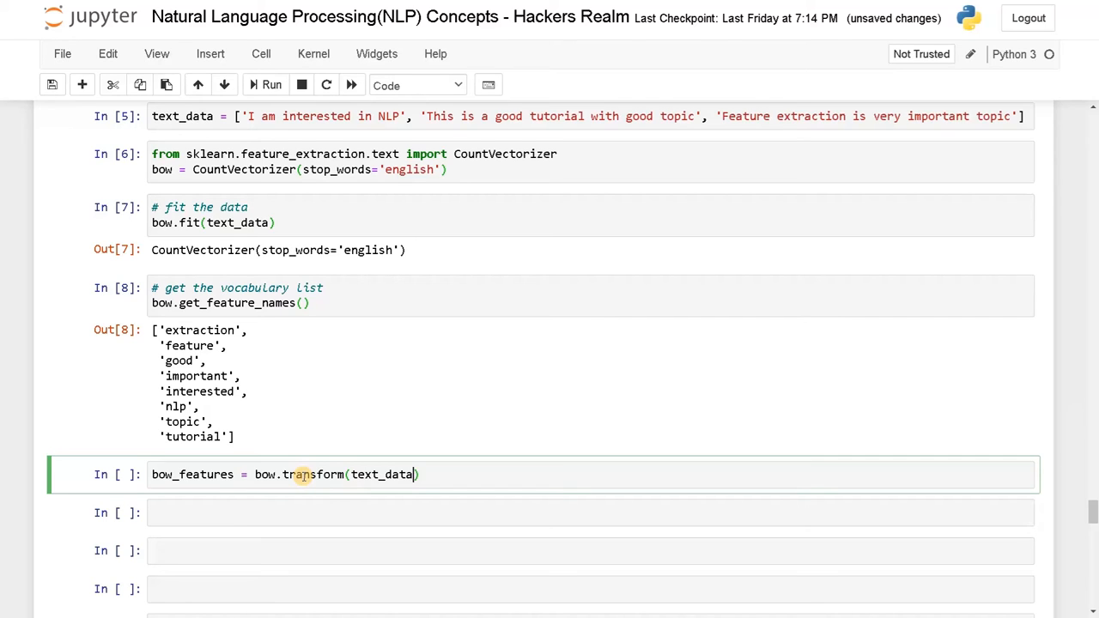
{"action": "type", "text": "b"}
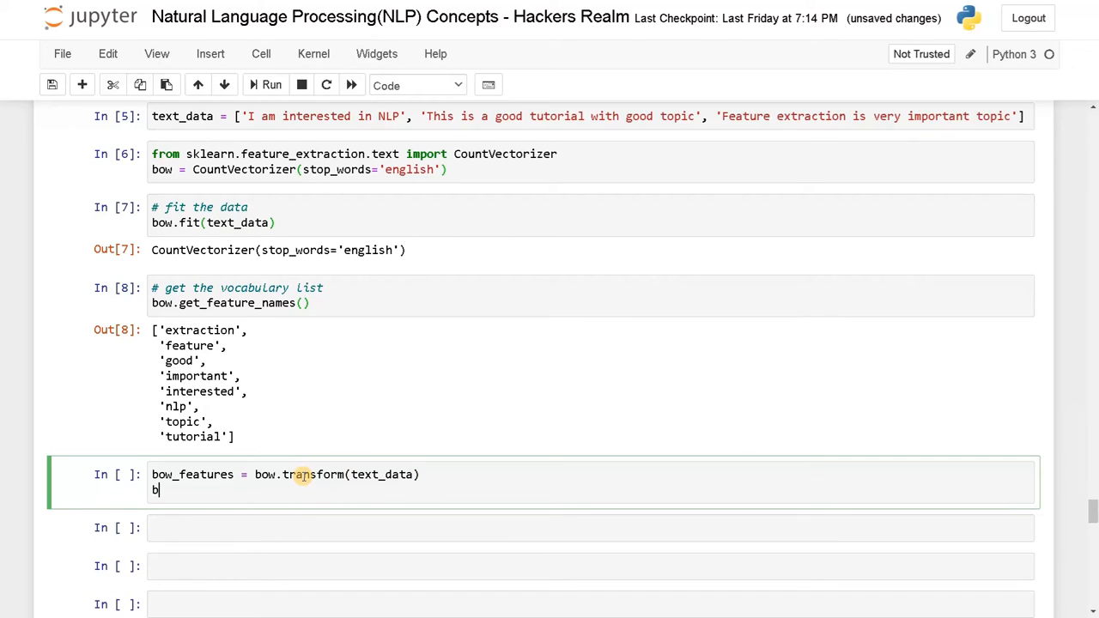
{"action": "type", "text": "ow_features"}
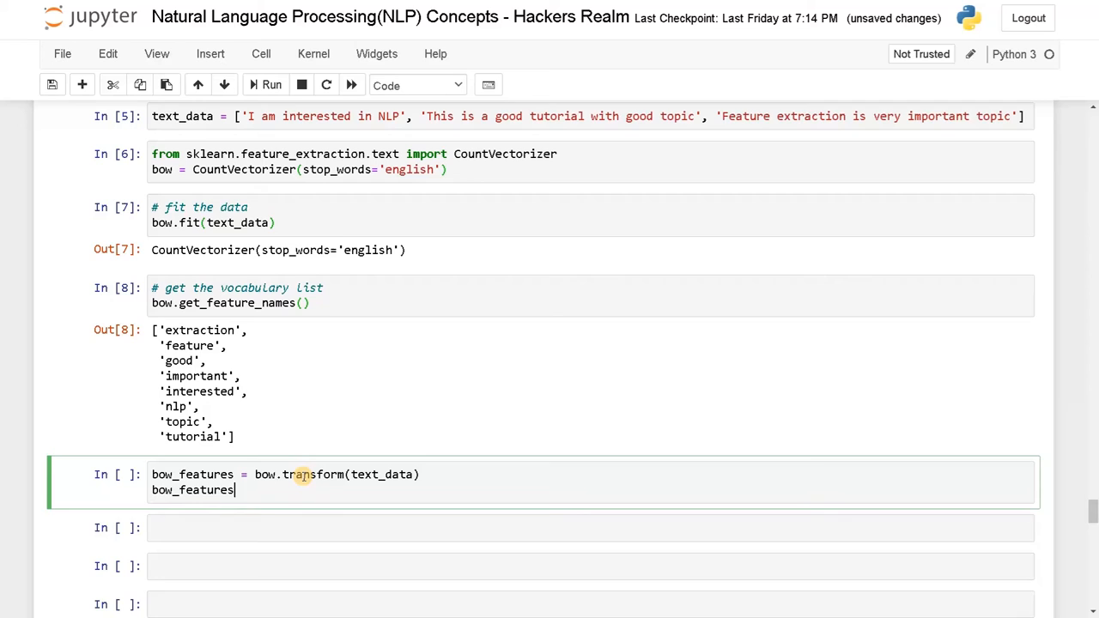
{"action": "left_click", "coordinate": [272, 84]}
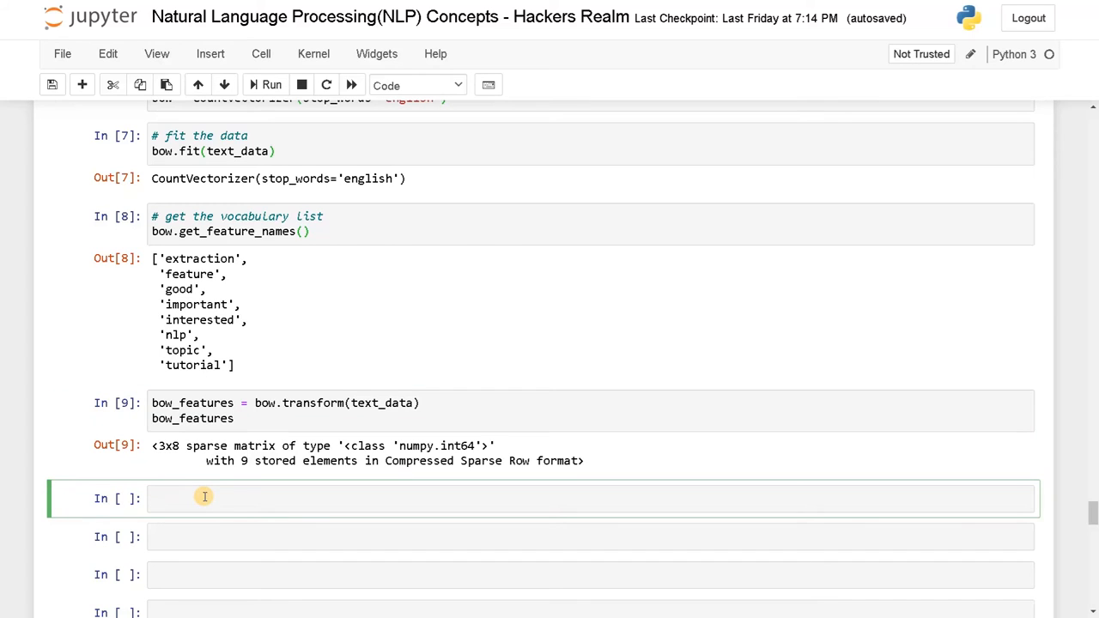
Step: Write bow_feature_array = bow_features.toarray() to get the dense count array
{"action": "type", "text": "bow_feature-"}
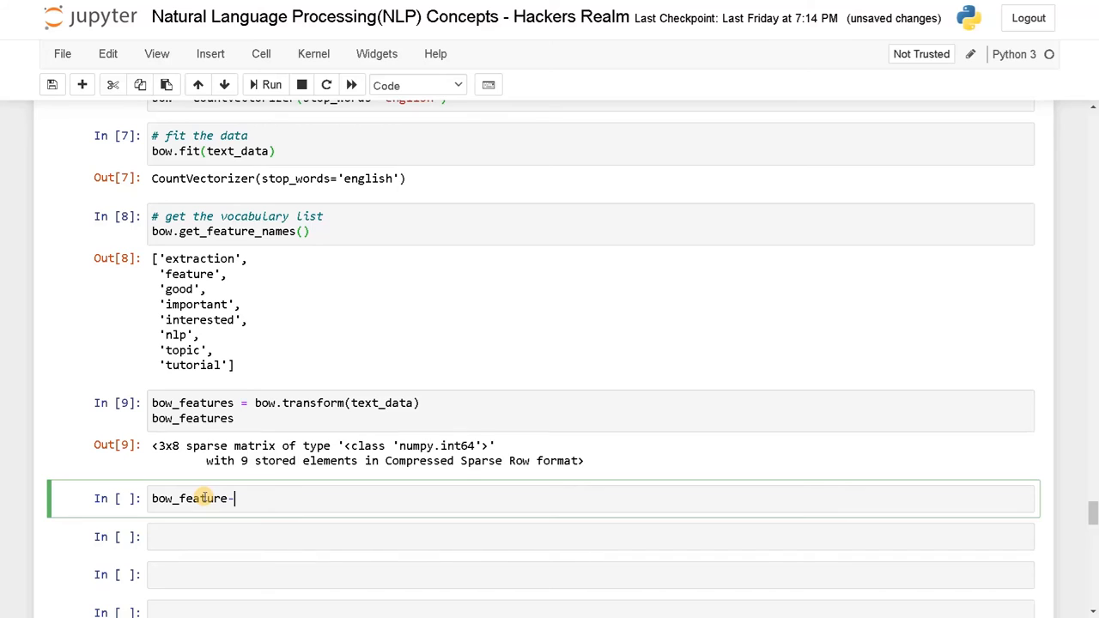
{"action": "type", "text": "_array ="}
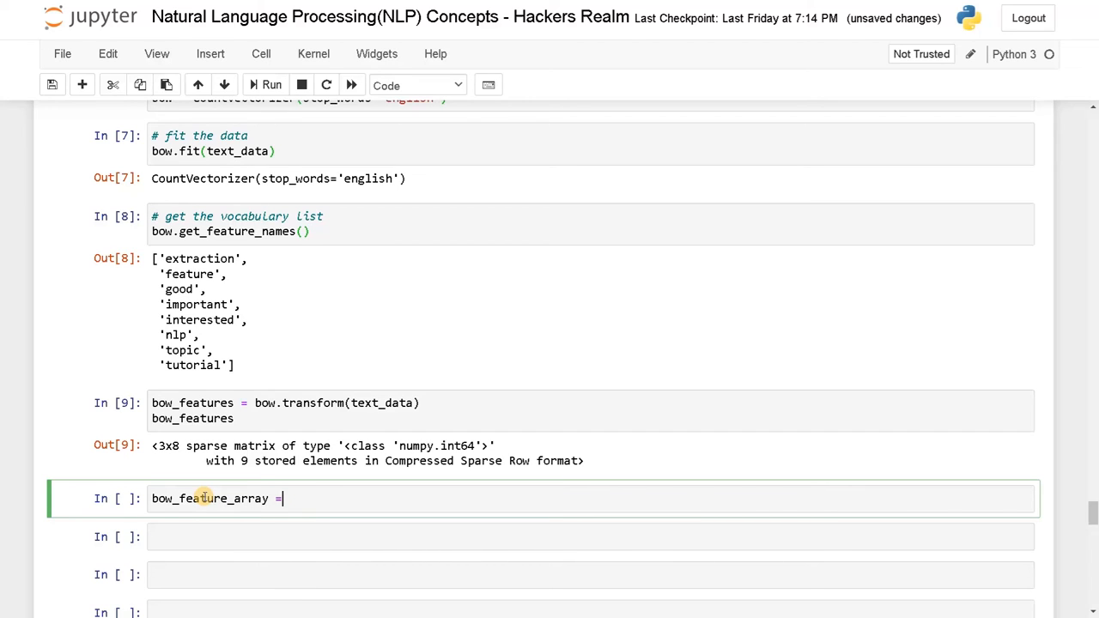
{"action": "type", "text": "bow_features."}
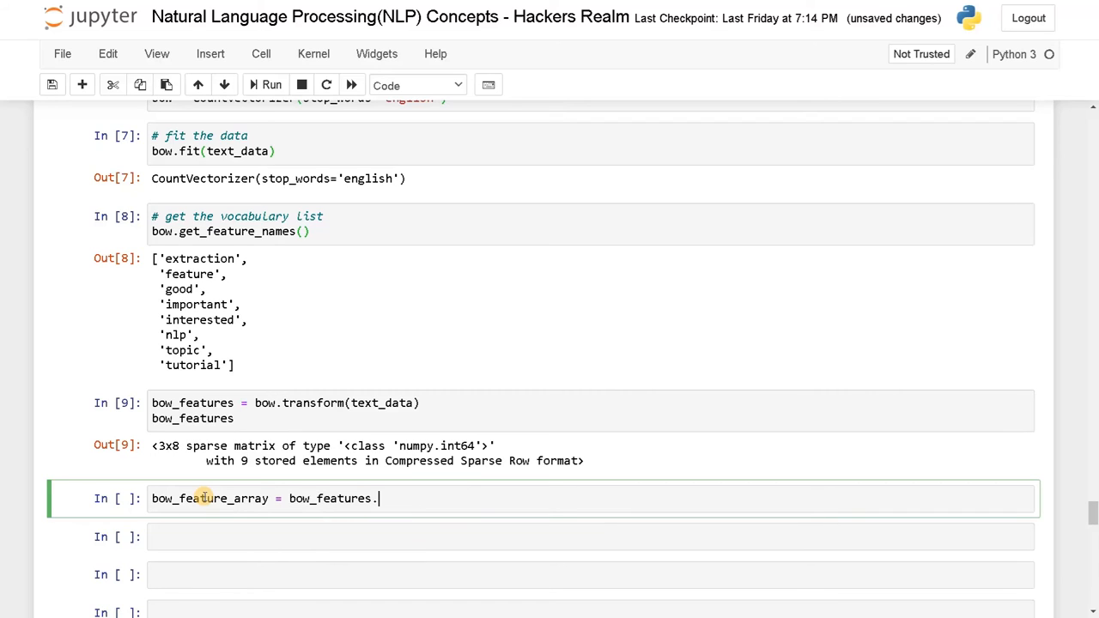
{"action": "type", "text": "to"}
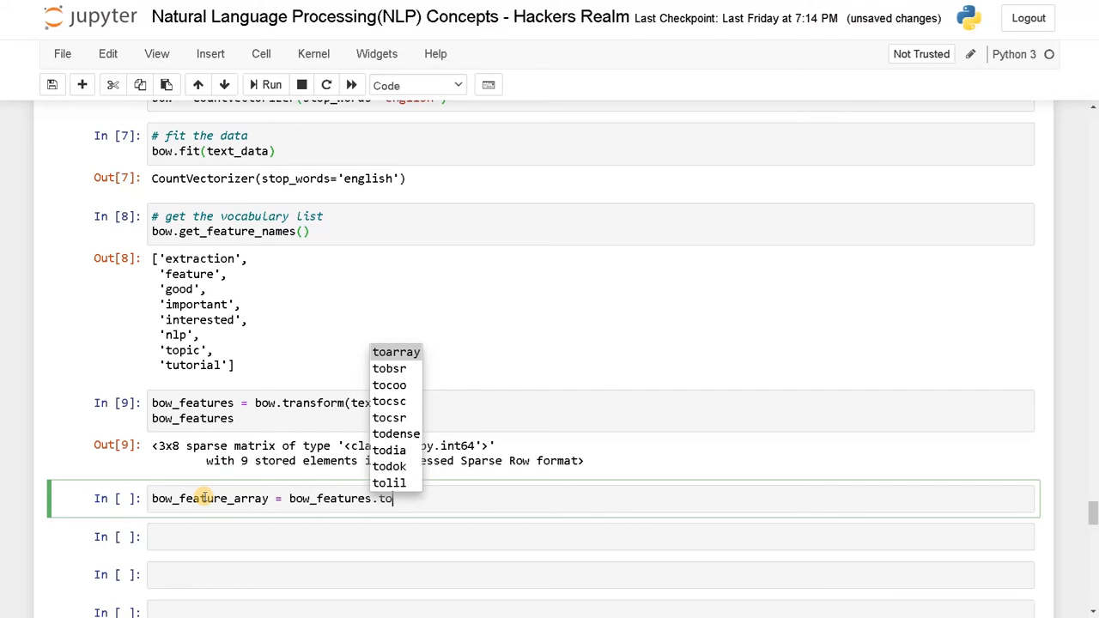
{"action": "left_click", "coordinate": [395, 351]}
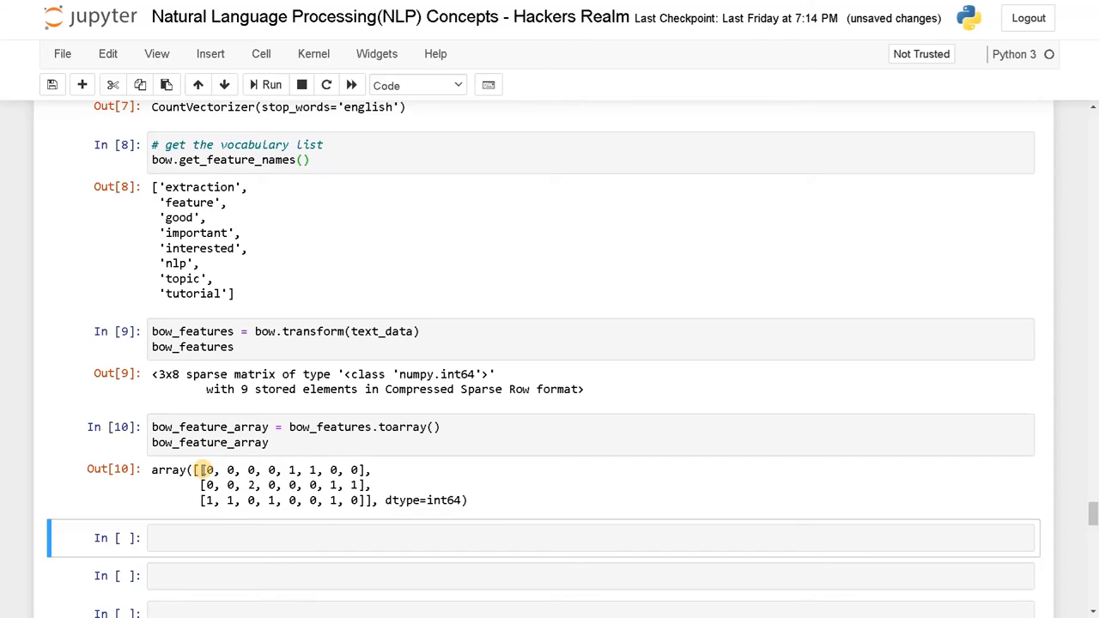
Step: Scroll between the sentences and the 3x8 array, picking out the repeated word 'good' in the second sentence
{"action": "scroll", "scroll_direction": "up", "scroll_amount": 3}
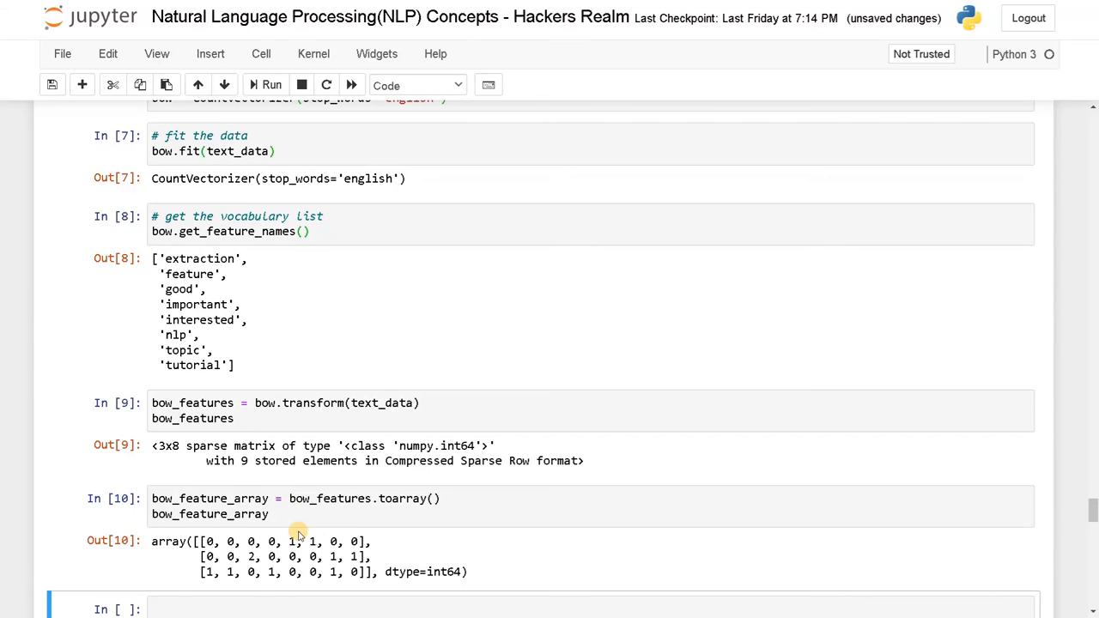
{"action": "scroll", "scroll_direction": "up", "scroll_amount": 3}
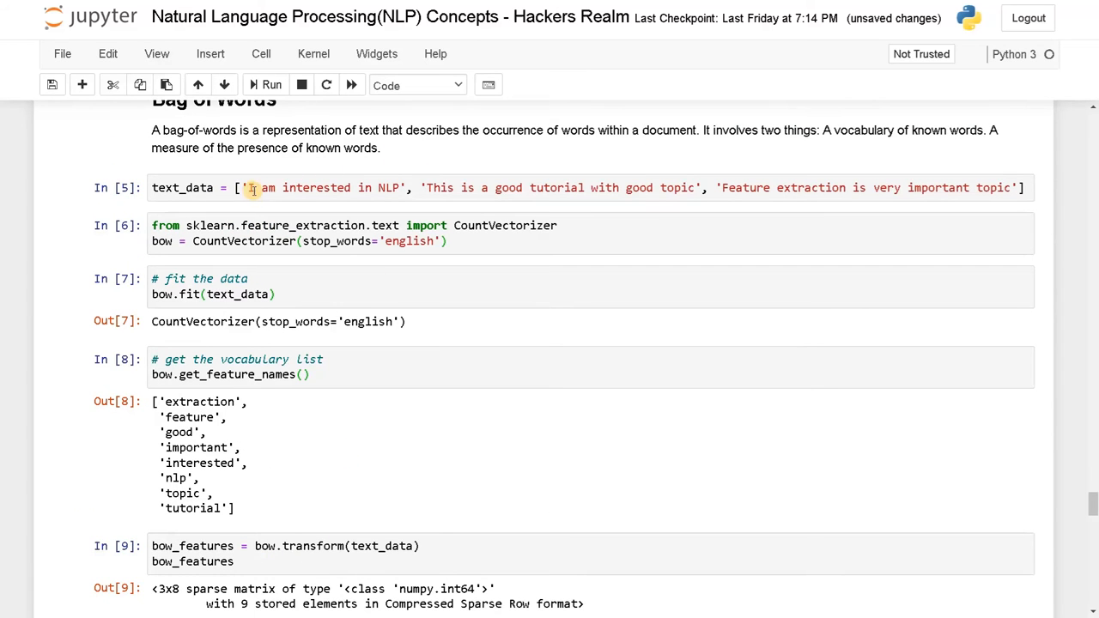
{"action": "scroll", "scroll_direction": "down", "scroll_amount": 3}
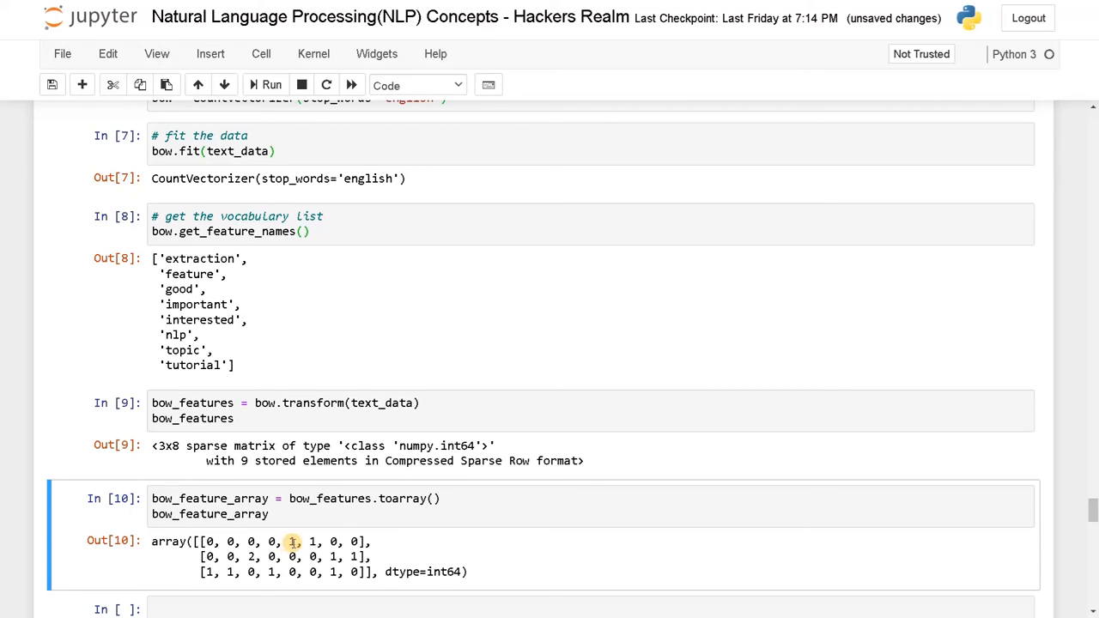
{"action": "scroll", "scroll_direction": "up", "scroll_amount": 3}
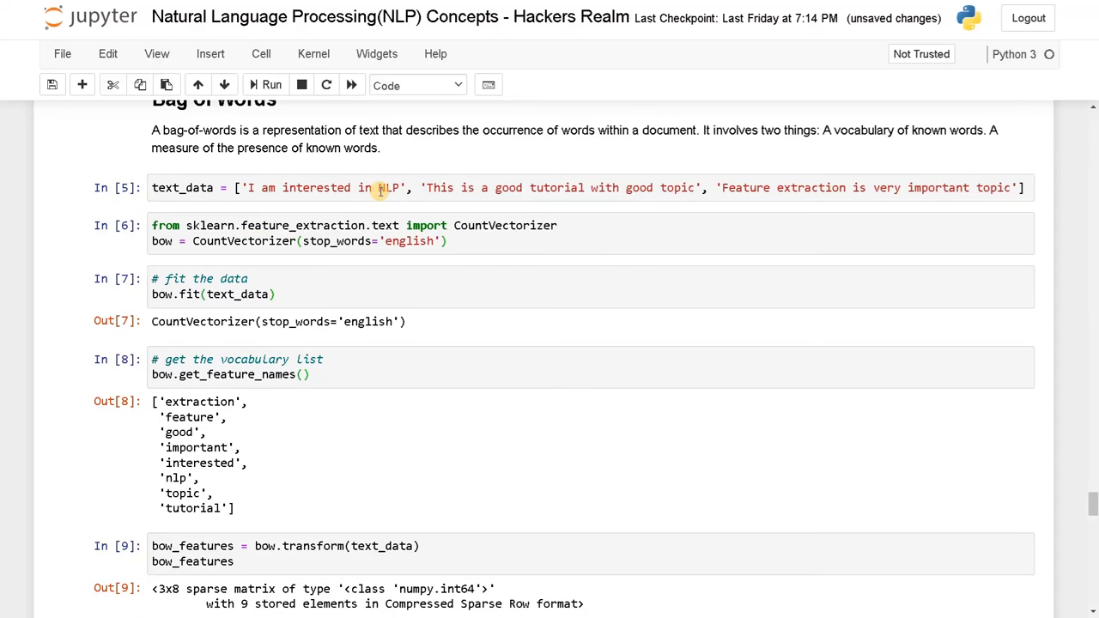
{"action": "scroll", "scroll_direction": "down", "scroll_amount": 3}
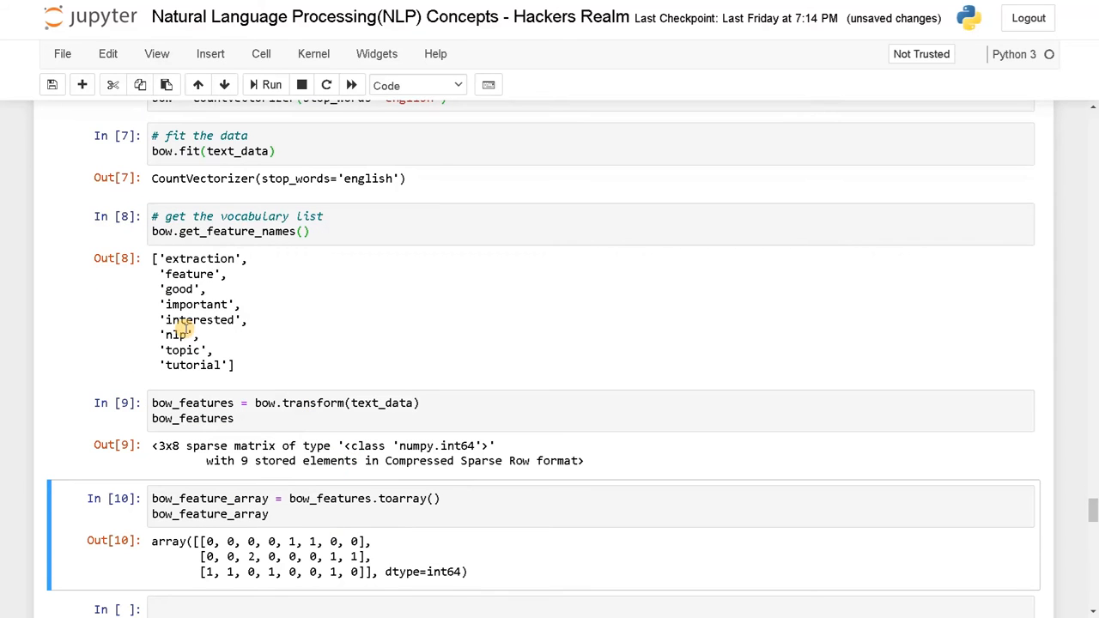
{"action": "double_click", "coordinate": [176, 335]}
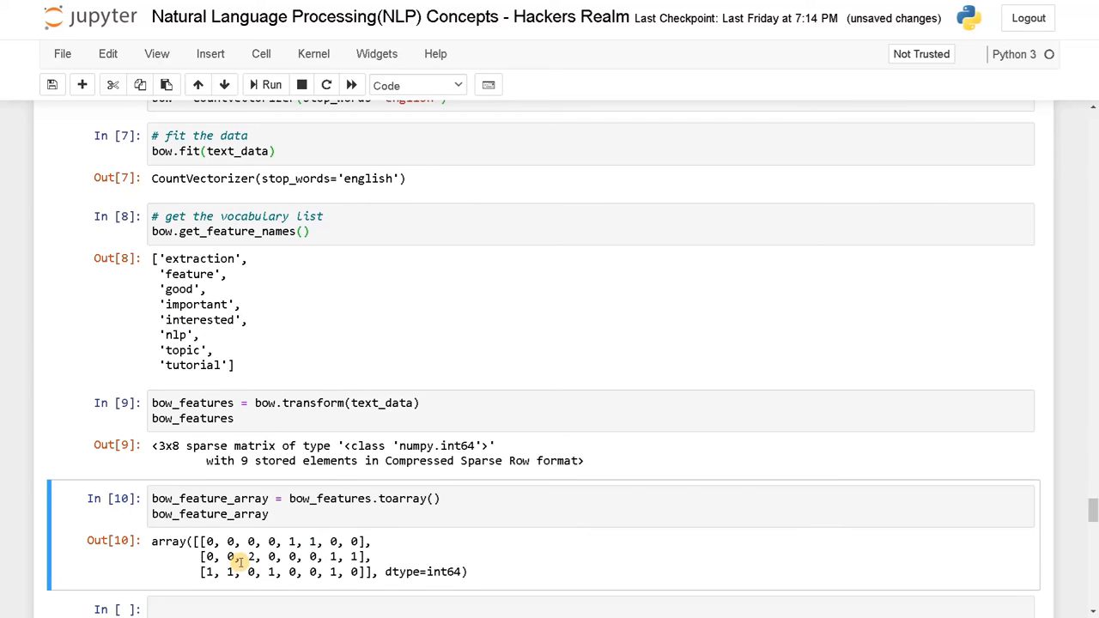
{"action": "scroll", "scroll_direction": "up", "scroll_amount": 3}
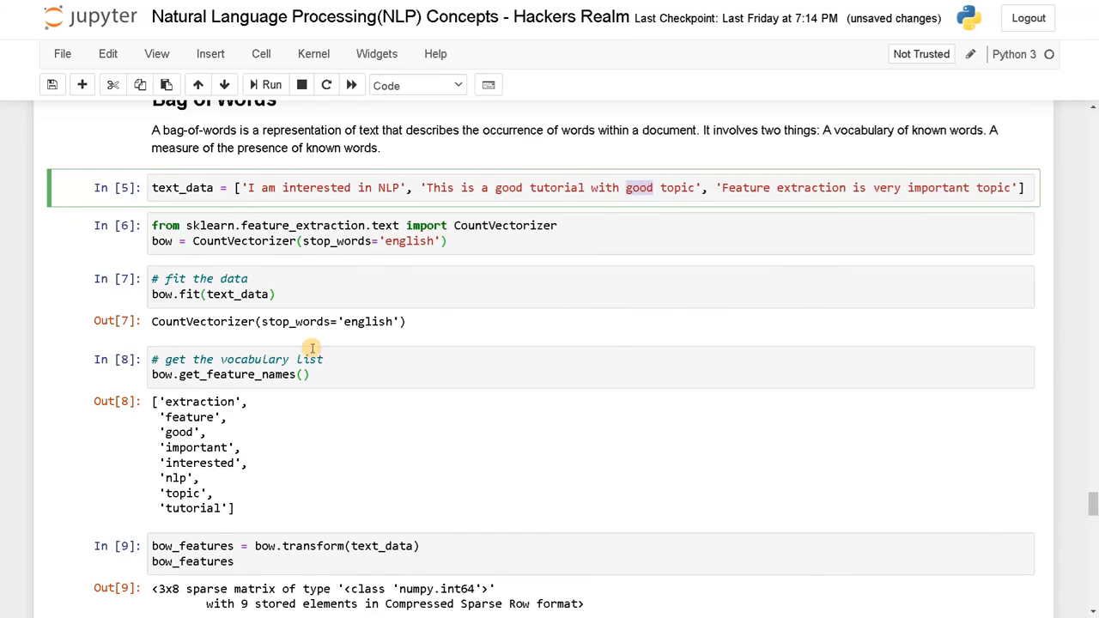
{"action": "scroll", "scroll_direction": "down", "scroll_amount": 3}
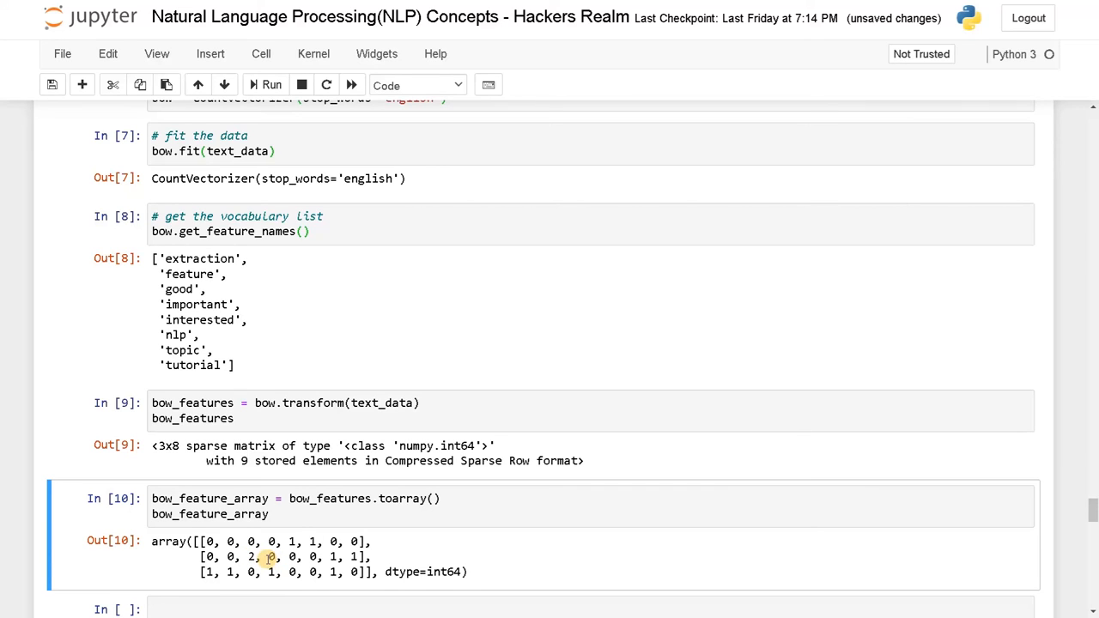
{"action": "scroll", "scroll_direction": "down", "scroll_amount": 3}
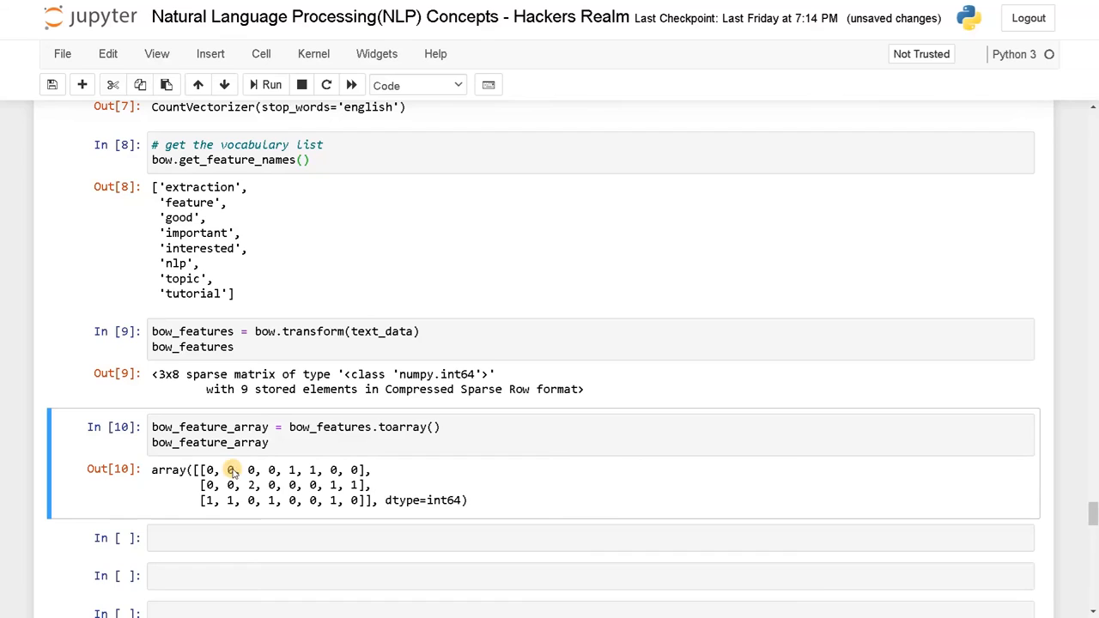
{"action": "mouse_move", "coordinate": [190, 540]}
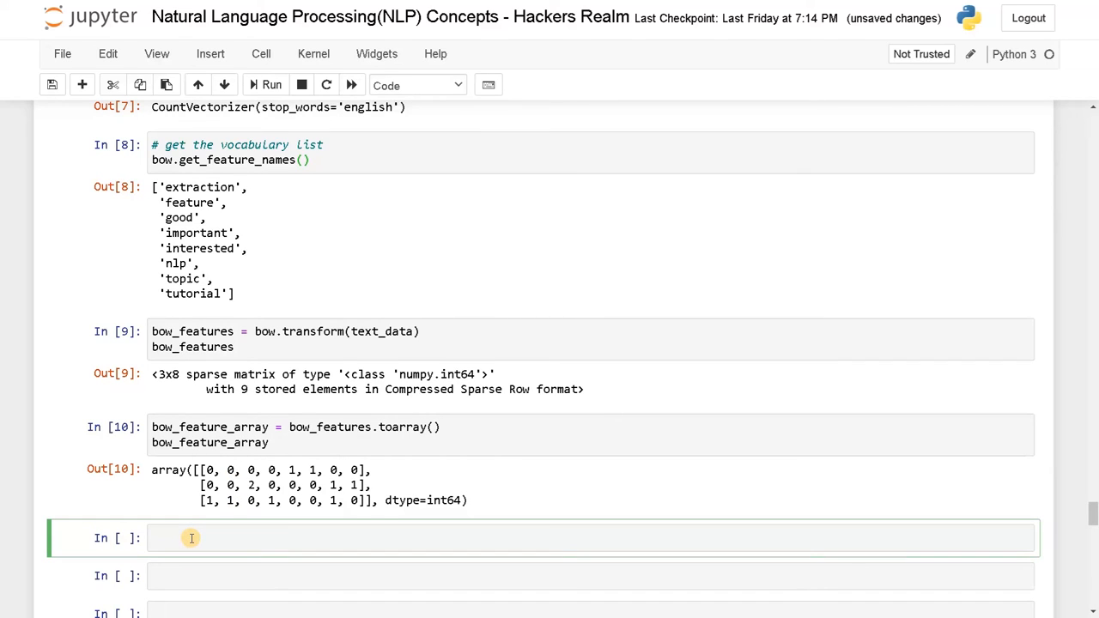
Step: Print bow.get_feature_names() and start a for loop zipping text_data with the feature array
{"action": "type", "text": "print()"}
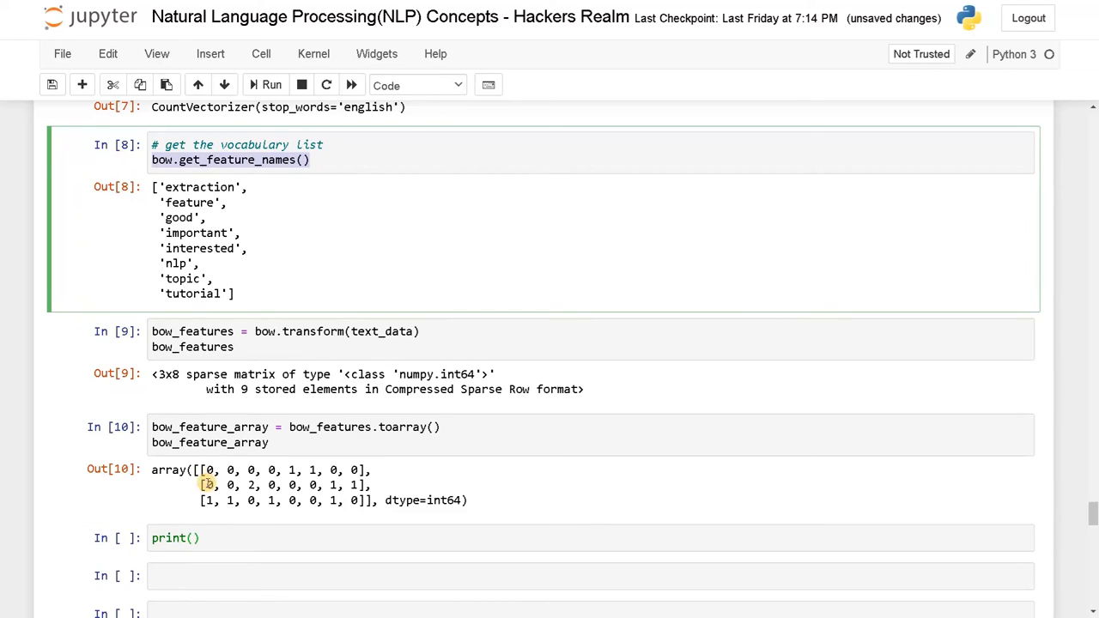
{"action": "type", "text": "bow.get_feature_names()"}
{"action": "type", "text": "for"}
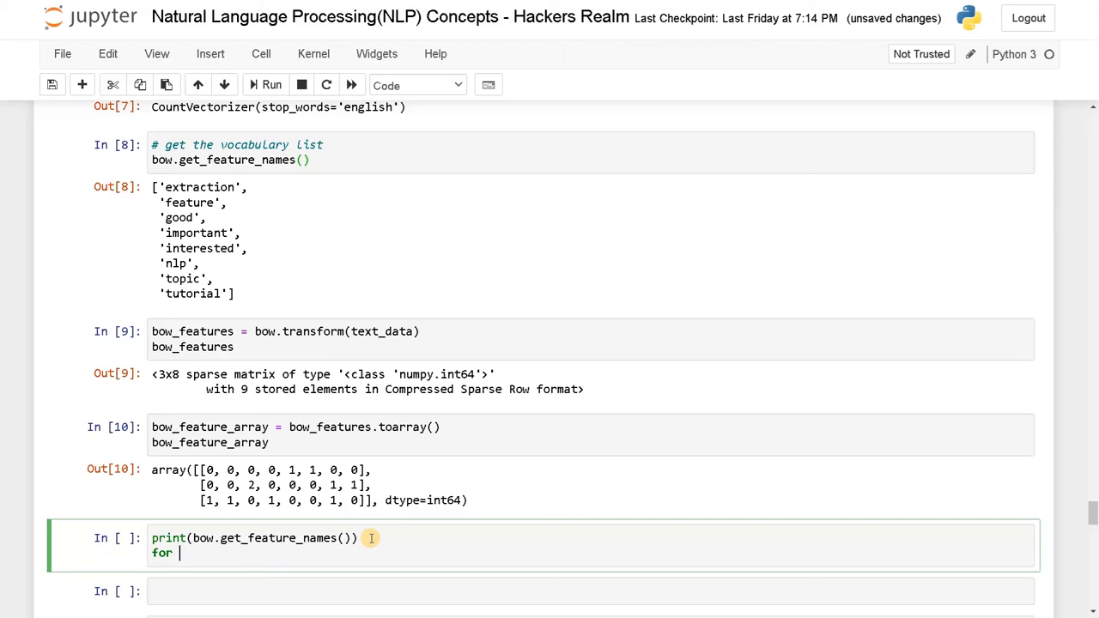
{"action": "type", "text": "i"}
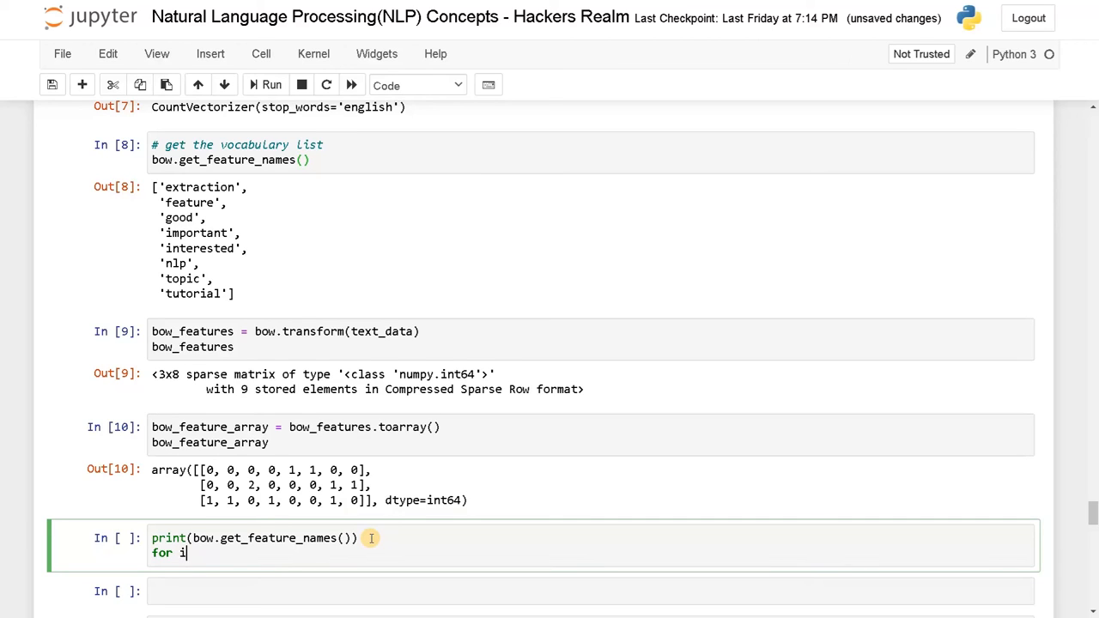
{"action": "type", "text": ", j in zu"}
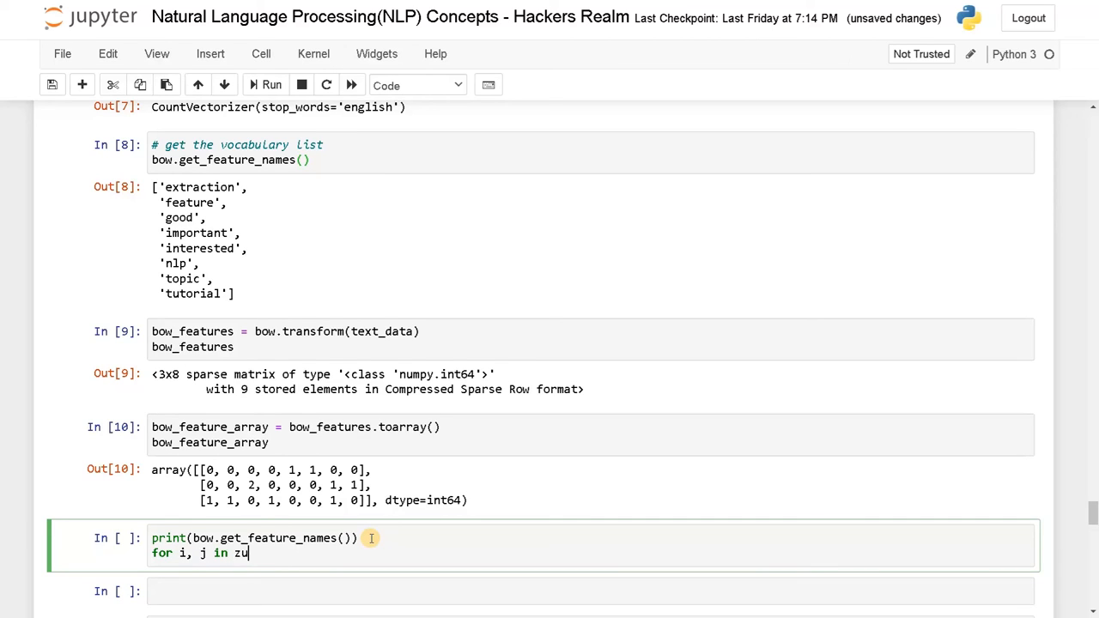
{"action": "type", "text": "ip(t"}
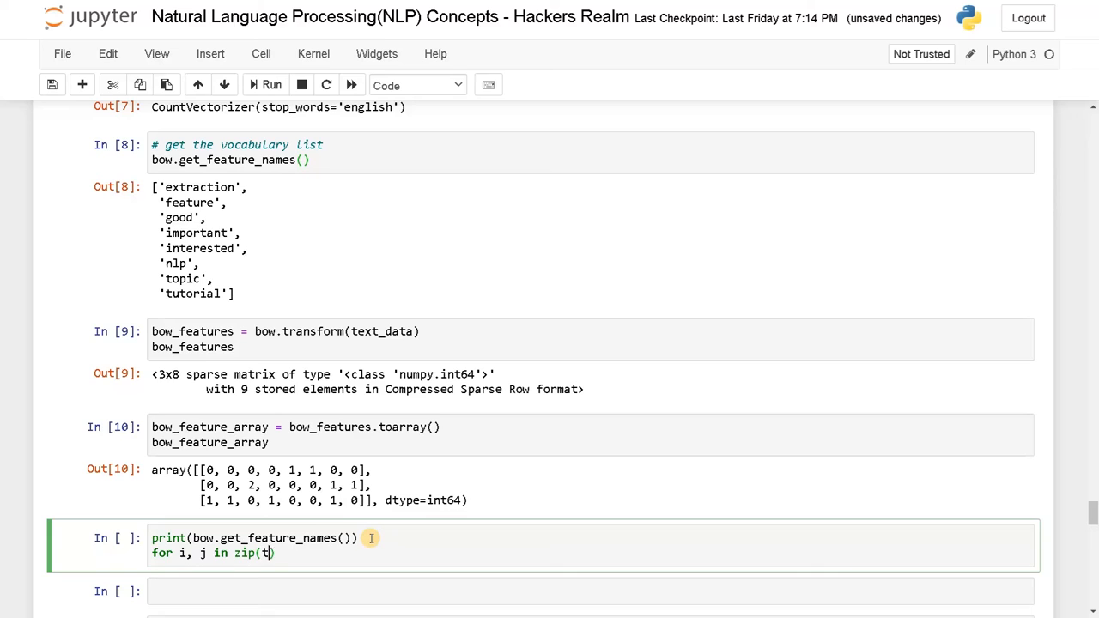
{"action": "type", "text": "ext_data,"}
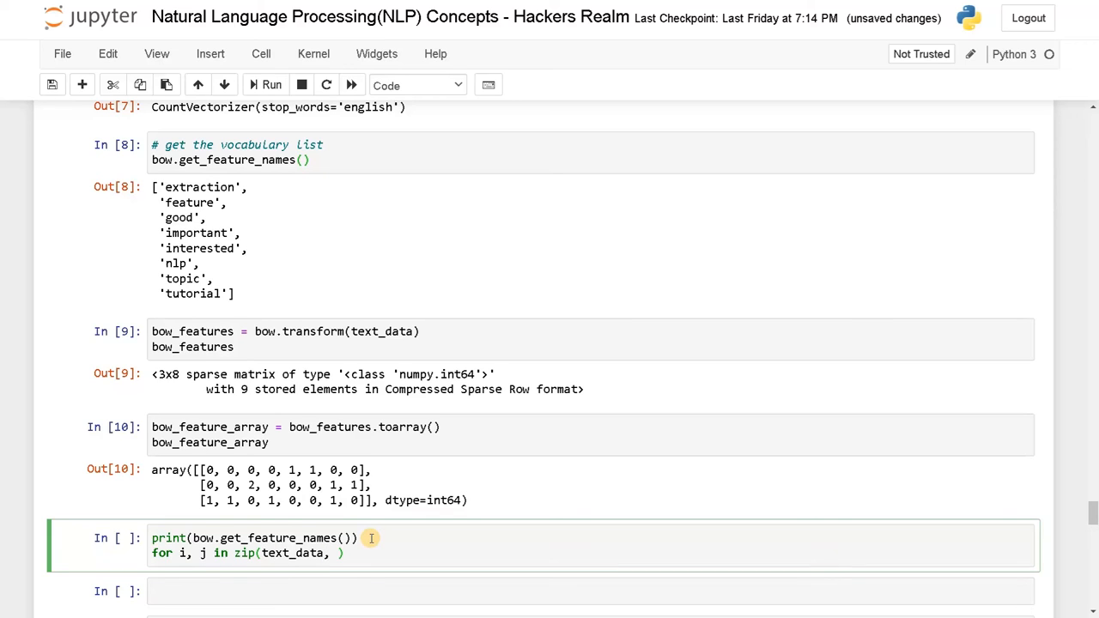
{"action": "type", "text": "bow_feature_array"}
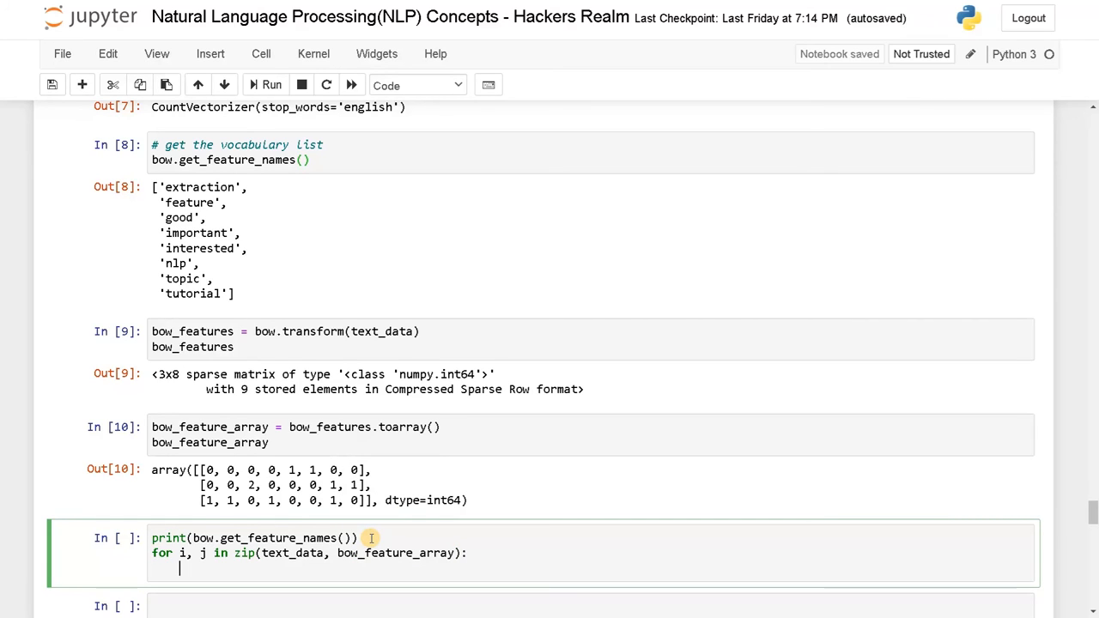
Step: Print each sentence and its count vector in the loop, renaming the loop variables to sentence, and run it
{"action": "type", "text": "print()"}
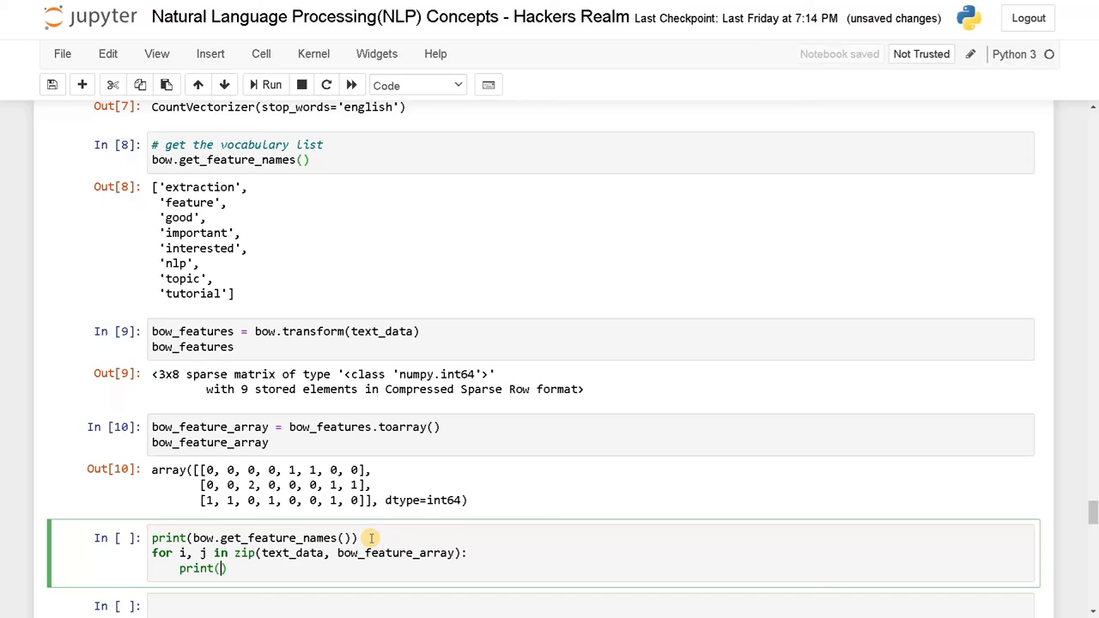
{"action": "type", "text": "i"}
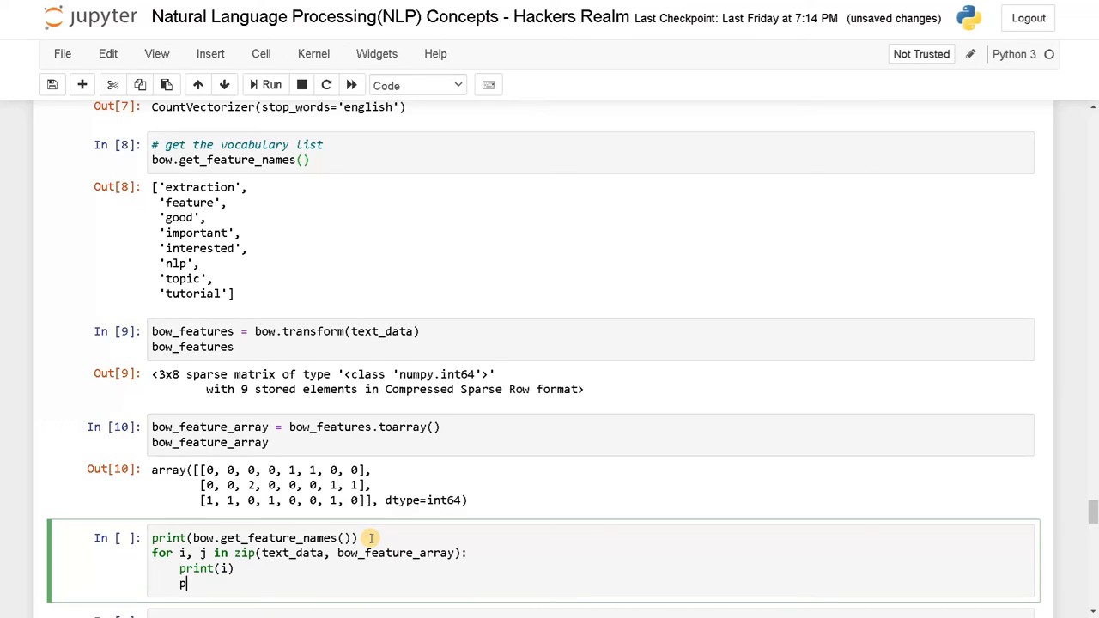
{"action": "type", "text": "rint"}
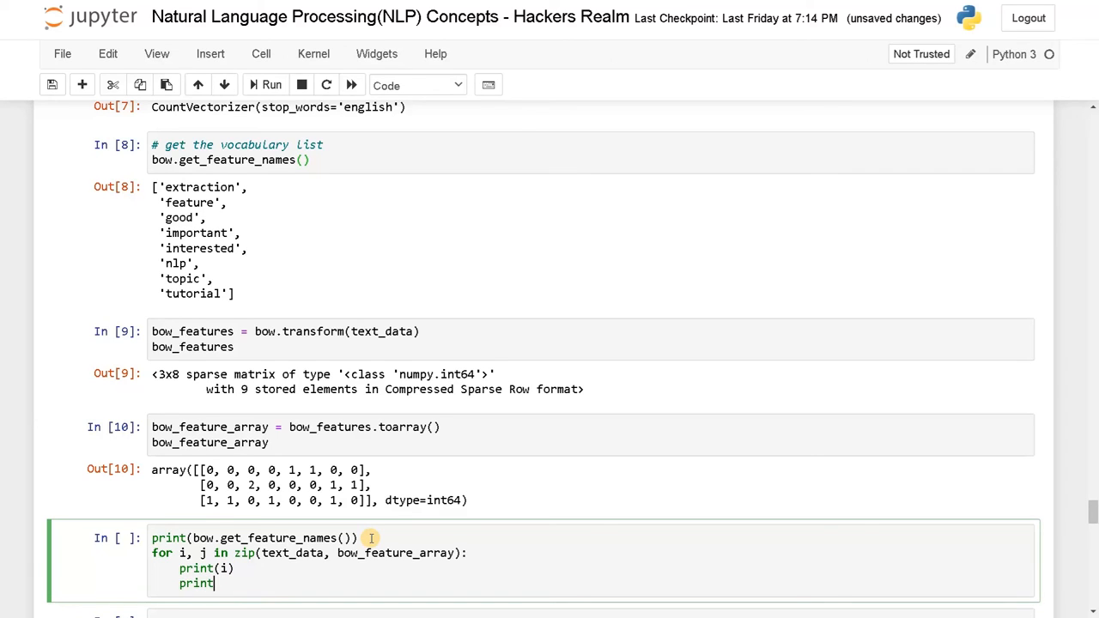
{"action": "type", "text": "(j)"}
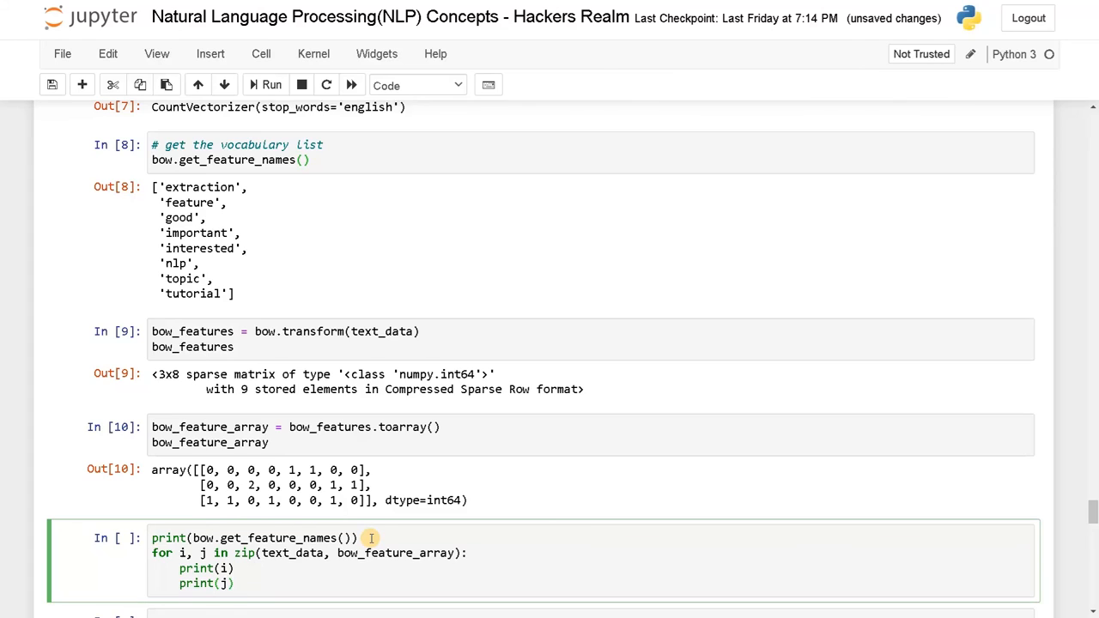
{"action": "scroll", "scroll_direction": "down", "scroll_amount": 3}
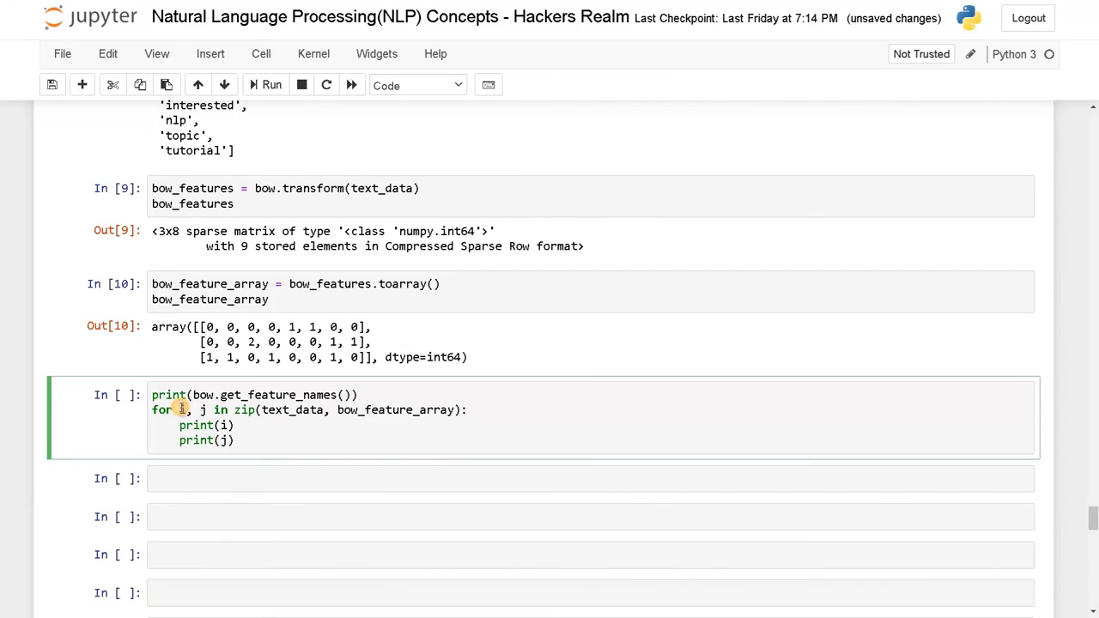
{"action": "type", "text": "sentence"}
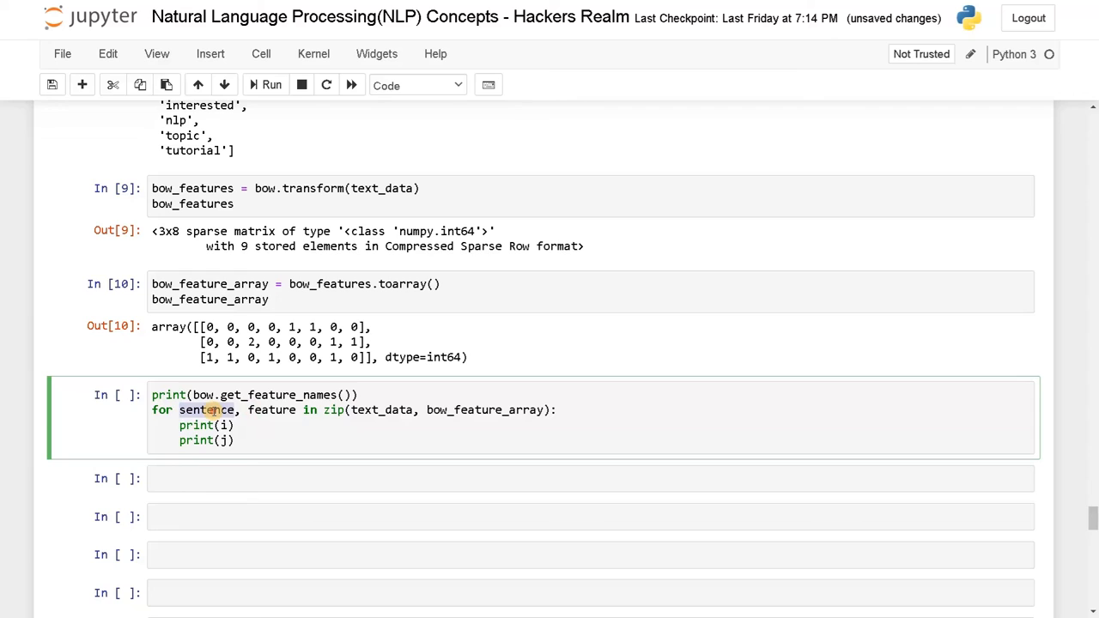
{"action": "double_click", "coordinate": [225, 426]}
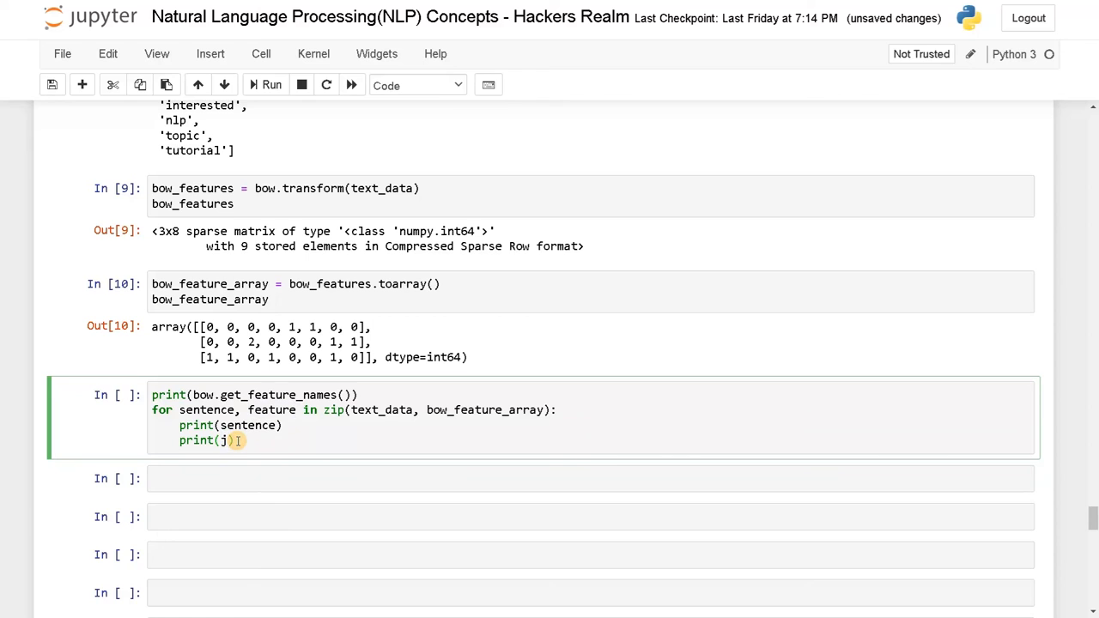
{"action": "left_click", "coordinate": [271, 86]}
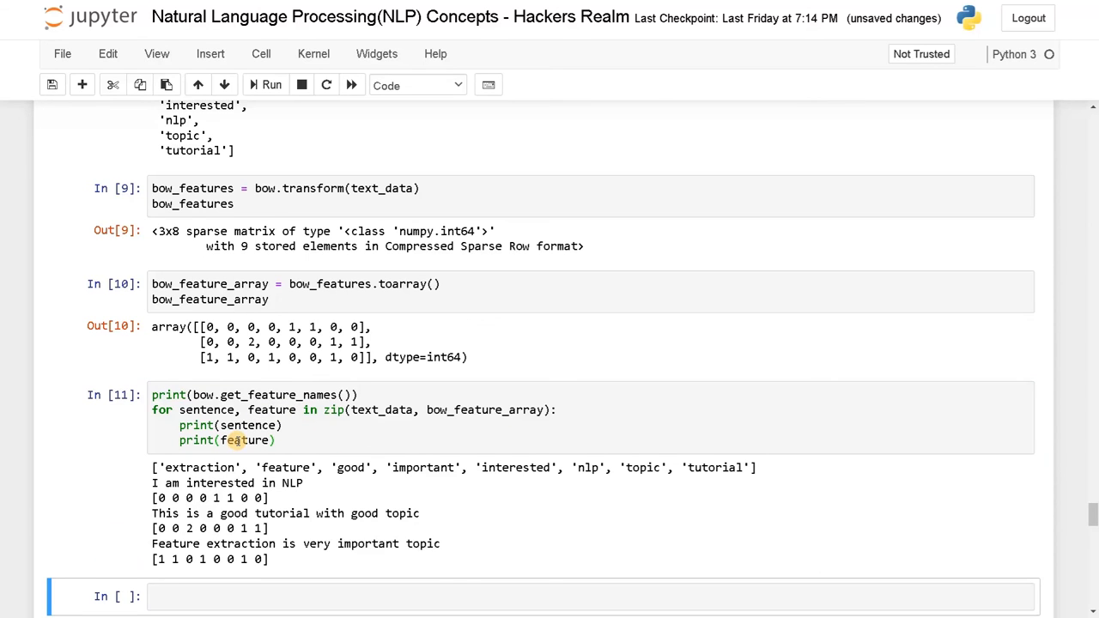
{"action": "scroll", "scroll_direction": "down", "scroll_amount": 3}
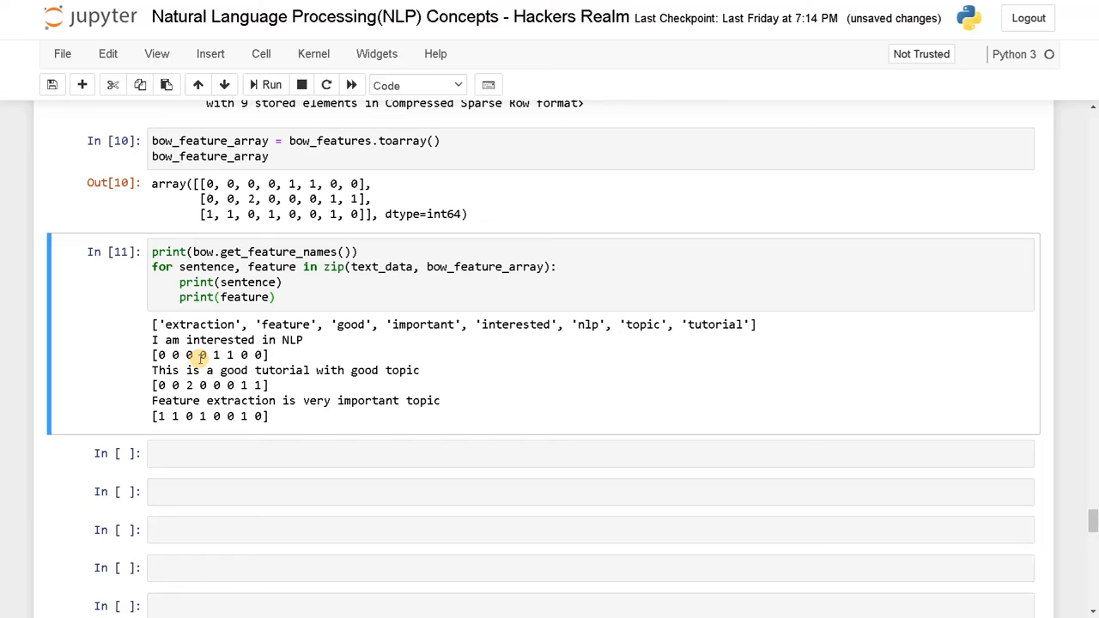
{"action": "double_click", "coordinate": [220, 340]}
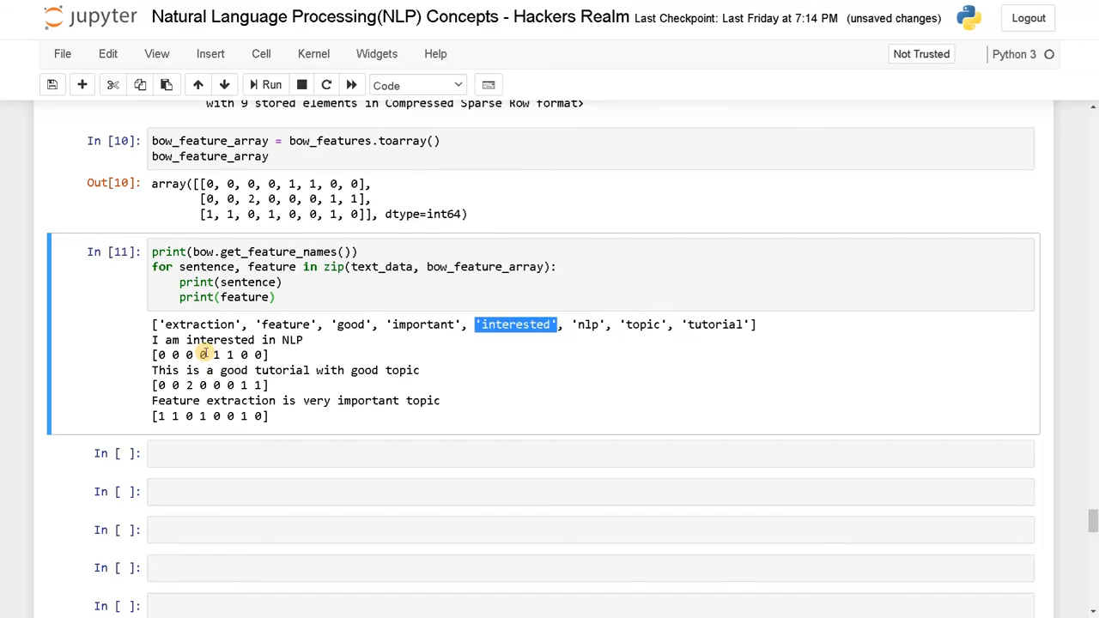
{"action": "double_click", "coordinate": [364, 370]}
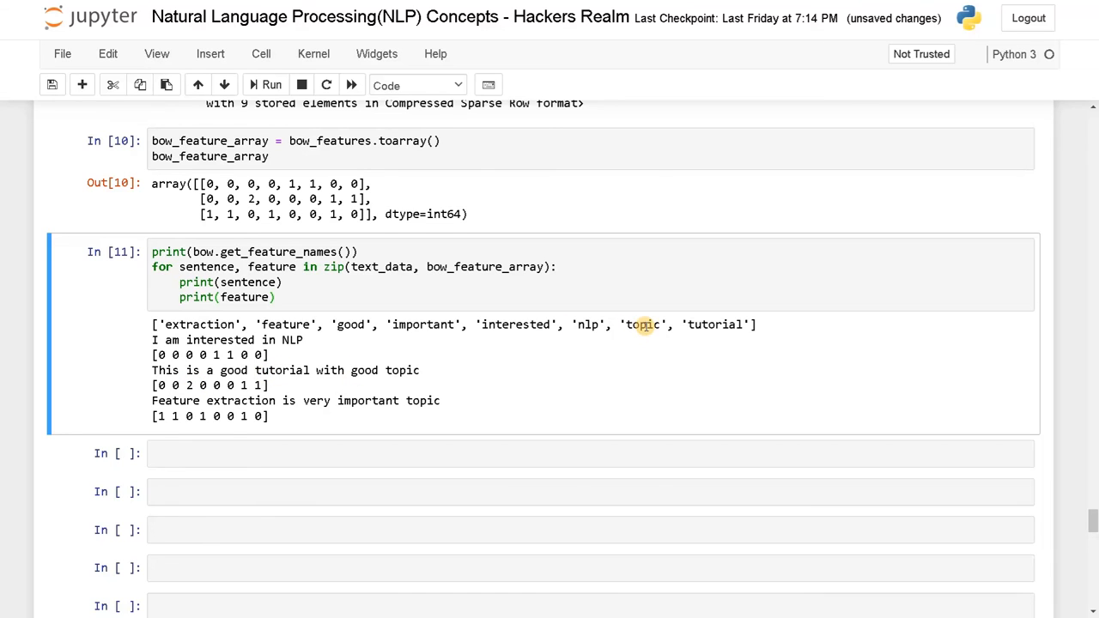
{"action": "double_click", "coordinate": [642, 324]}
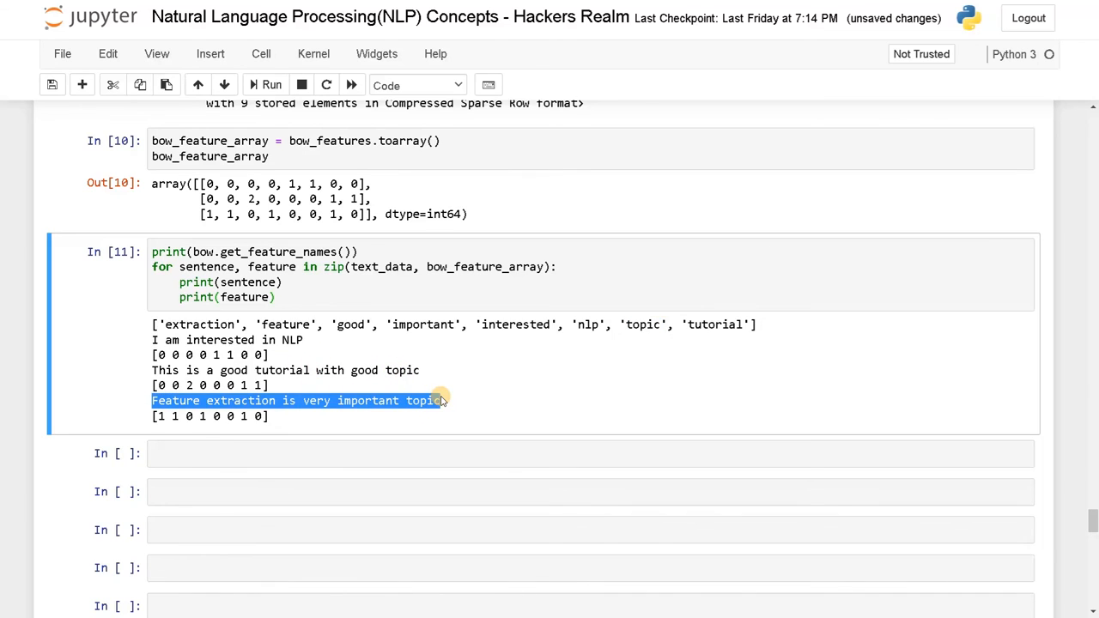
{"action": "left_click", "coordinate": [266, 400]}
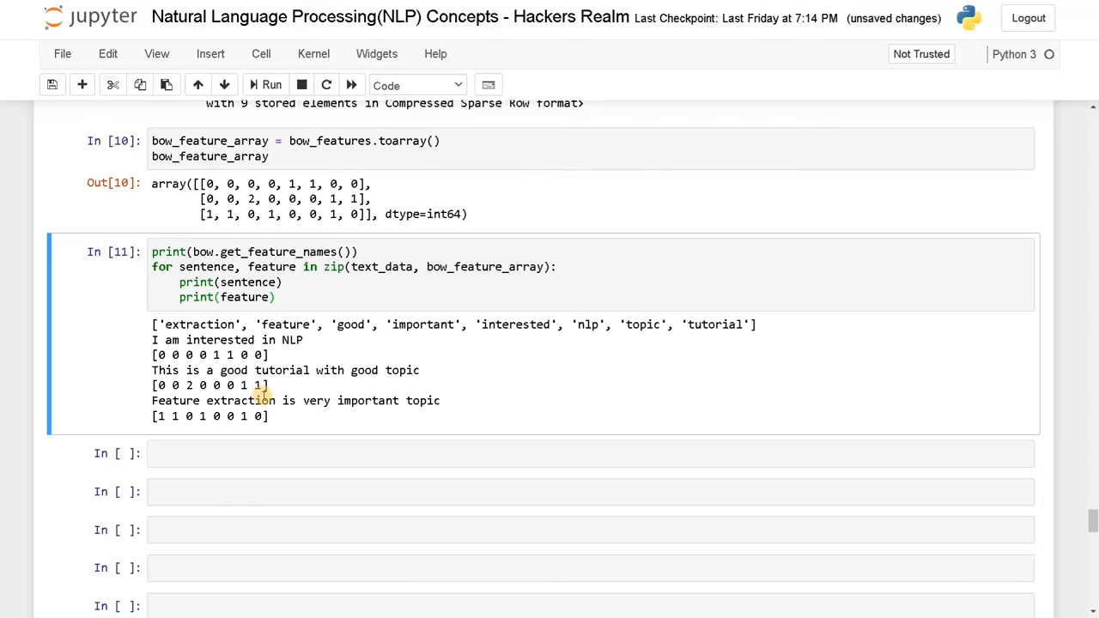
{"action": "mouse_move", "coordinate": [438, 400]}
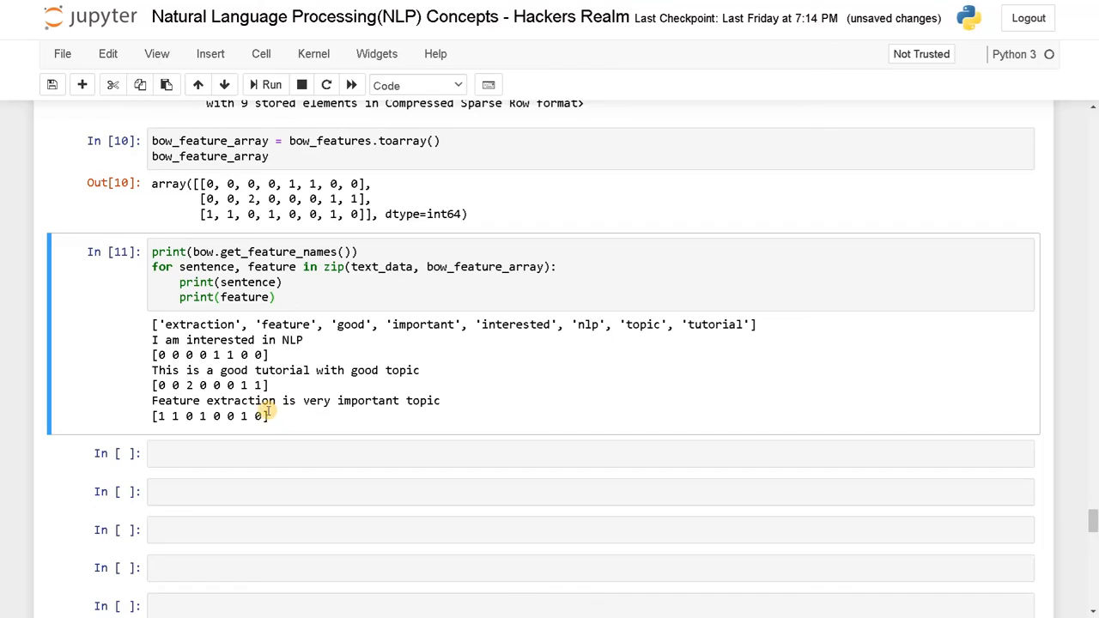
{"action": "double_click", "coordinate": [256, 417]}
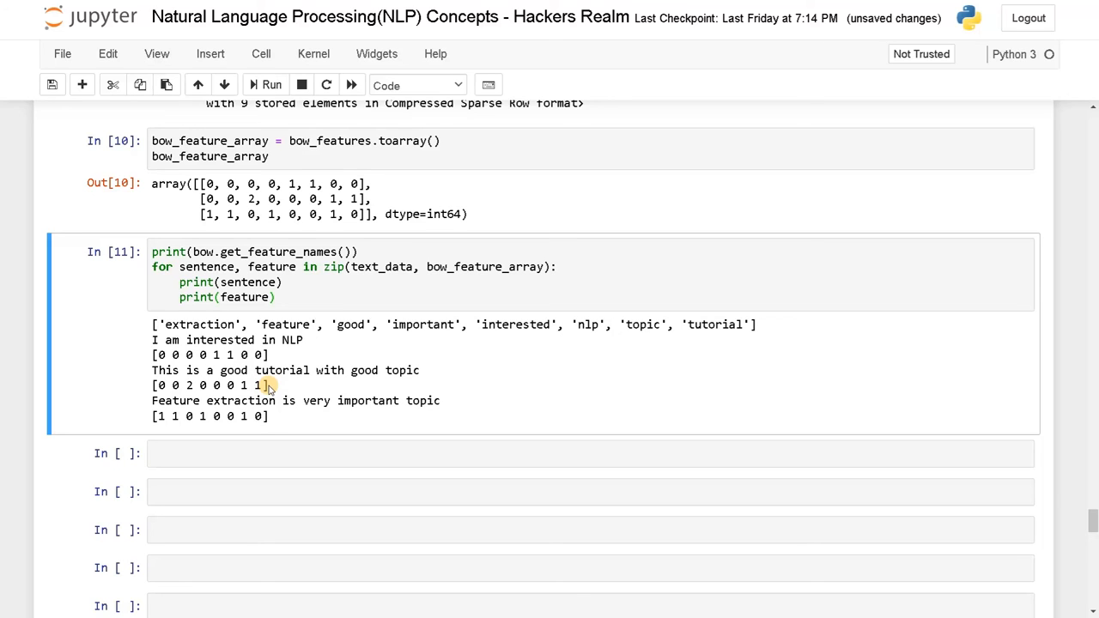
{"action": "mouse_move", "coordinate": [151, 326]}
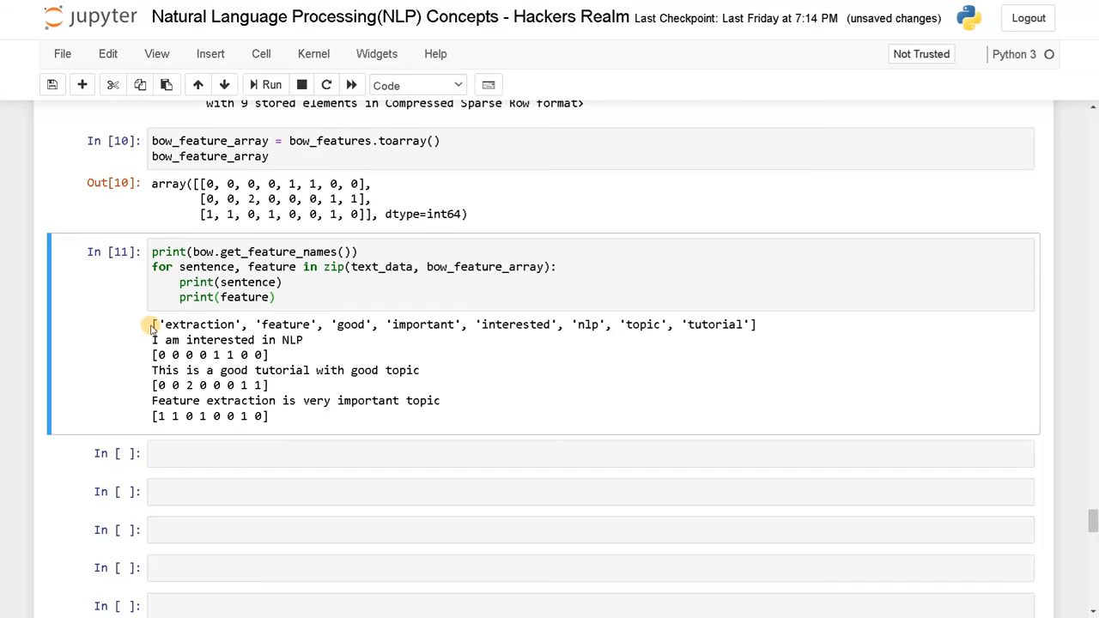
{"action": "mouse_move", "coordinate": [430, 324]}
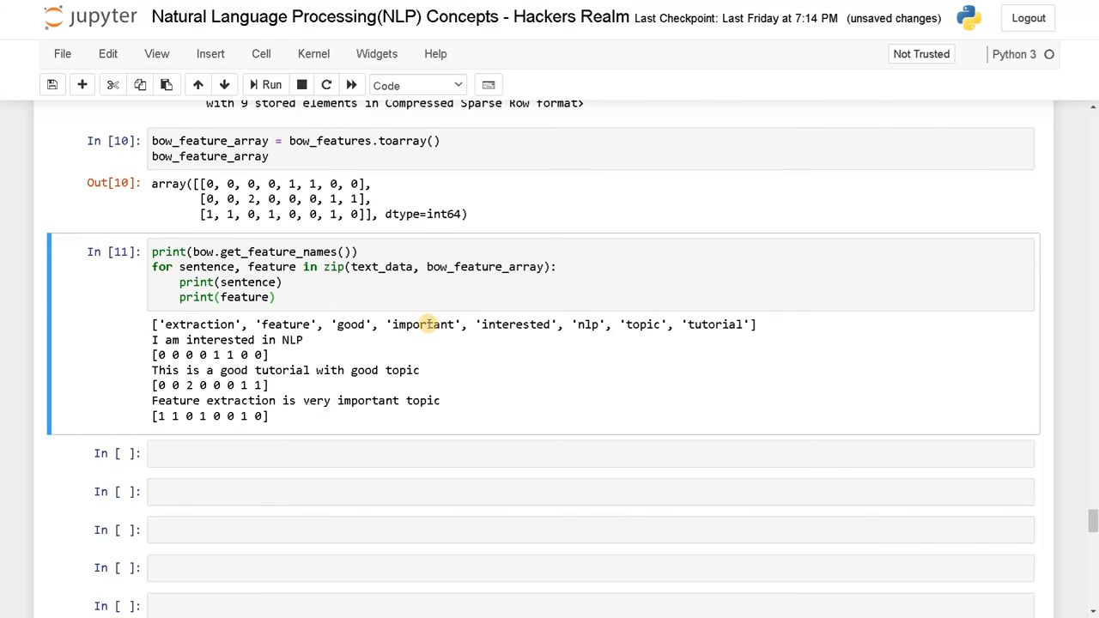
{"action": "left_click_drag", "start_coordinate": [151, 323], "coordinate": [467, 323]}
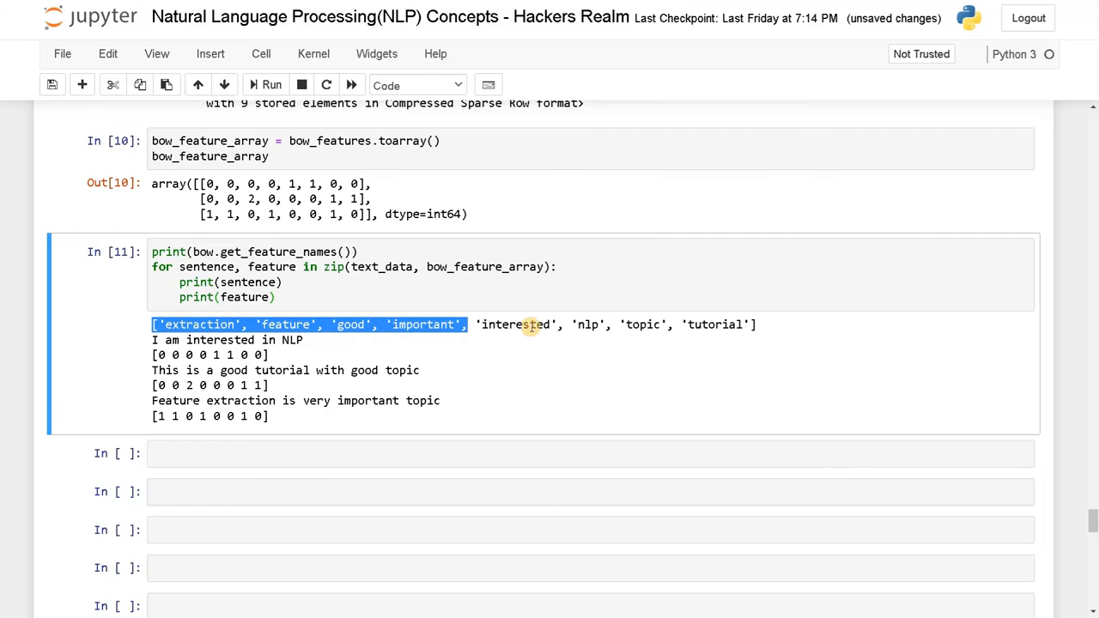
{"action": "left_click_drag", "start_coordinate": [467, 325], "coordinate": [756, 324]}
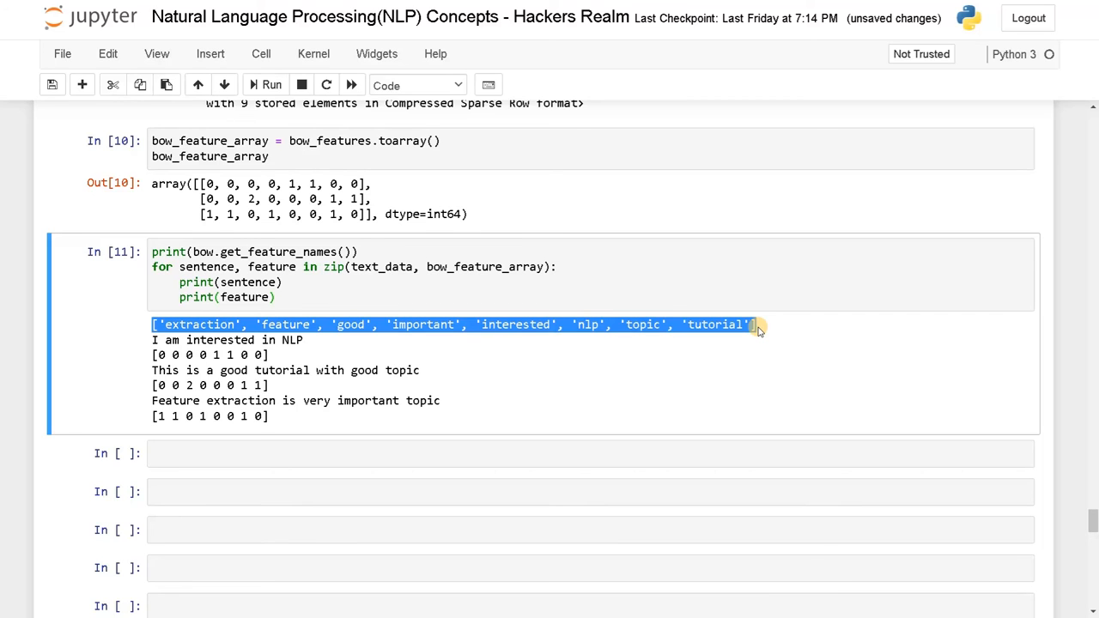
{"action": "left_click", "coordinate": [754, 325]}
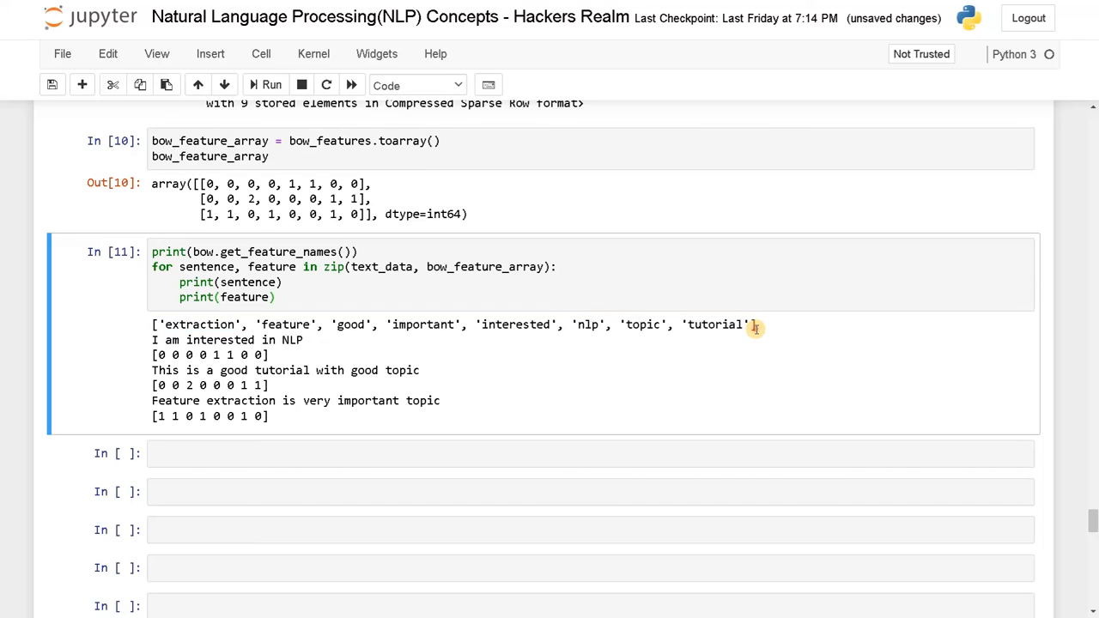
{"action": "mouse_move", "coordinate": [422, 352]}
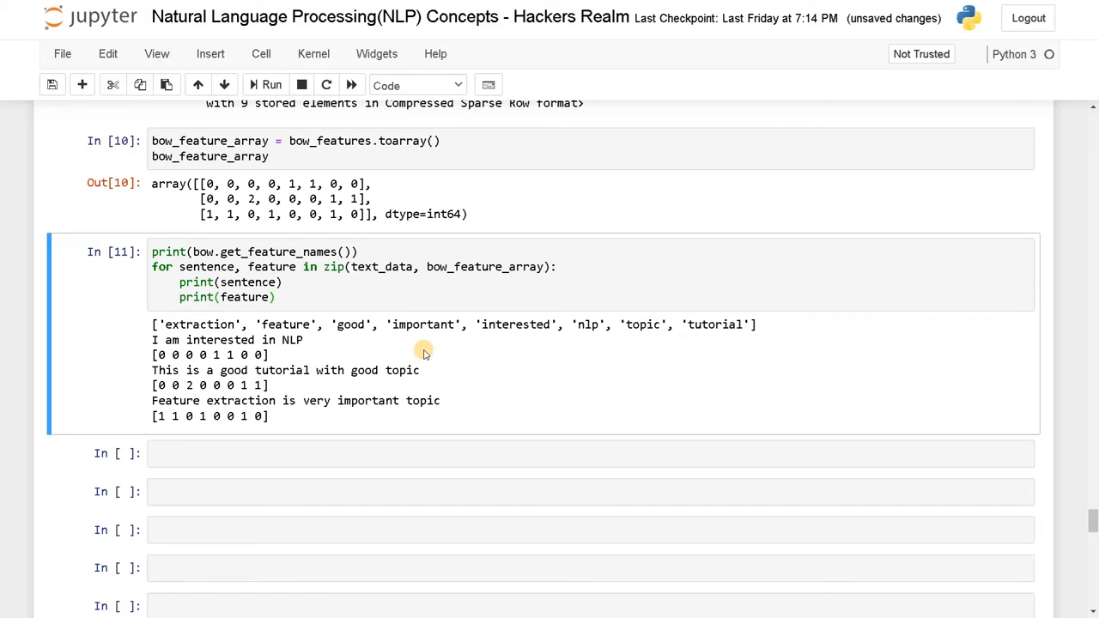
{"action": "mouse_move", "coordinate": [316, 388]}
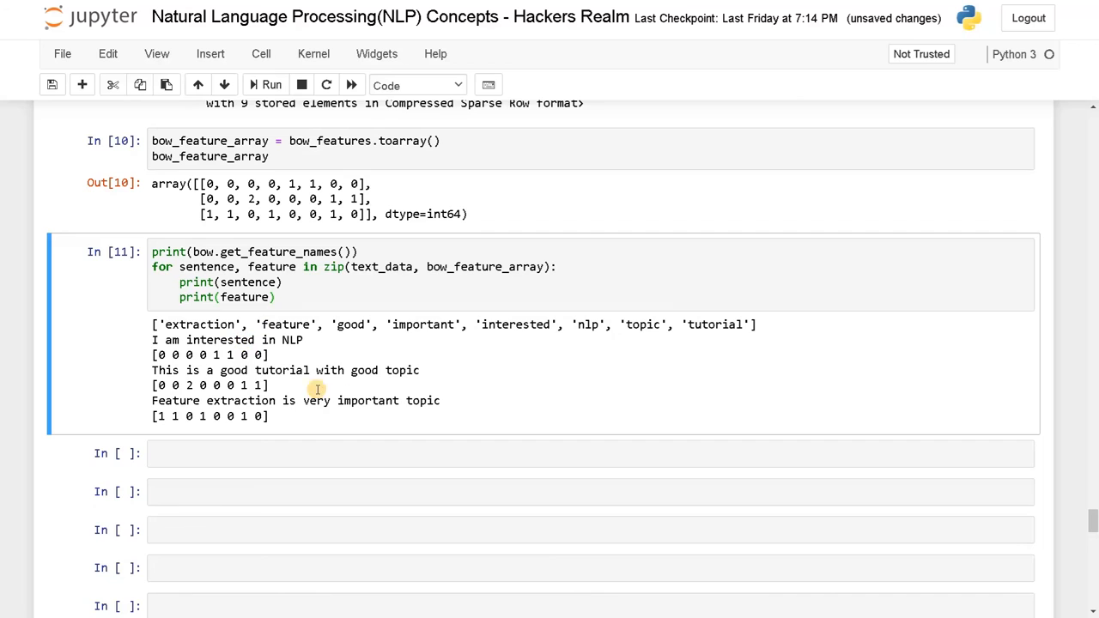
{"action": "mouse_move", "coordinate": [309, 395]}
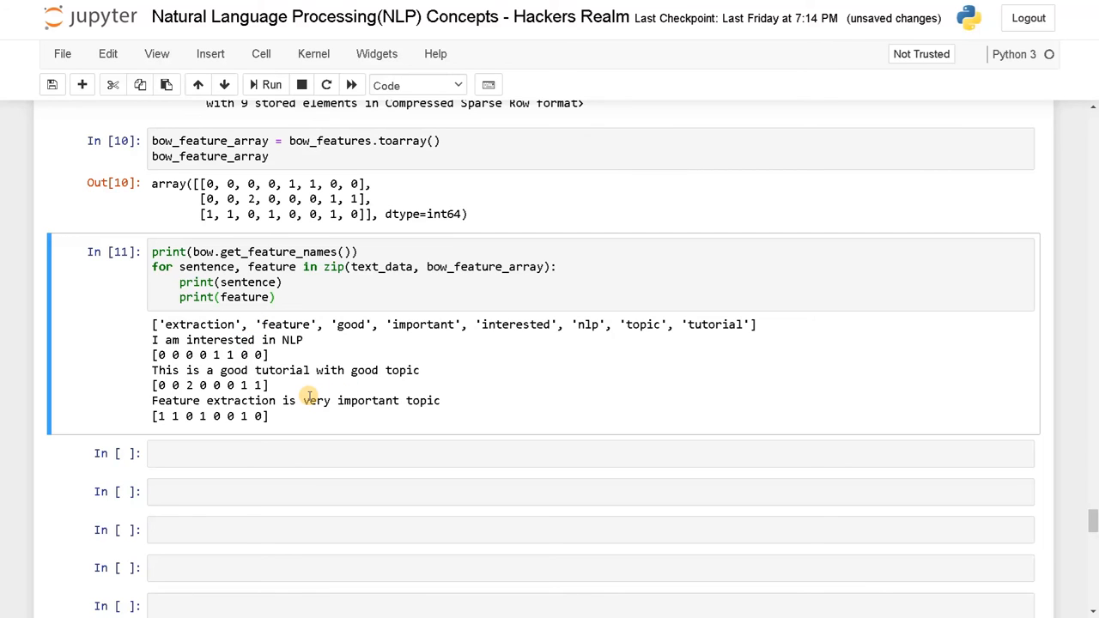
{"action": "scroll", "scroll_direction": "up", "scroll_amount": 3}
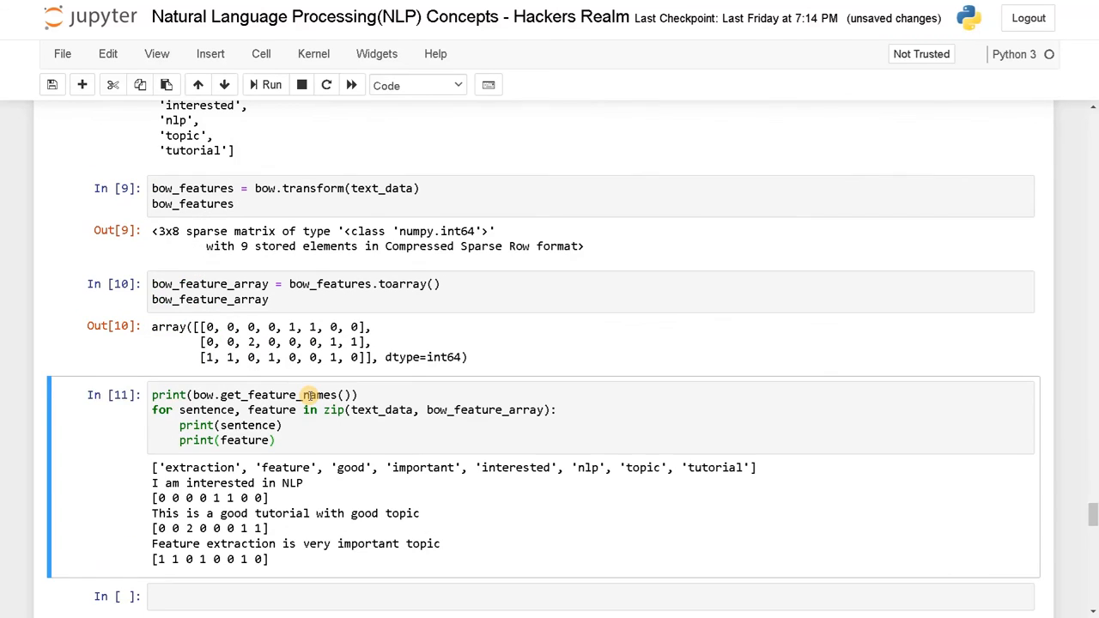